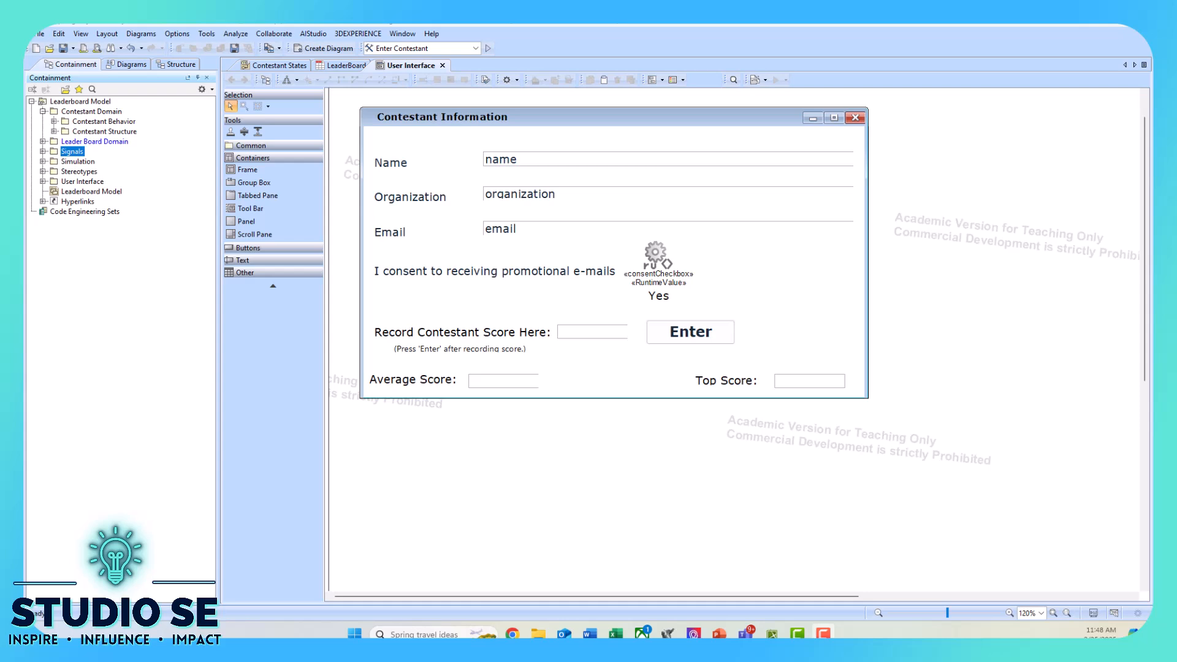
mouse_move(536, 226)
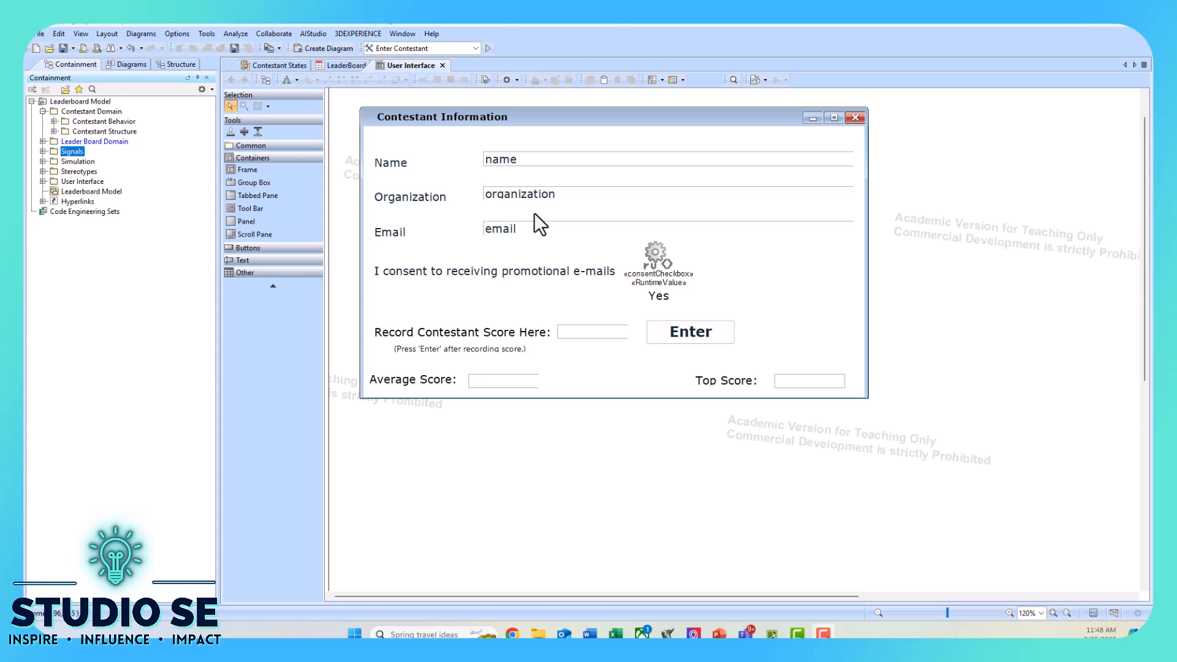
mouse_move(579, 140)
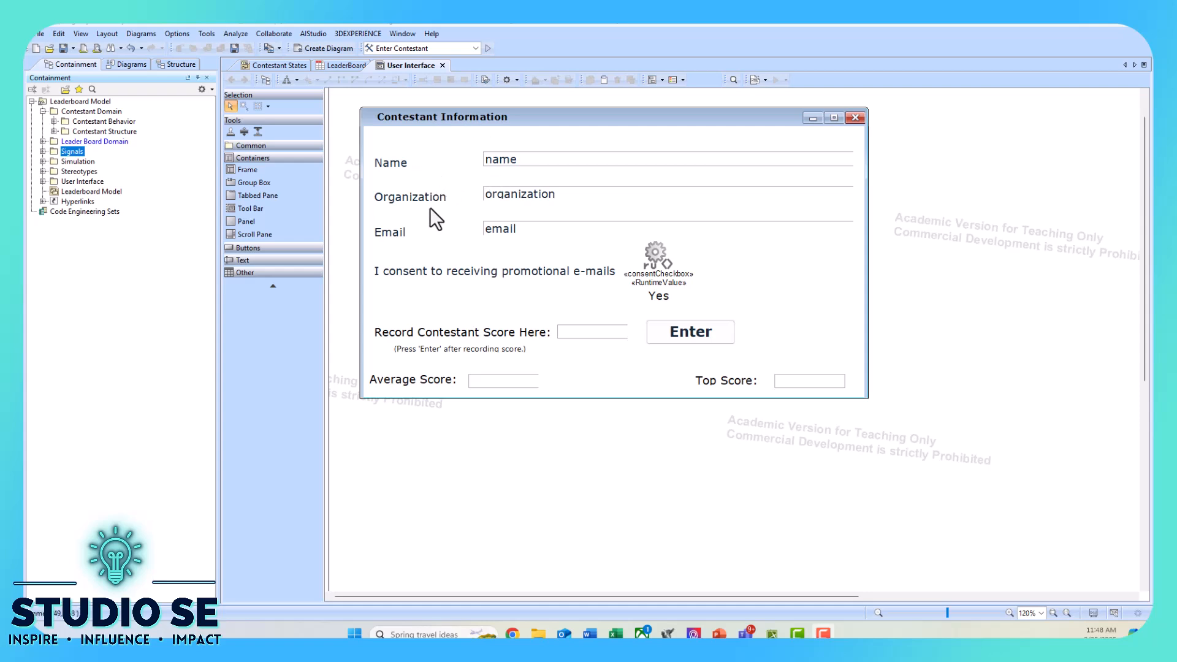
mouse_move(670, 279)
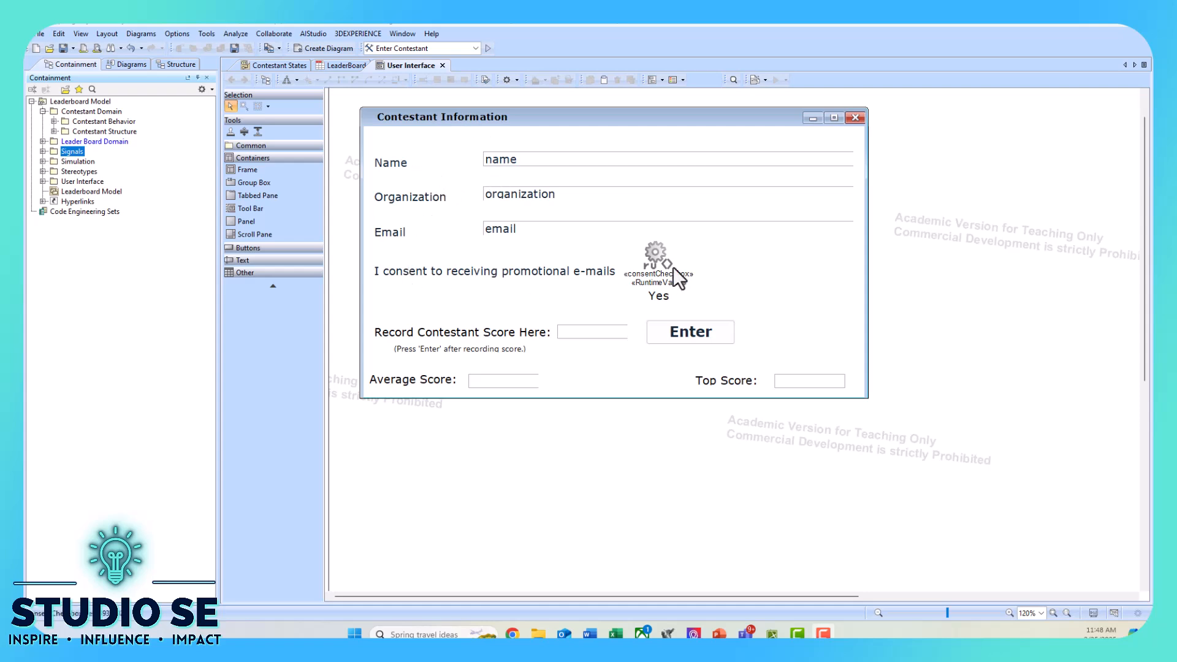
mouse_move(653, 283)
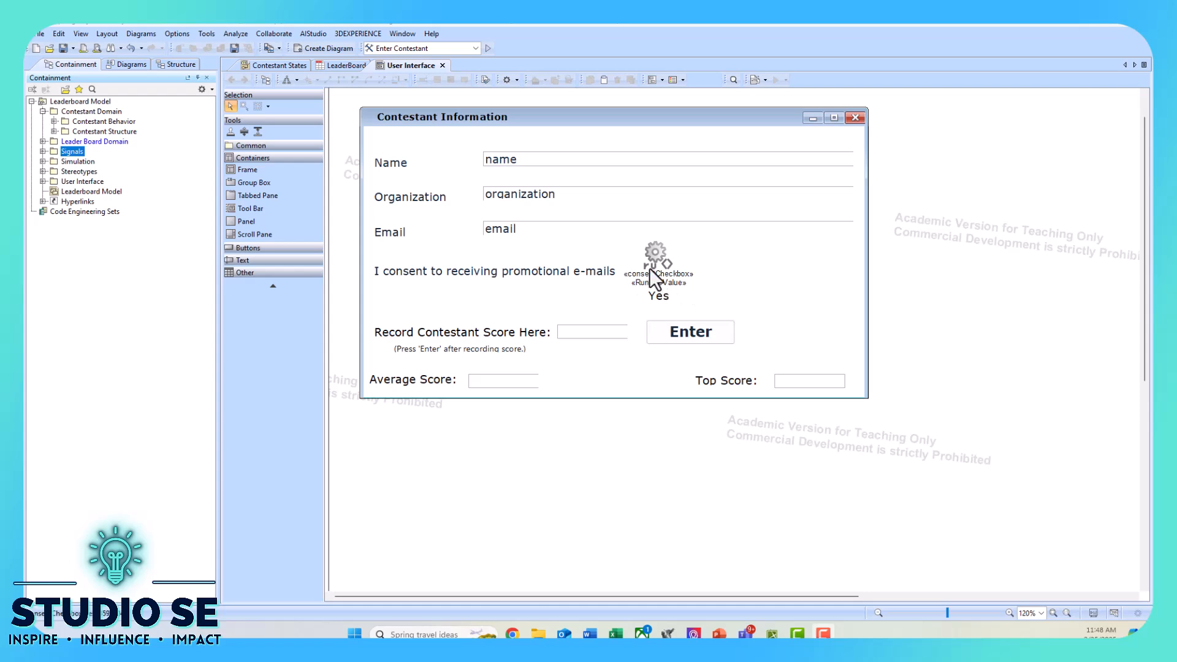
mouse_move(547, 349)
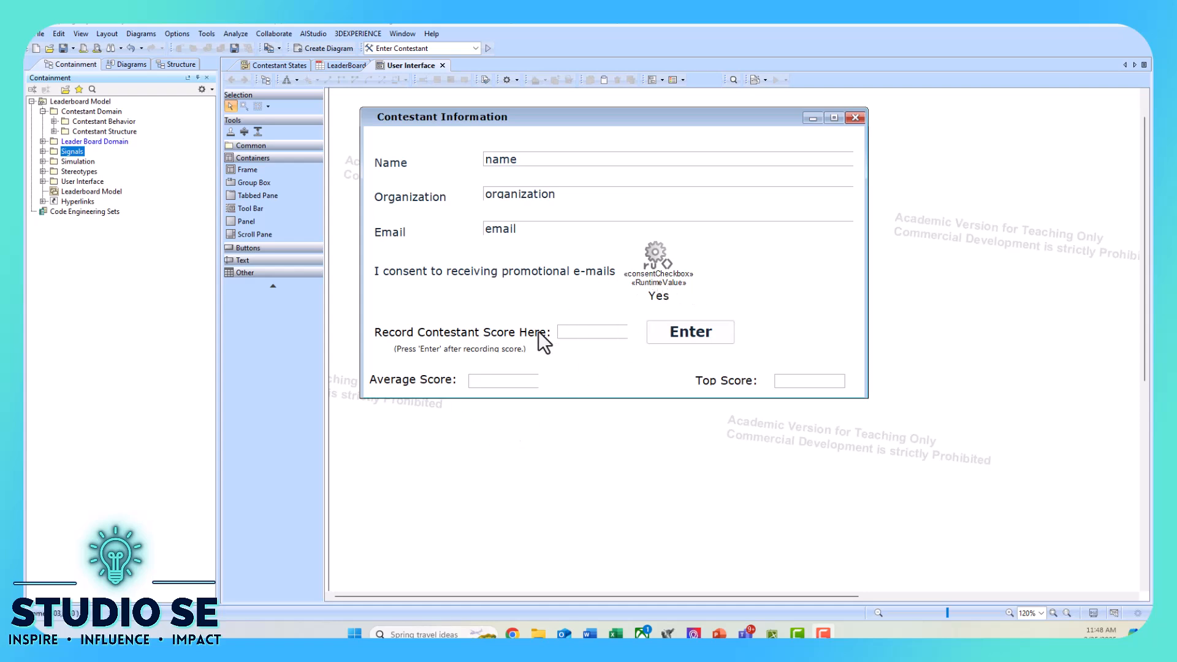
mouse_move(622, 334)
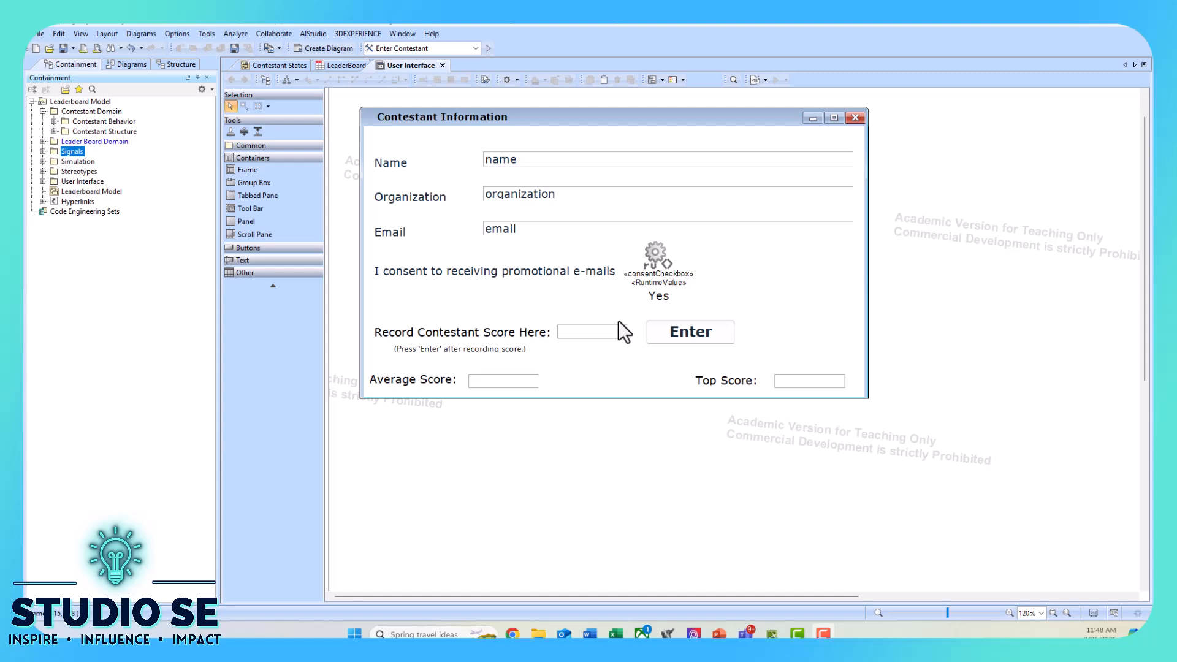
mouse_move(524, 307)
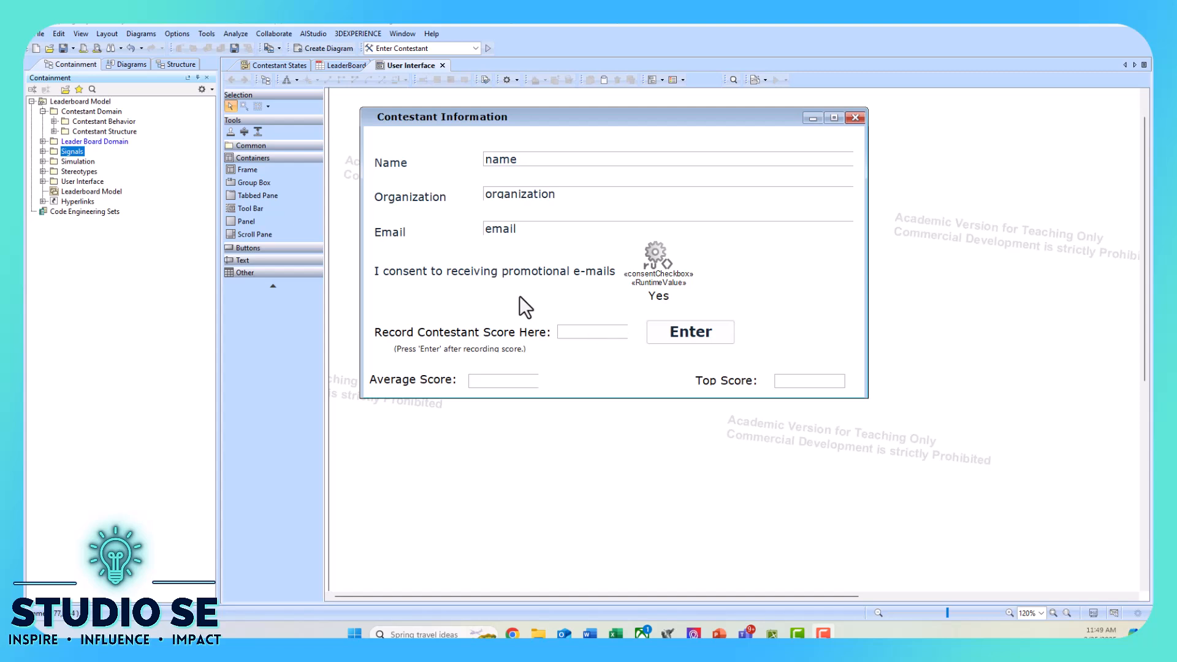
mouse_move(534, 246)
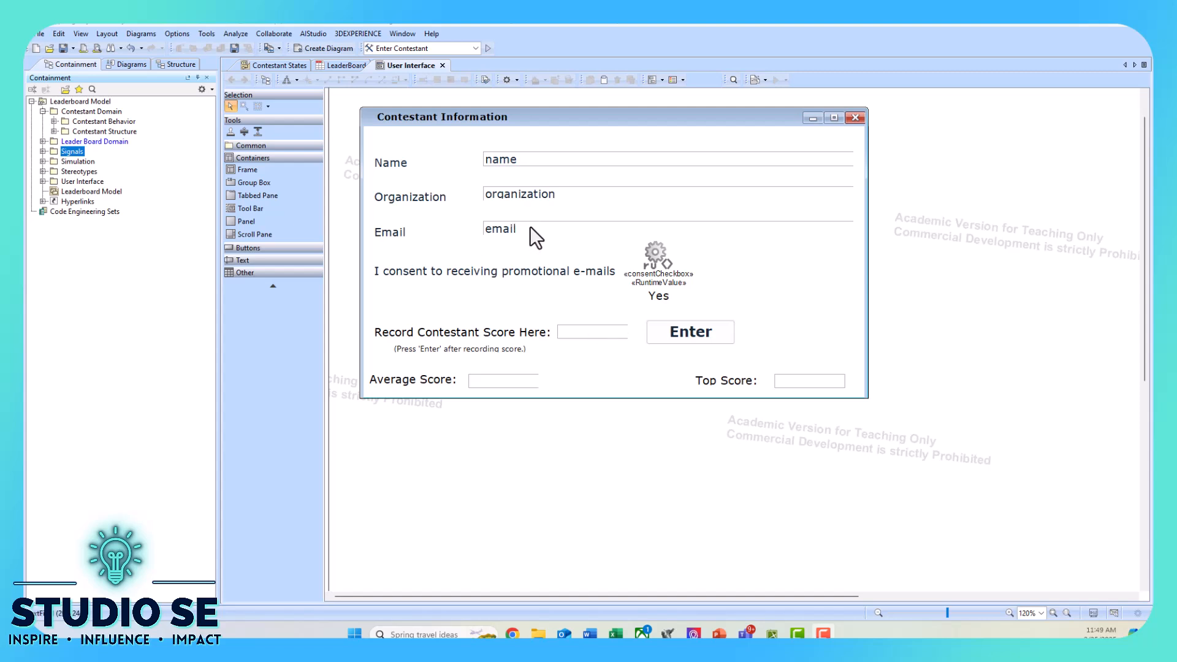
mouse_move(492, 376)
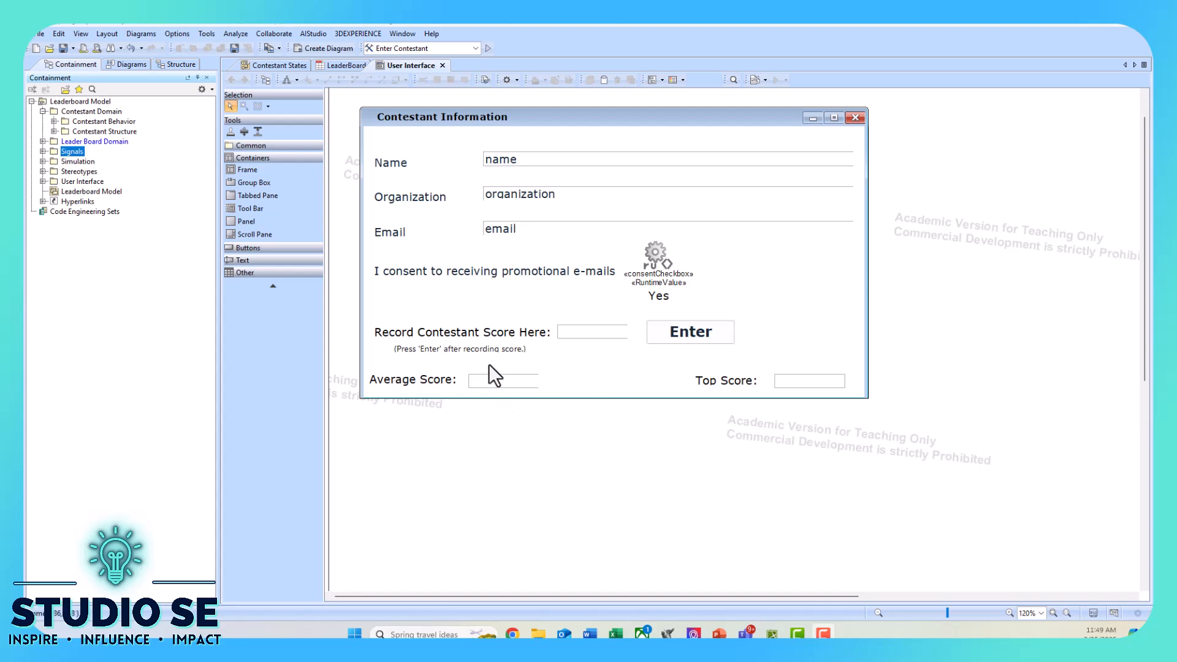
mouse_move(541, 385)
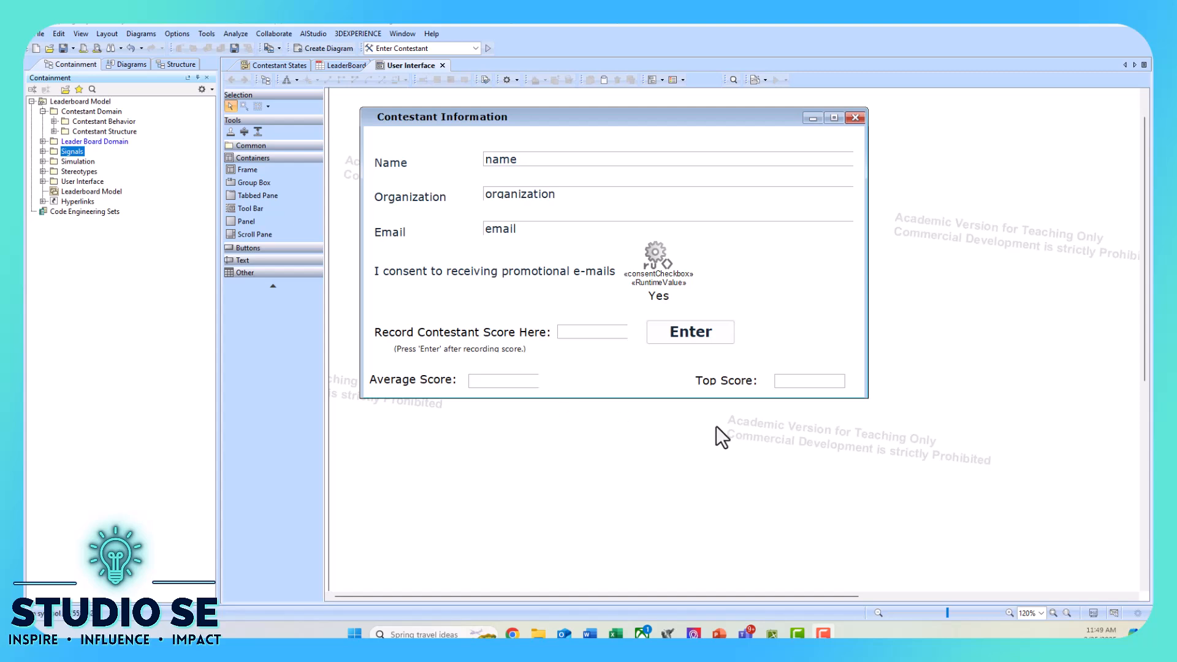
mouse_move(842, 464)
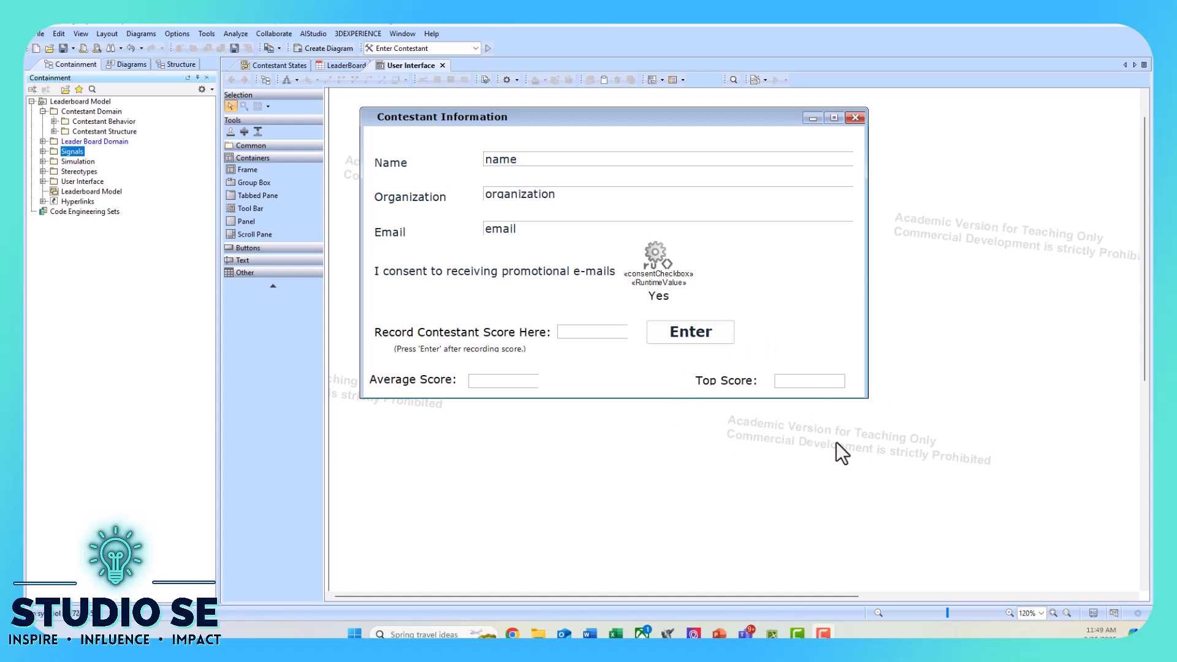
mouse_move(970, 254)
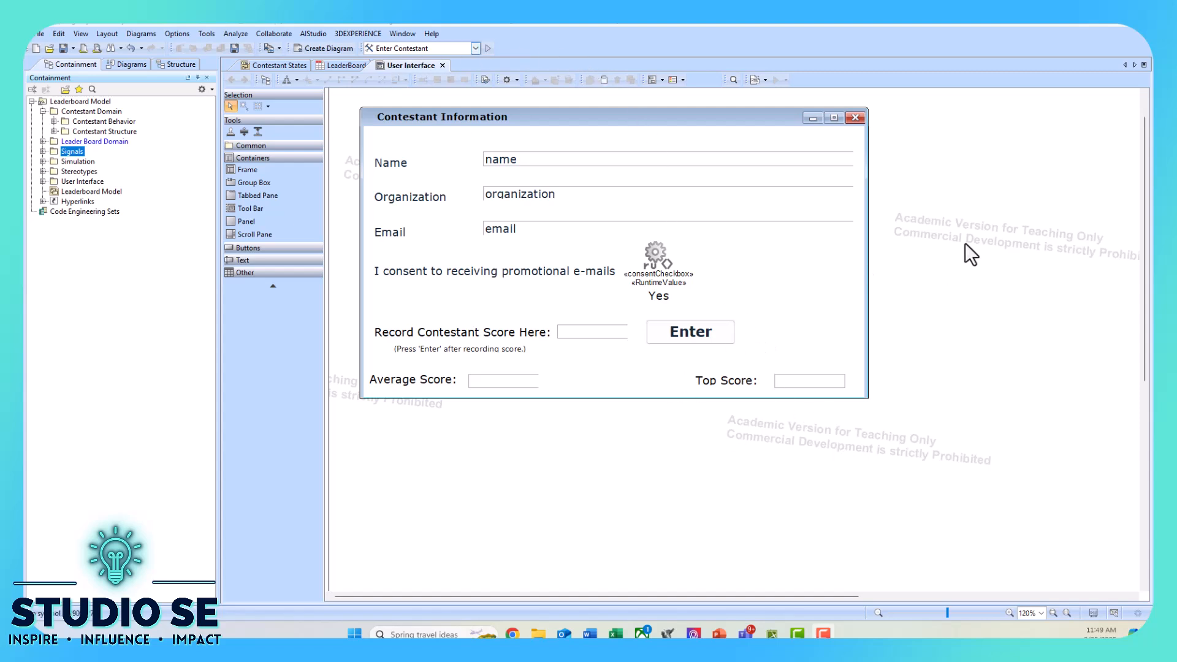
mouse_move(460, 319)
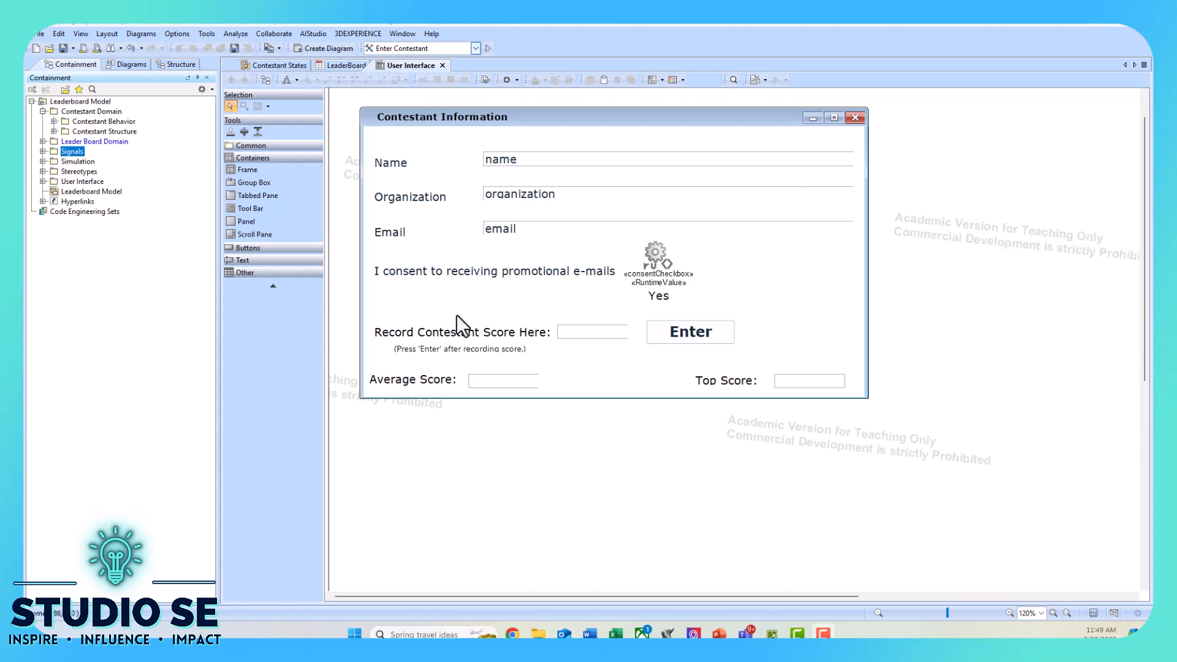
mouse_move(366, 234)
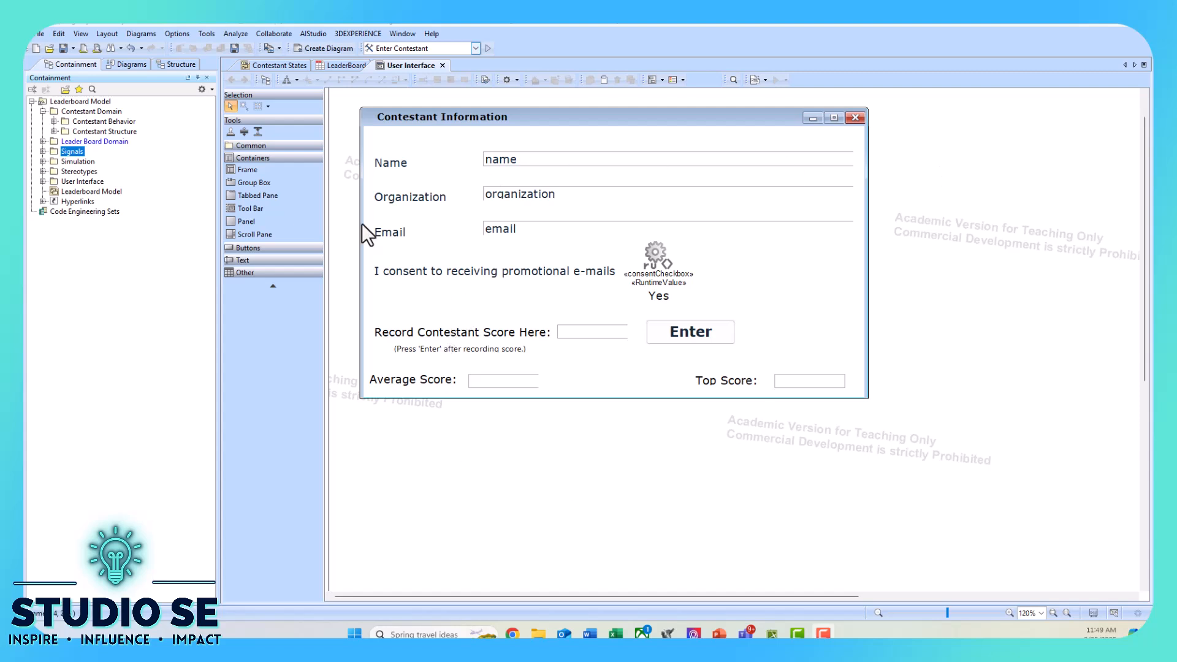
Step: View the LeaderBoard table of entries and bring up the Leader Board Excel workbook
left_click(344, 66)
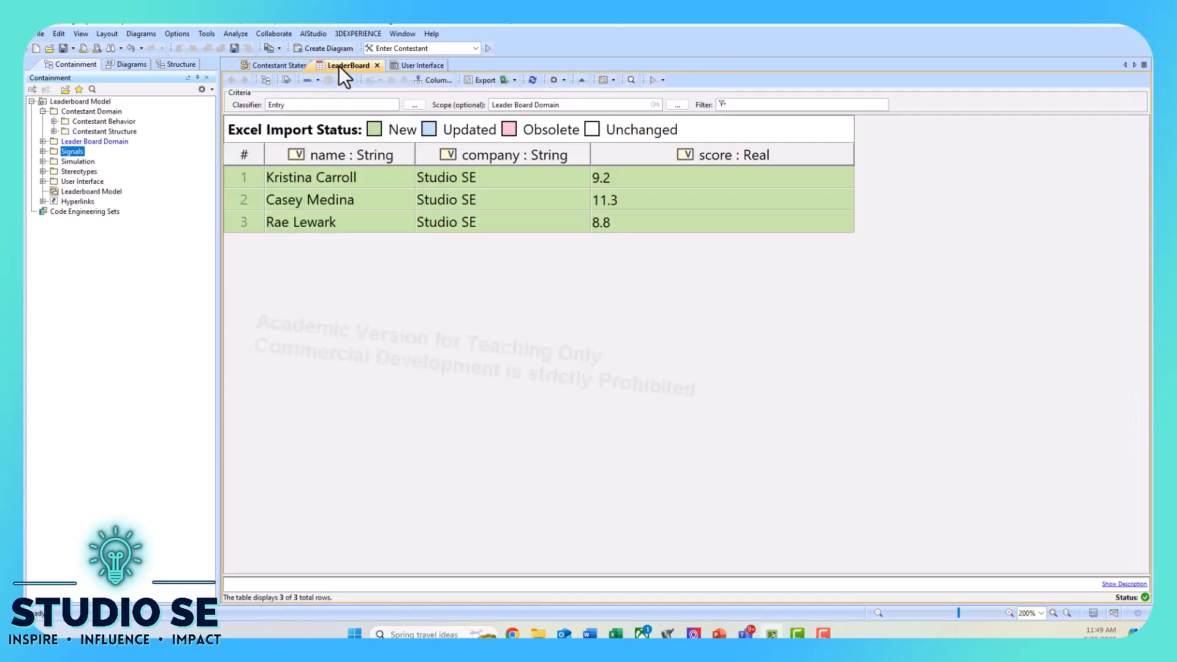
mouse_move(661, 204)
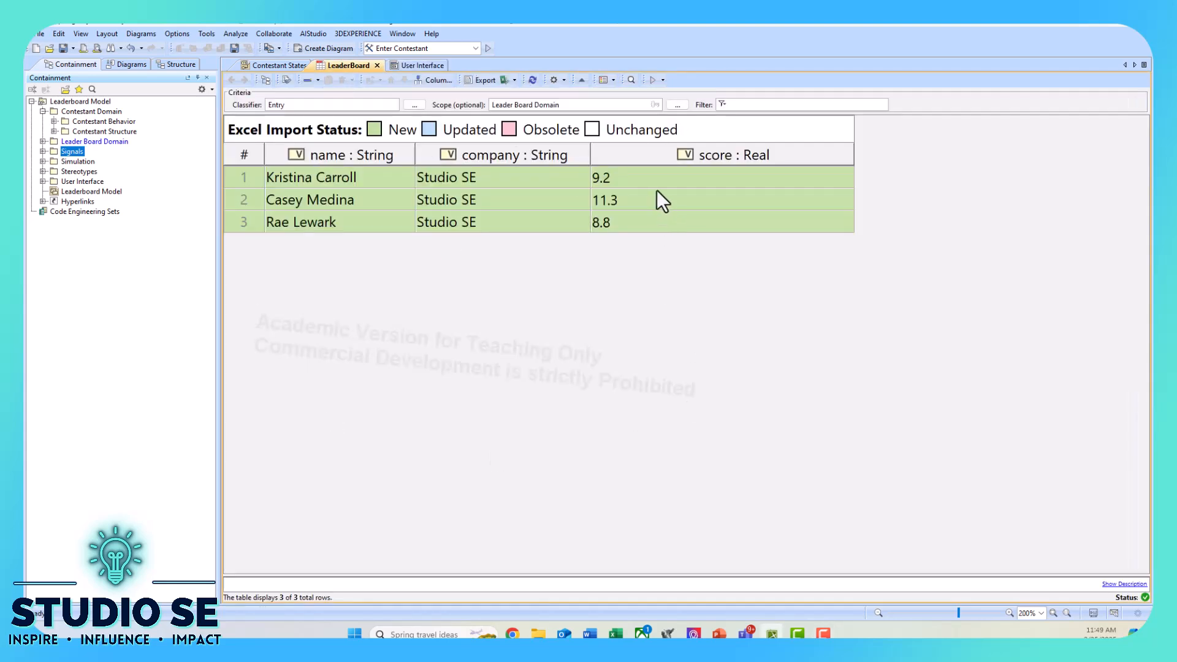
mouse_move(397, 221)
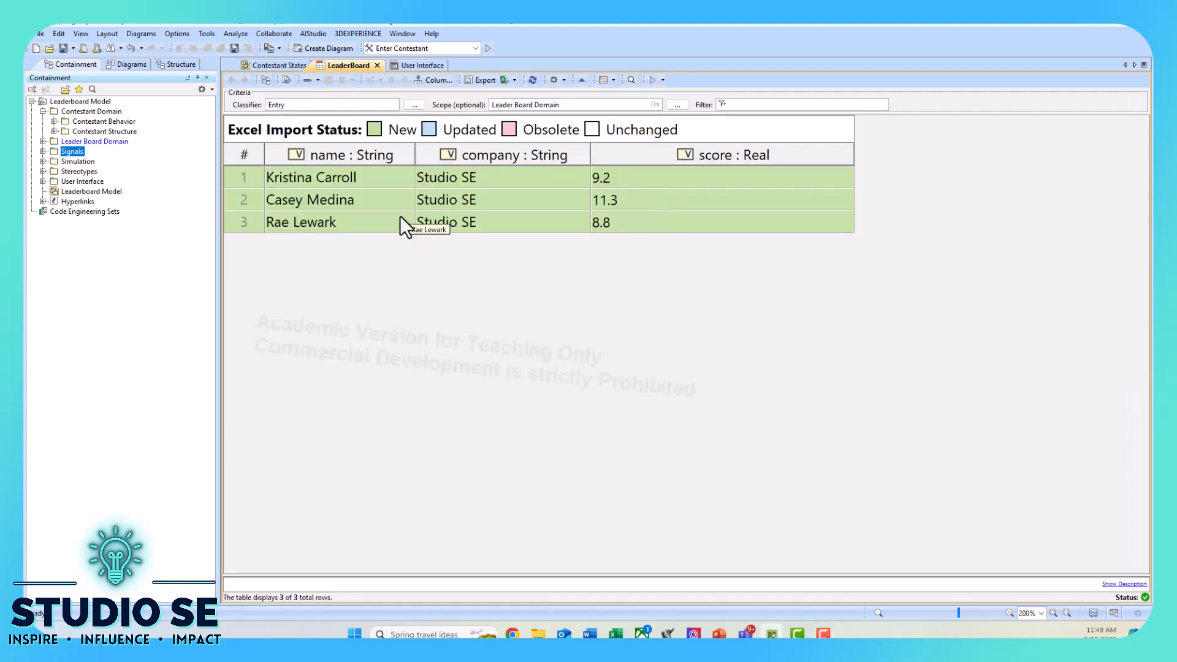
mouse_move(346, 202)
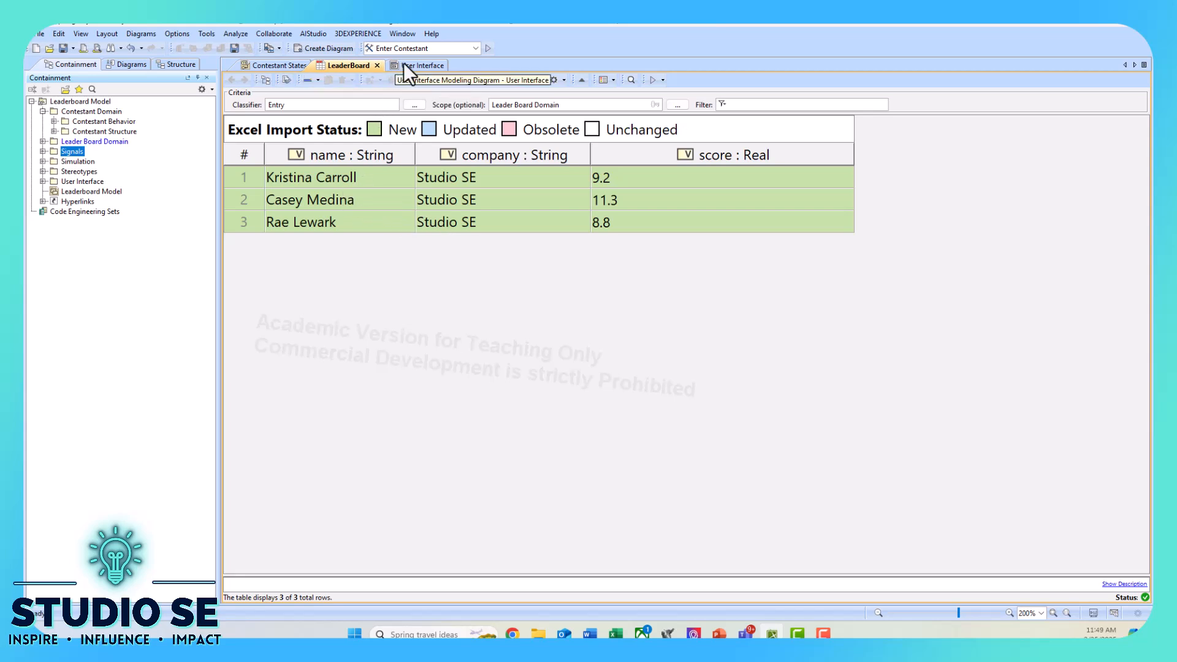
left_click(419, 65)
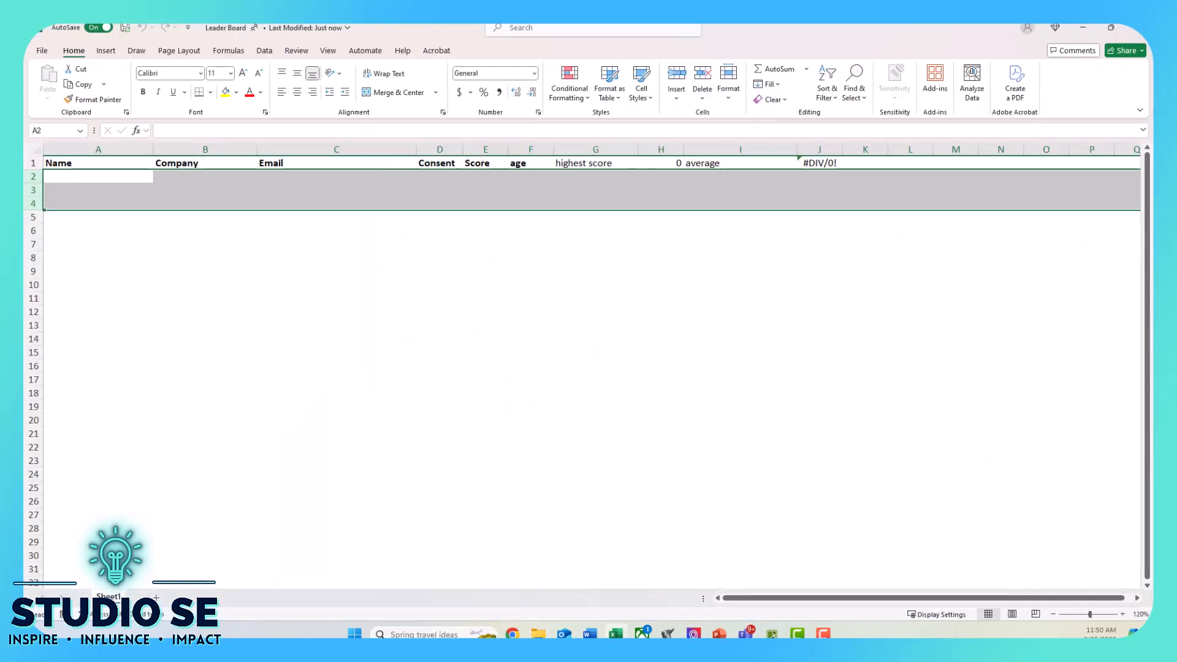
Step: Inspect the Leader Board sheet's empty rows, highest score 0 and average #DIV/0!
left_click(485, 271)
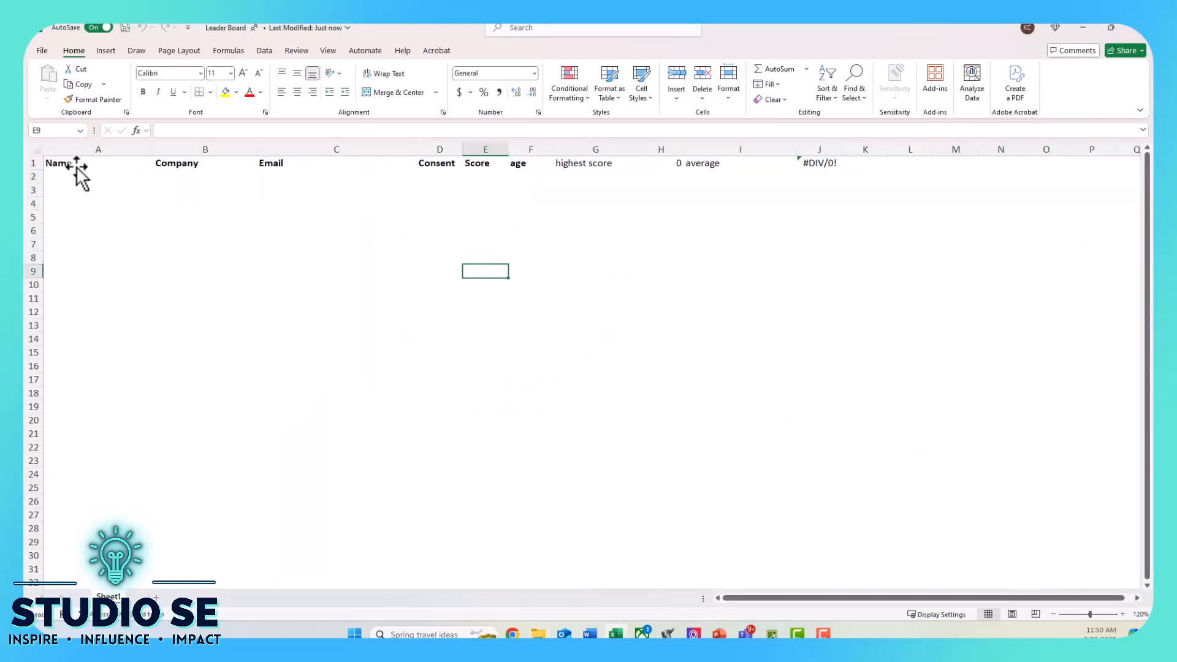
mouse_move(286, 163)
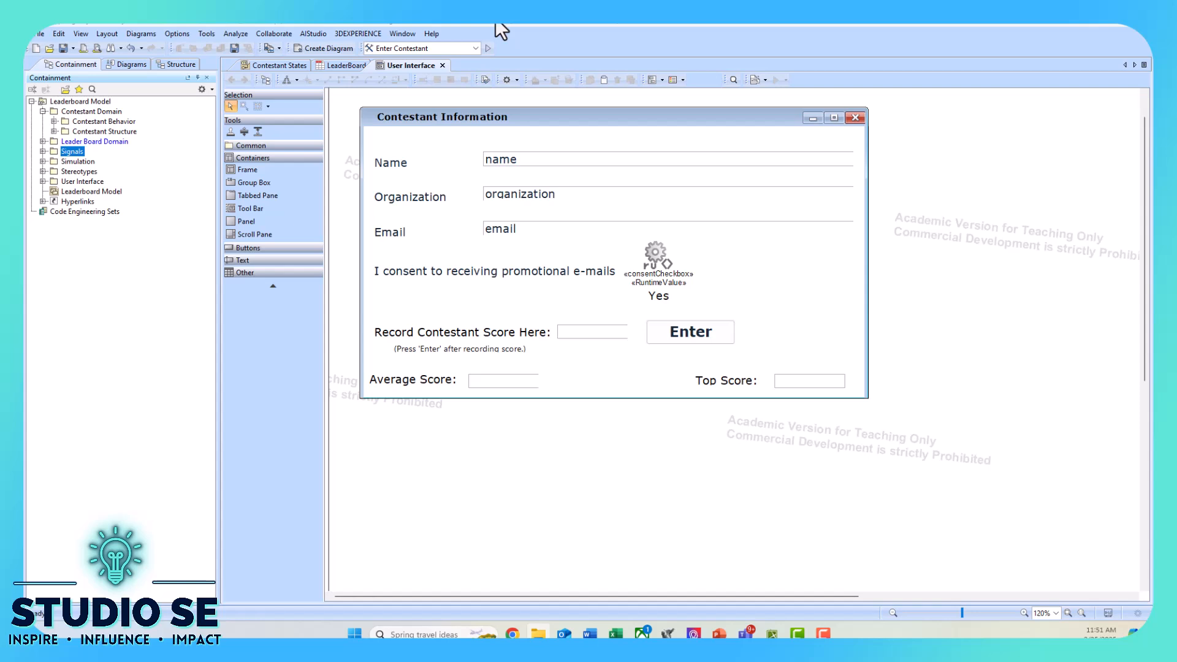
Step: Run the simulation to get an empty Contestant Information form with top score 0.0000
left_click(490, 48)
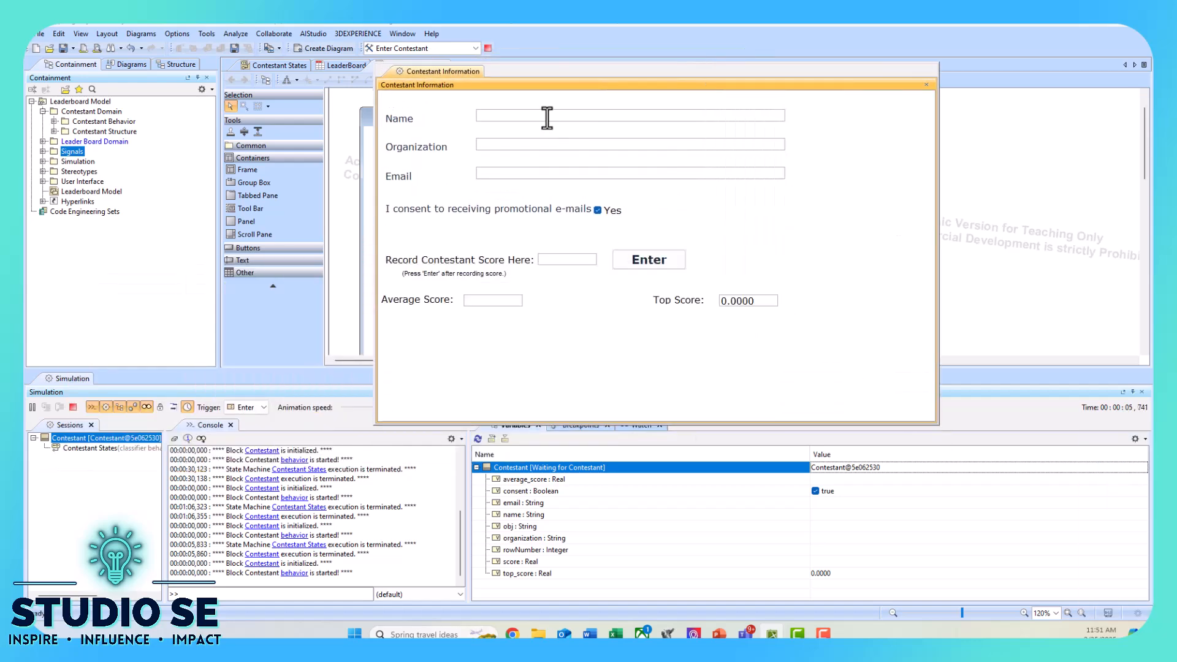
mouse_move(454, 353)
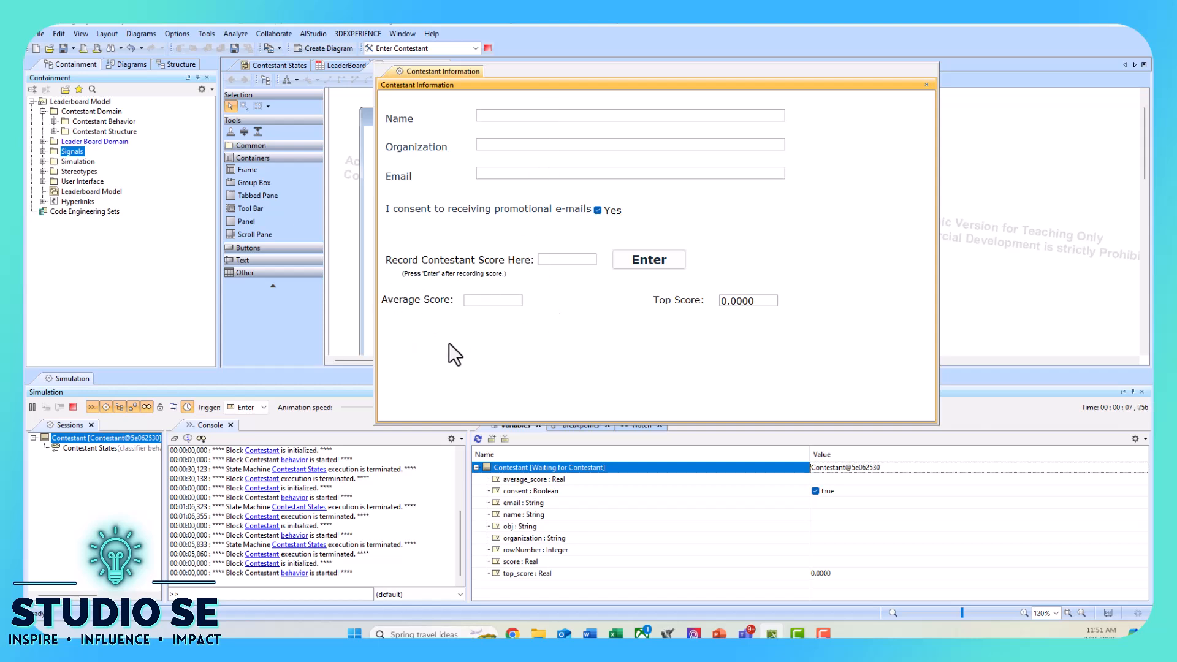
mouse_move(808, 319)
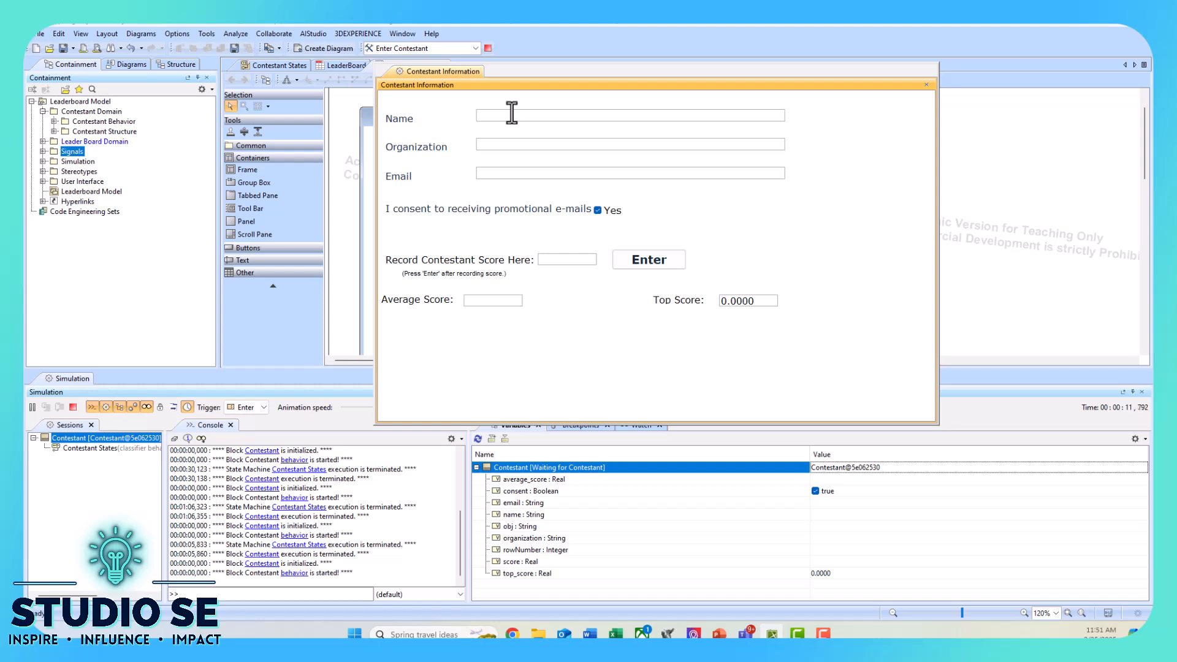
type("K")
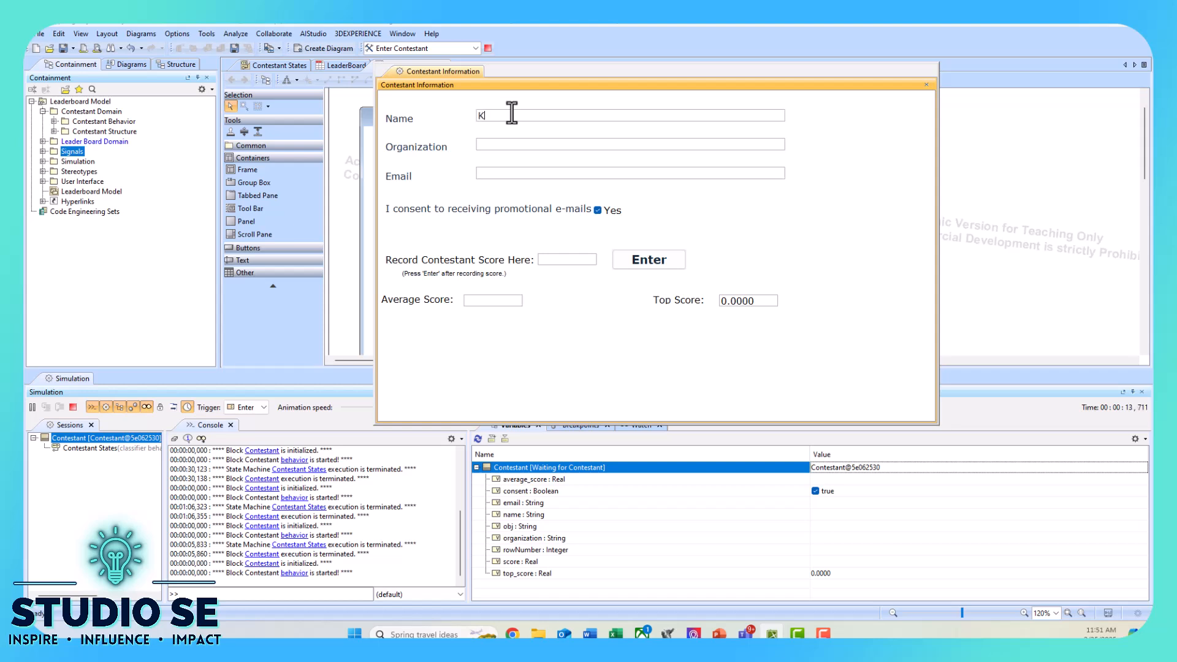
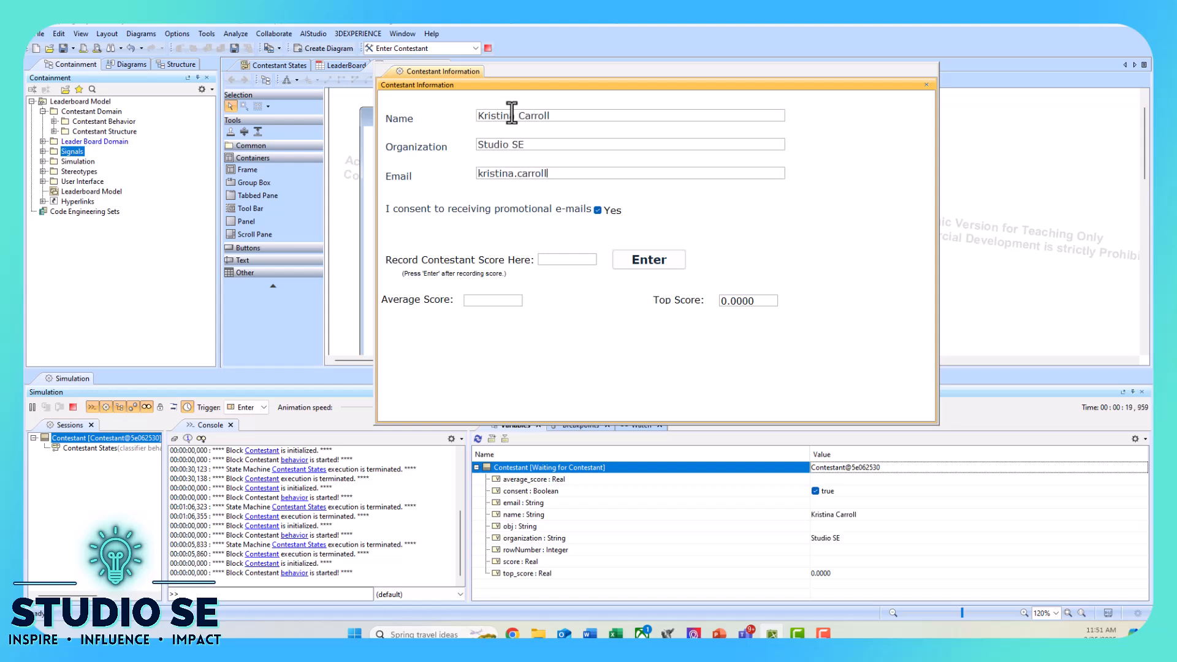
left_click(649, 259)
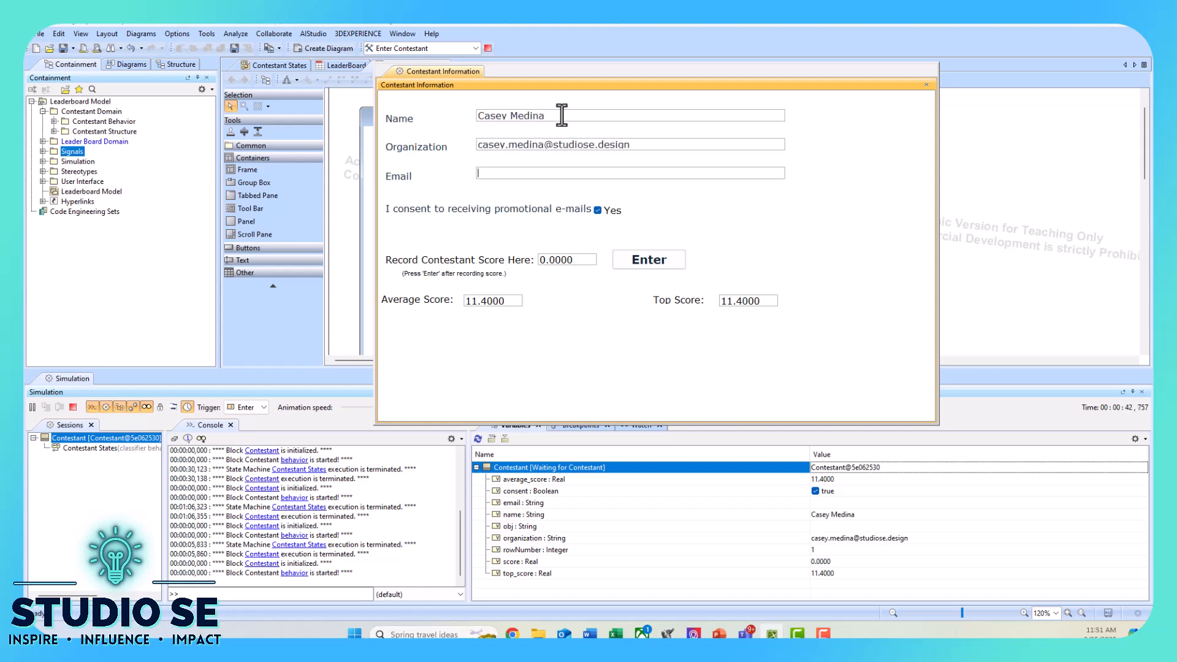
type("Studio SE")
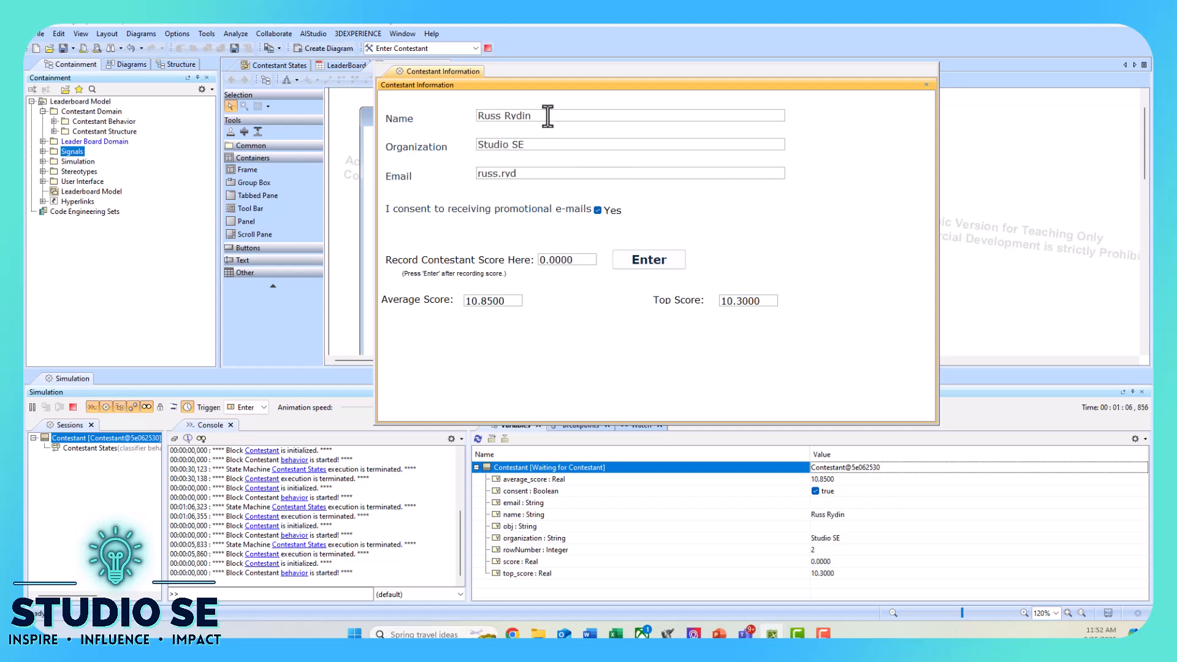
left_click(648, 259)
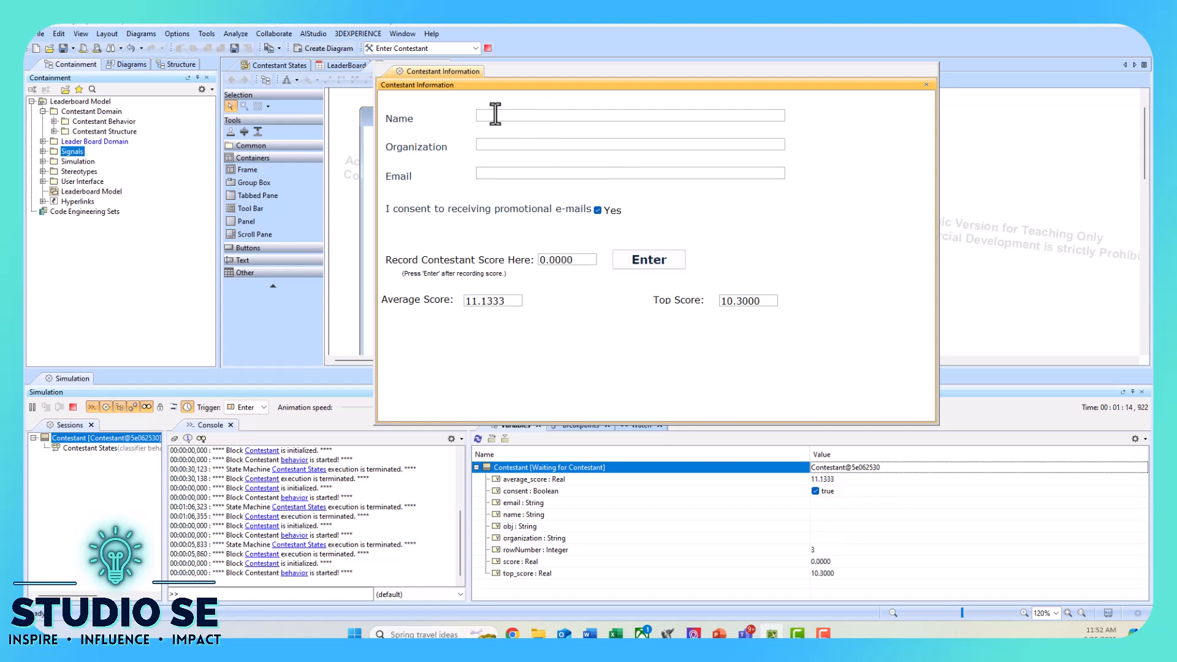
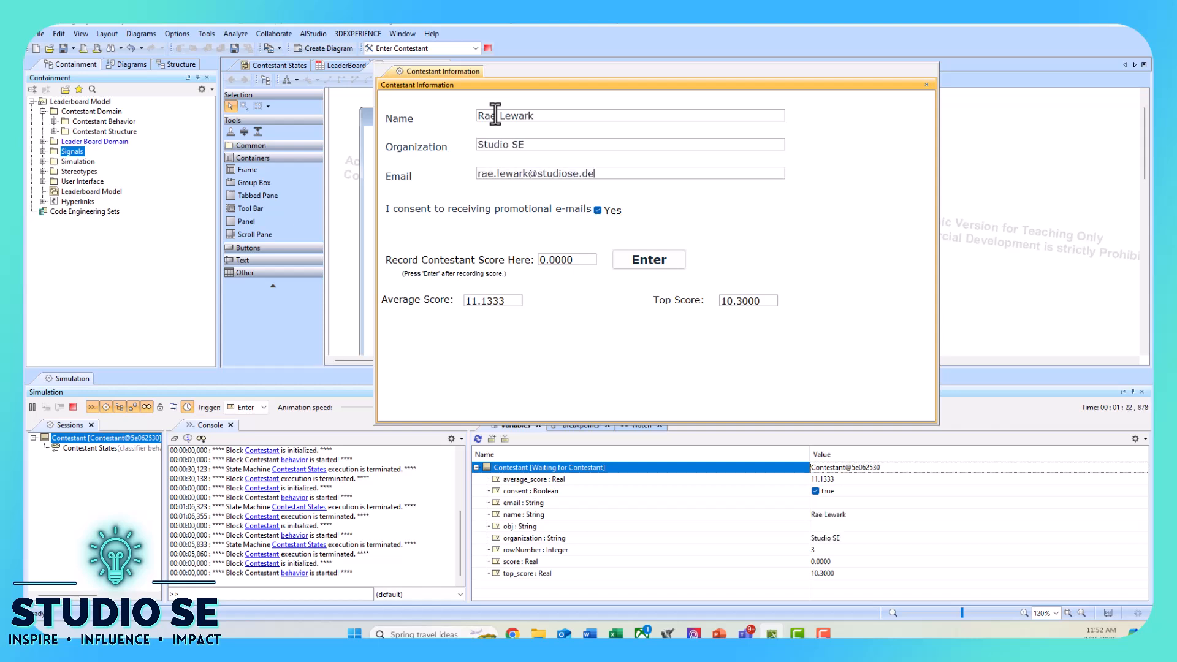
type("9.8")
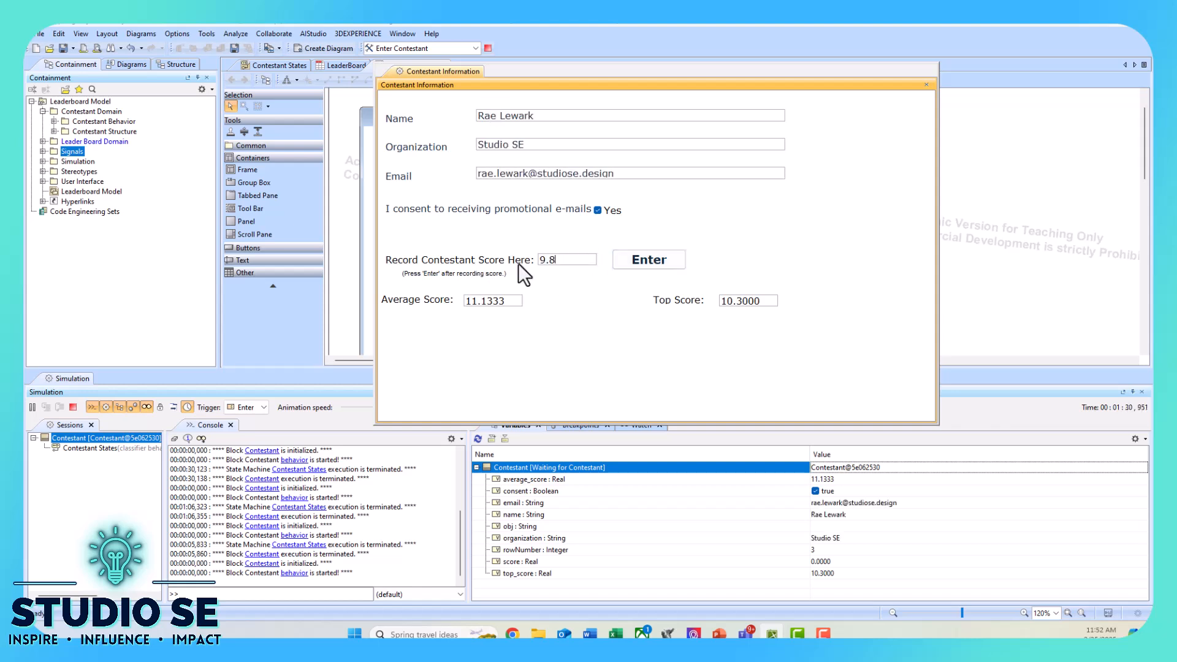
left_click(649, 259)
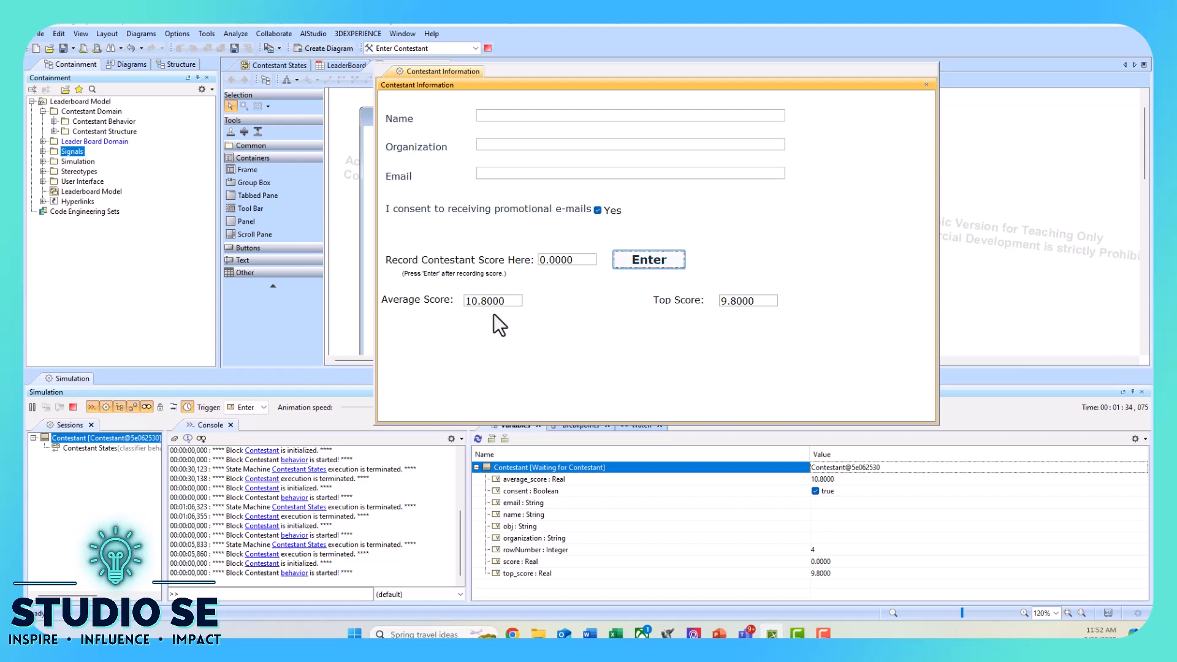
mouse_move(519, 273)
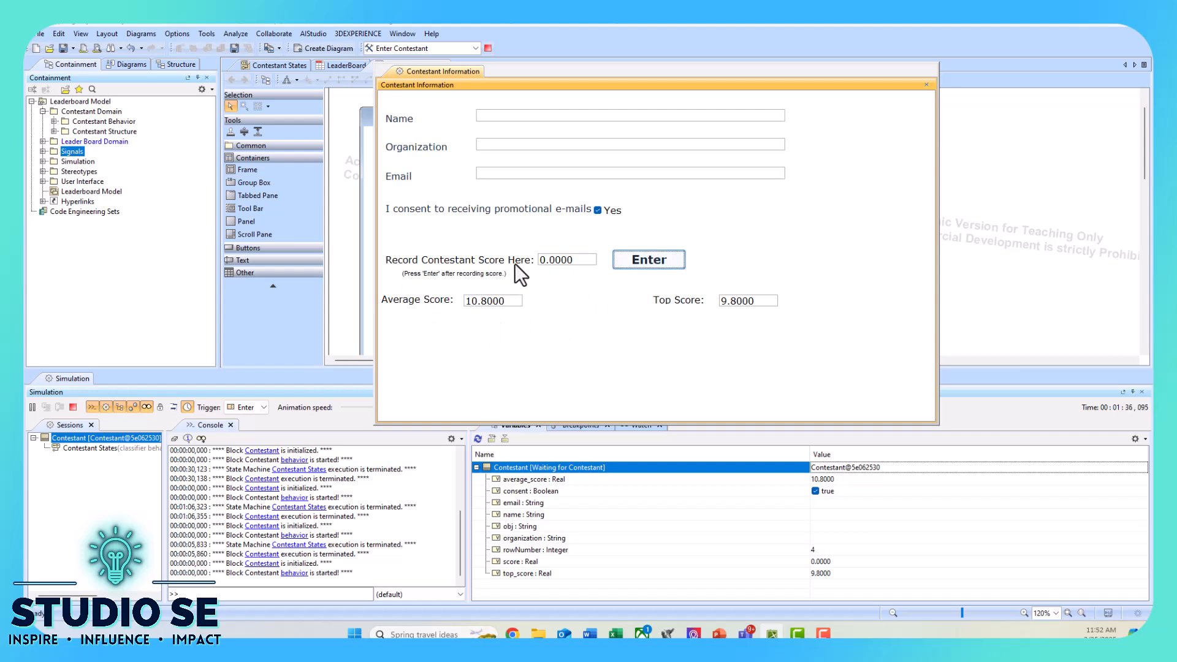
mouse_move(783, 317)
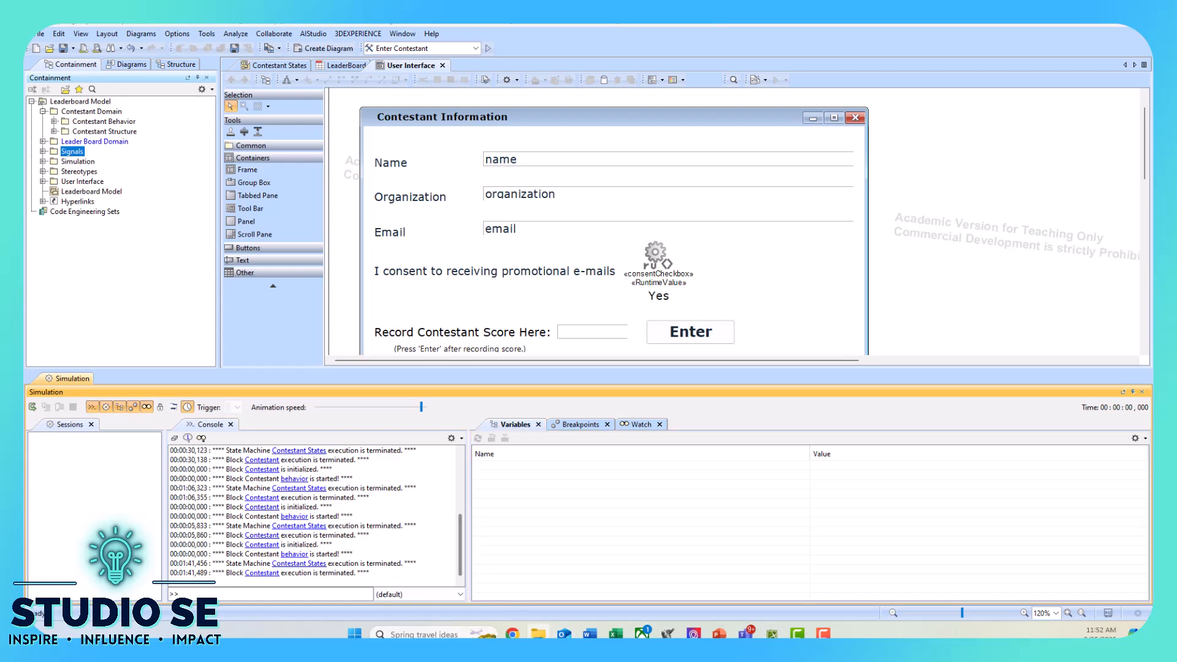
Step: Close the simulation window and expand the Leader Board Domain package in the Containment tree
left_click(615, 634)
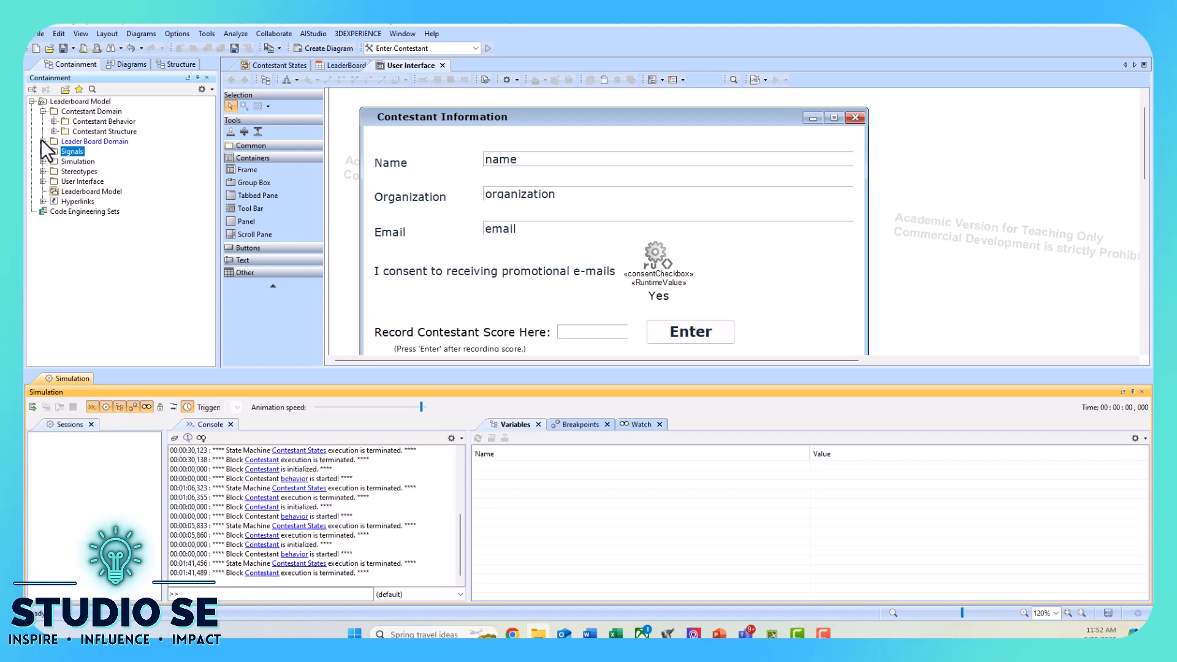
left_click(48, 141)
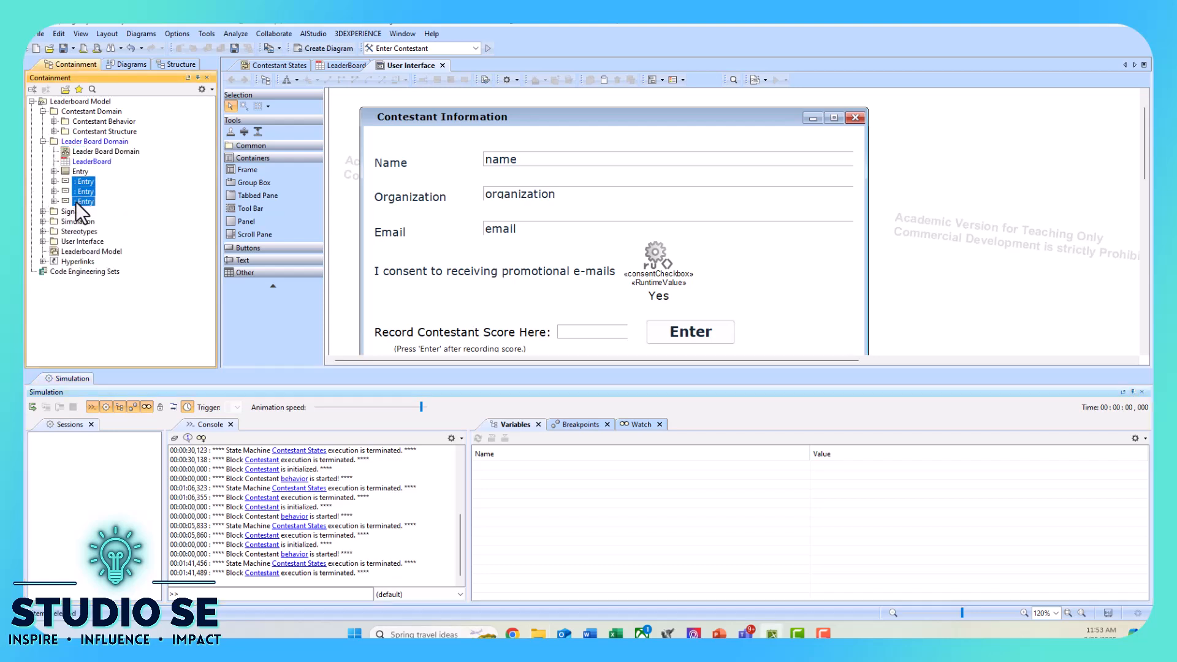
Step: Import the four contestant entries into the LeaderBoard table with Excel/CSV File > Read from File
left_click(346, 66)
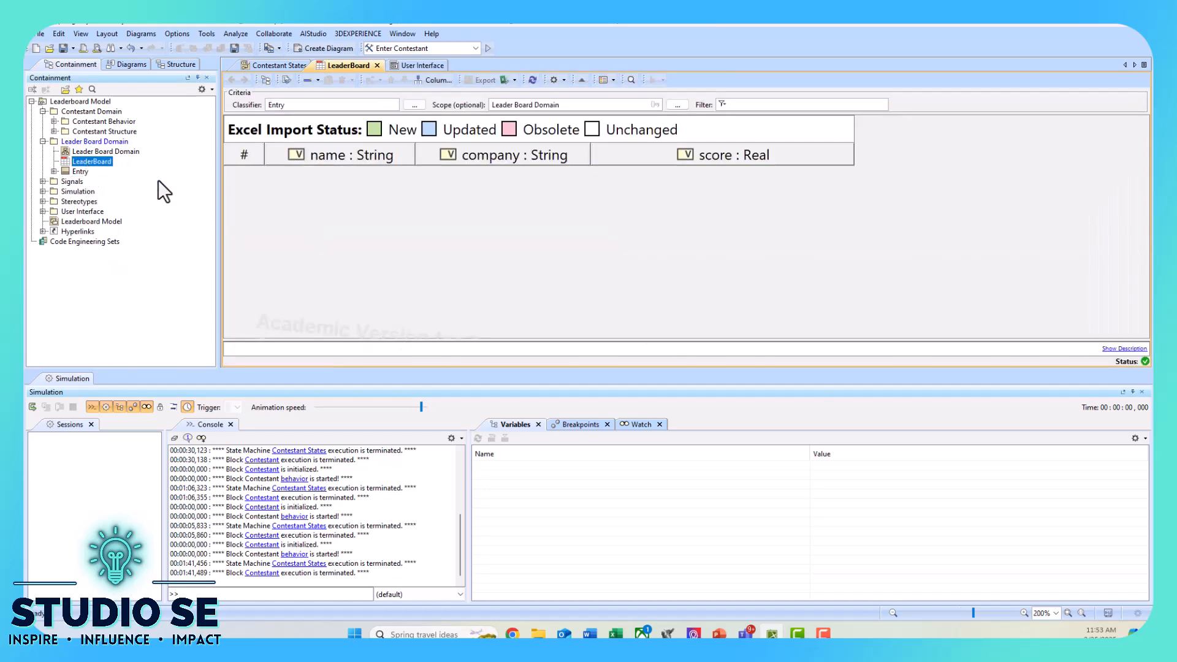
left_click(515, 80)
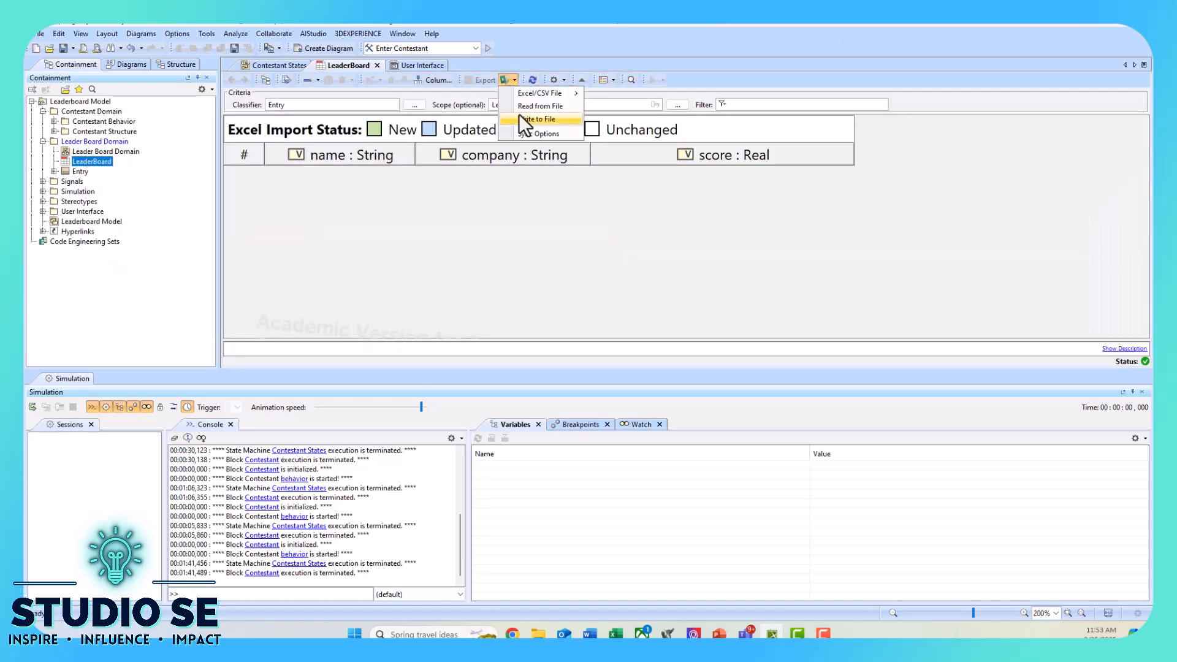
left_click(540, 106)
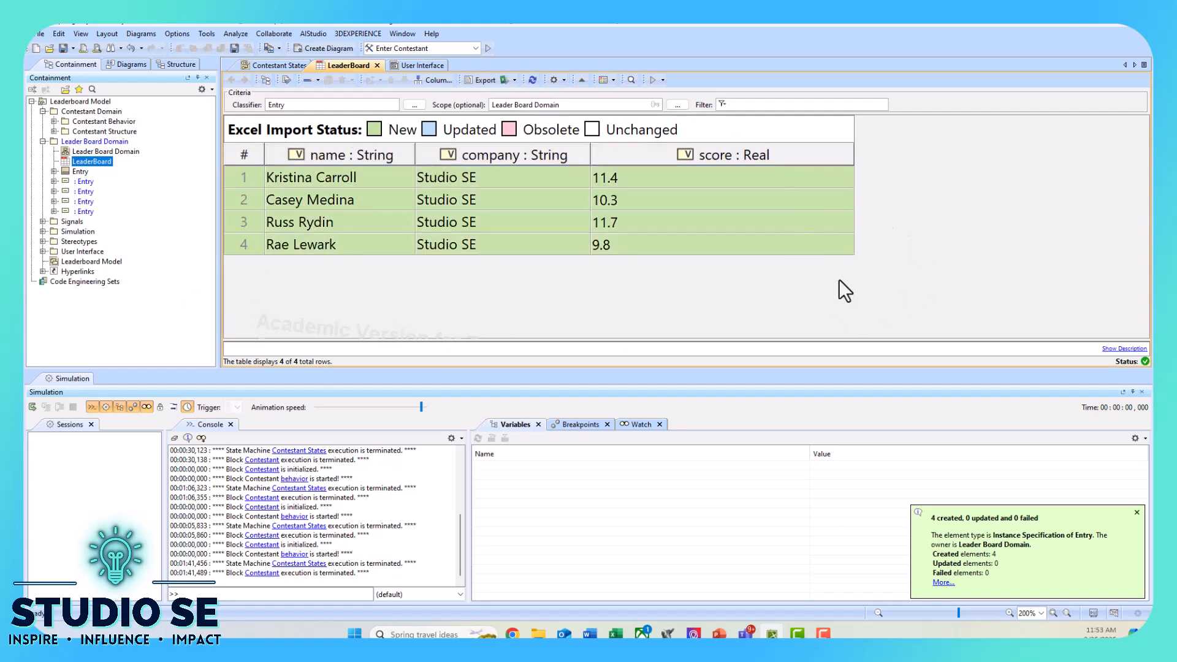
left_click(280, 65)
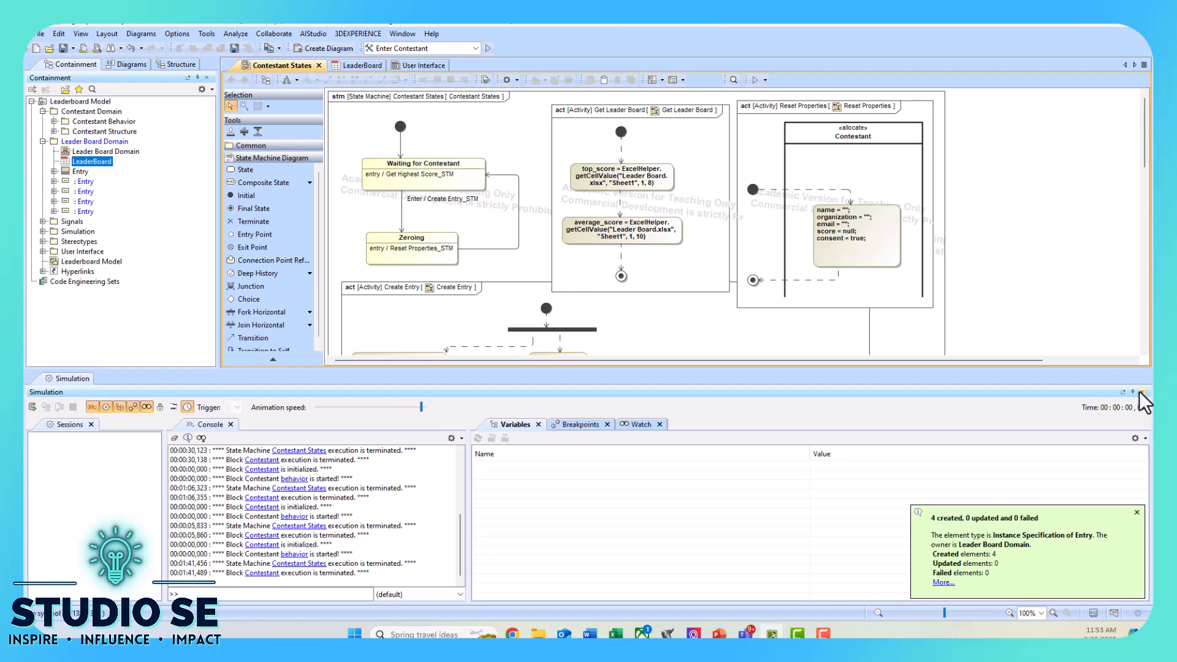
left_click(41, 142)
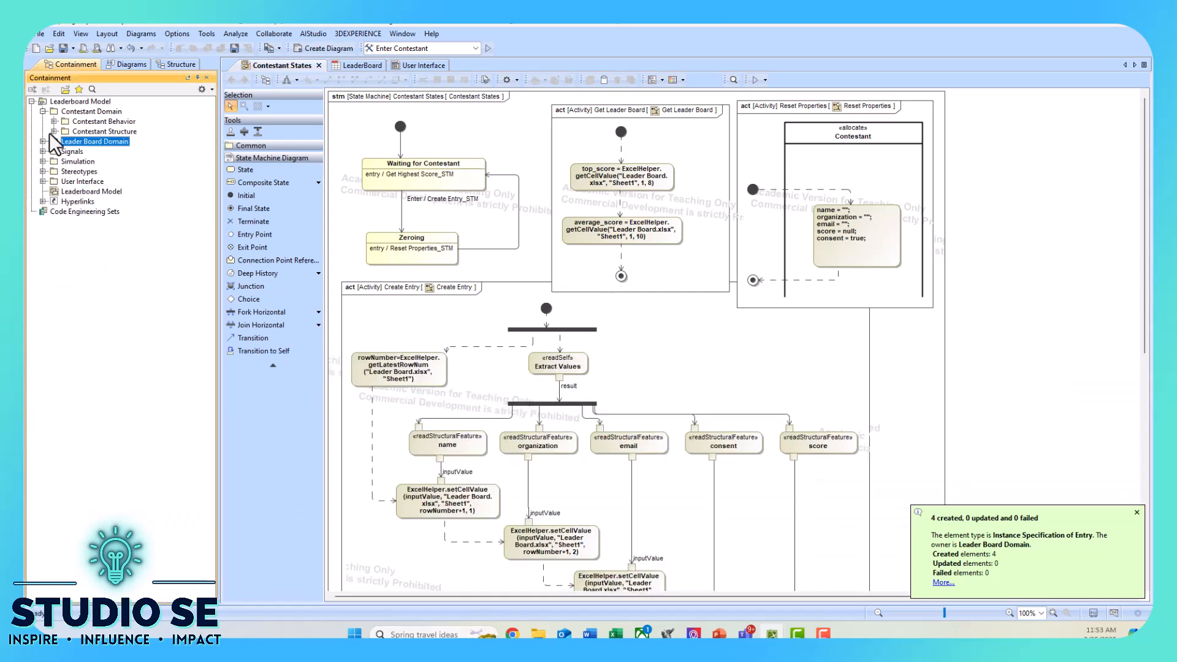
left_click(48, 132)
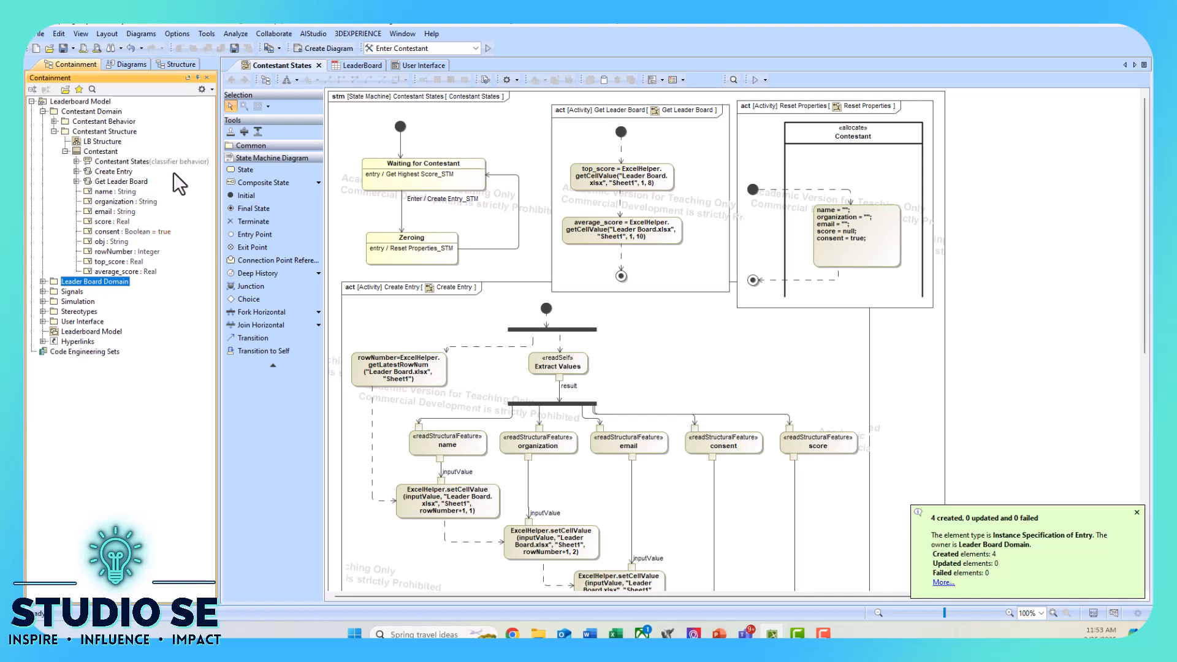
left_click(60, 151)
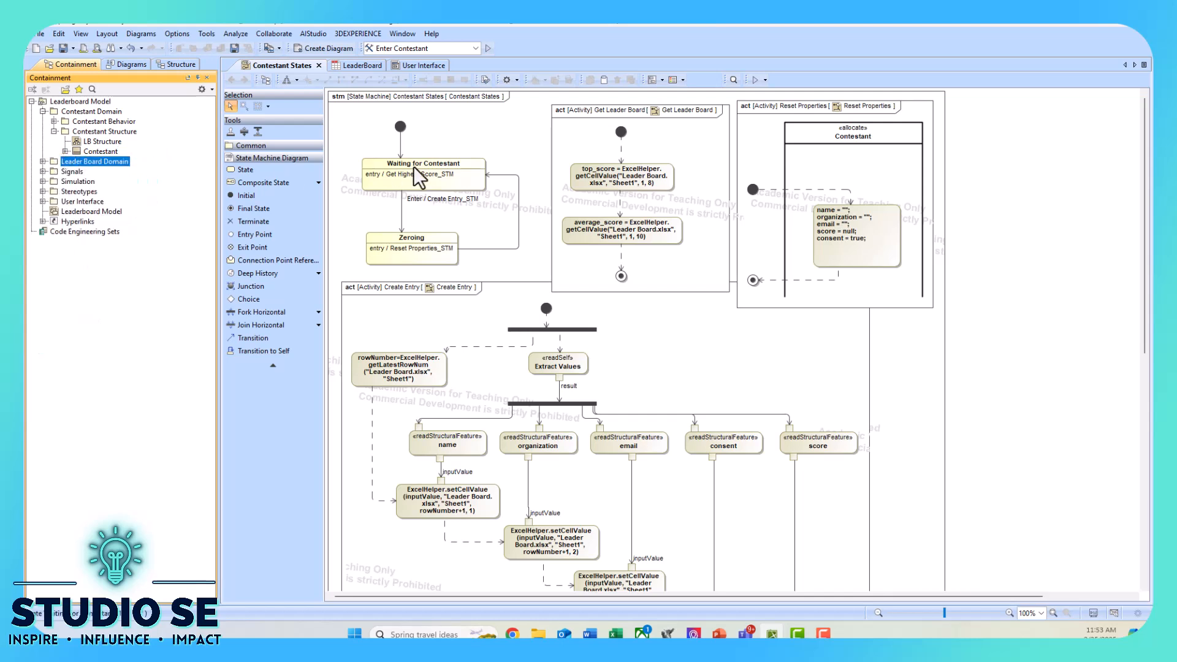
mouse_move(501, 129)
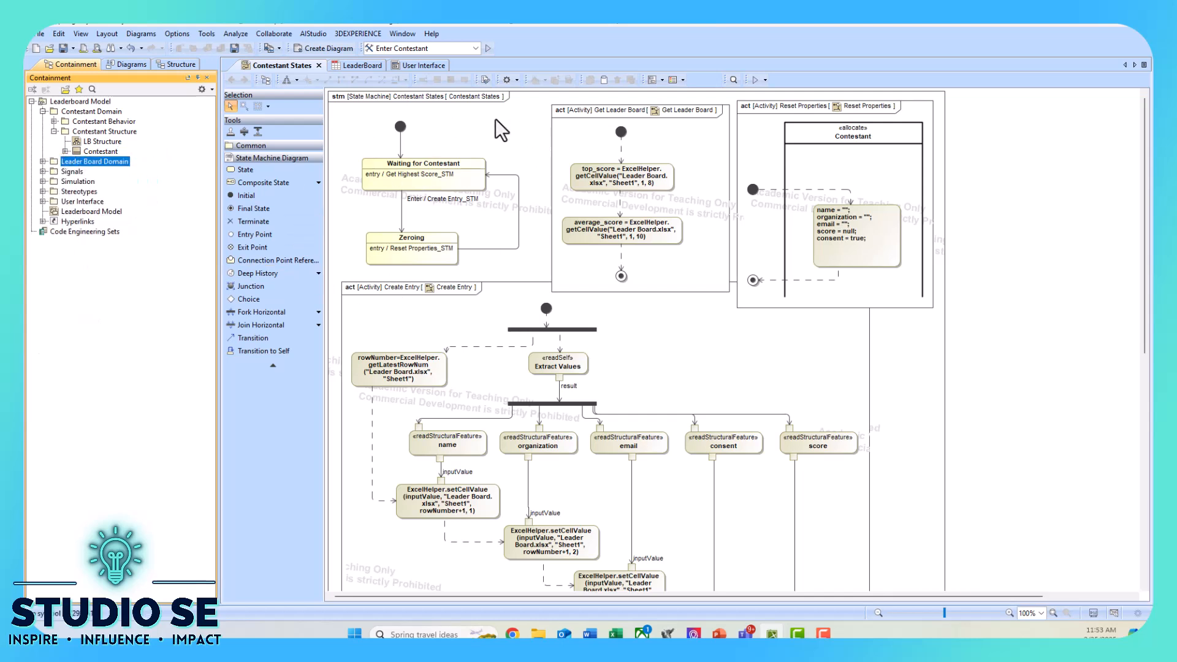
mouse_move(397, 179)
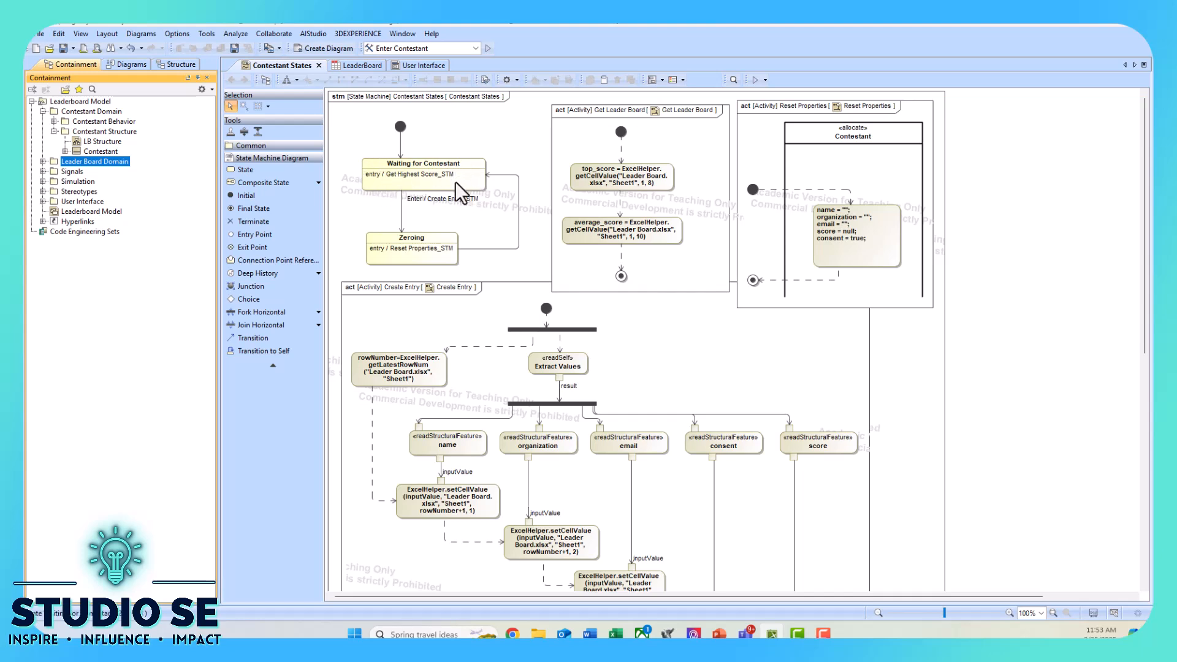
mouse_move(396, 196)
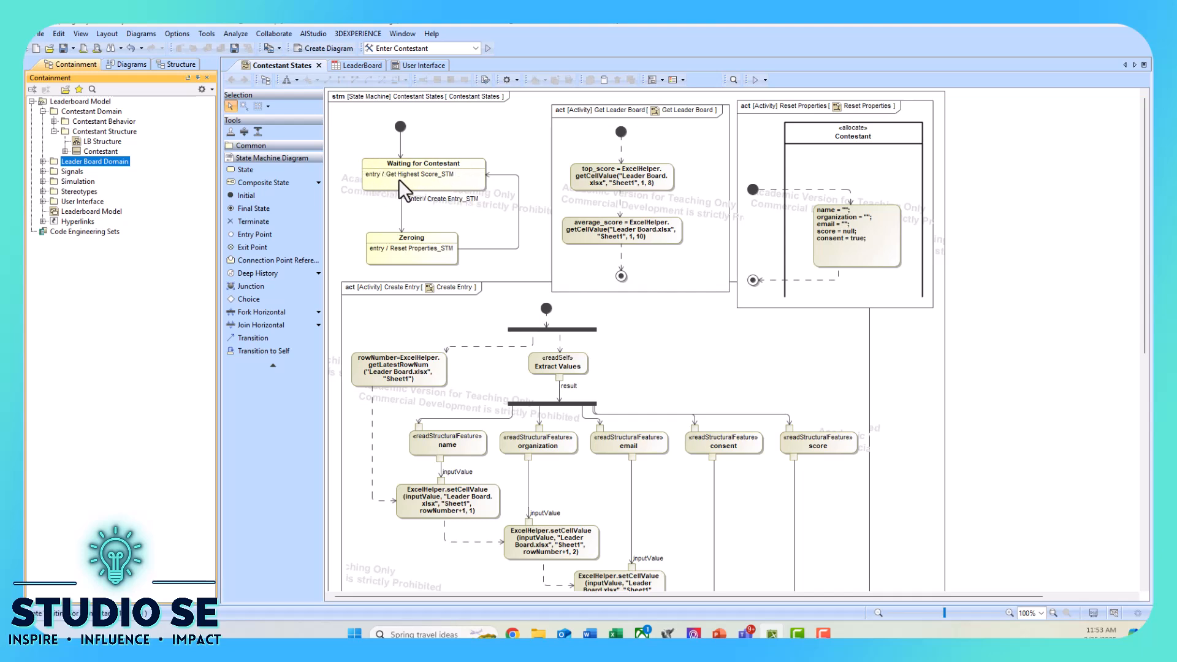
mouse_move(432, 184)
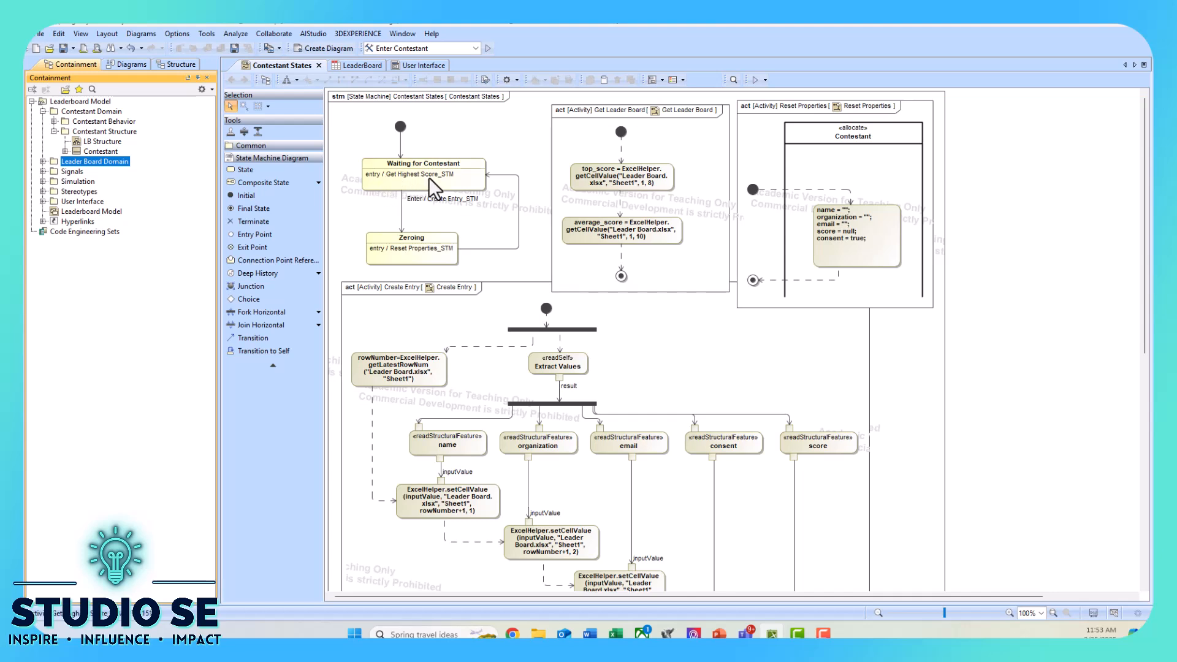
mouse_move(599, 122)
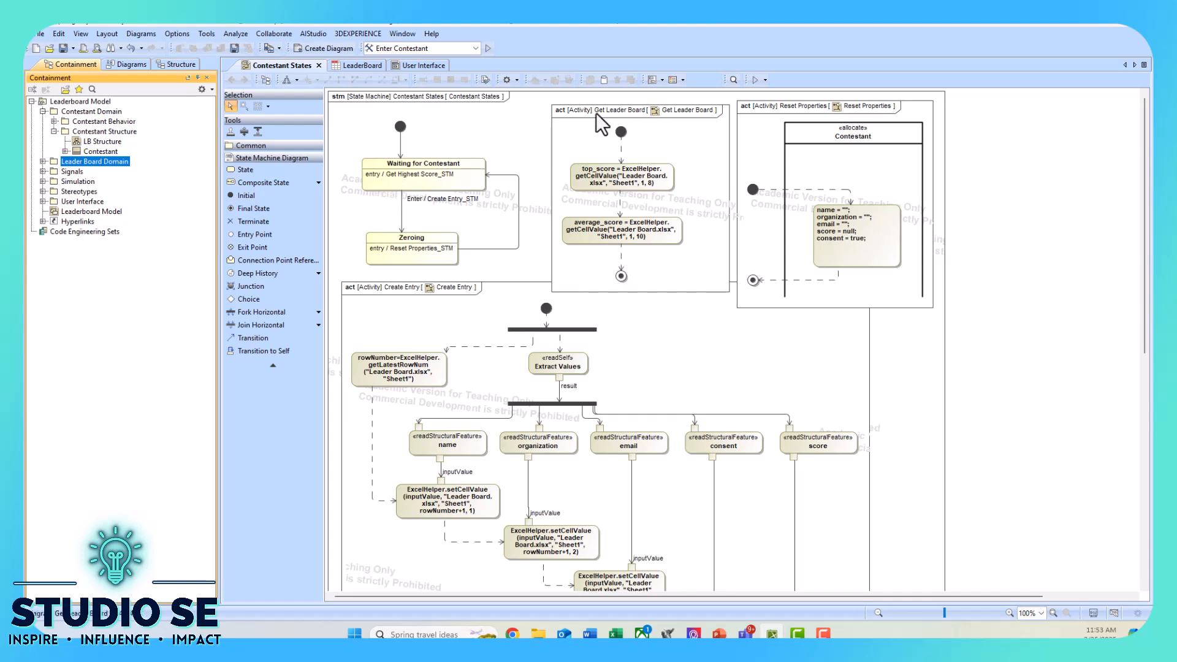
mouse_move(690, 184)
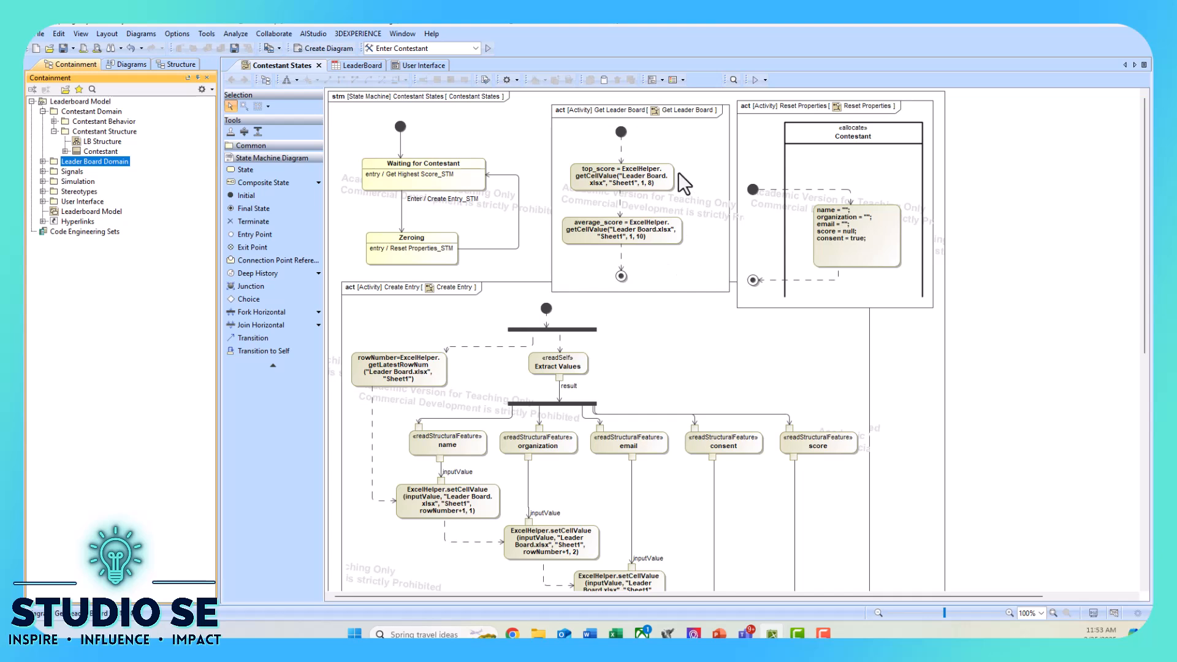
mouse_move(596, 184)
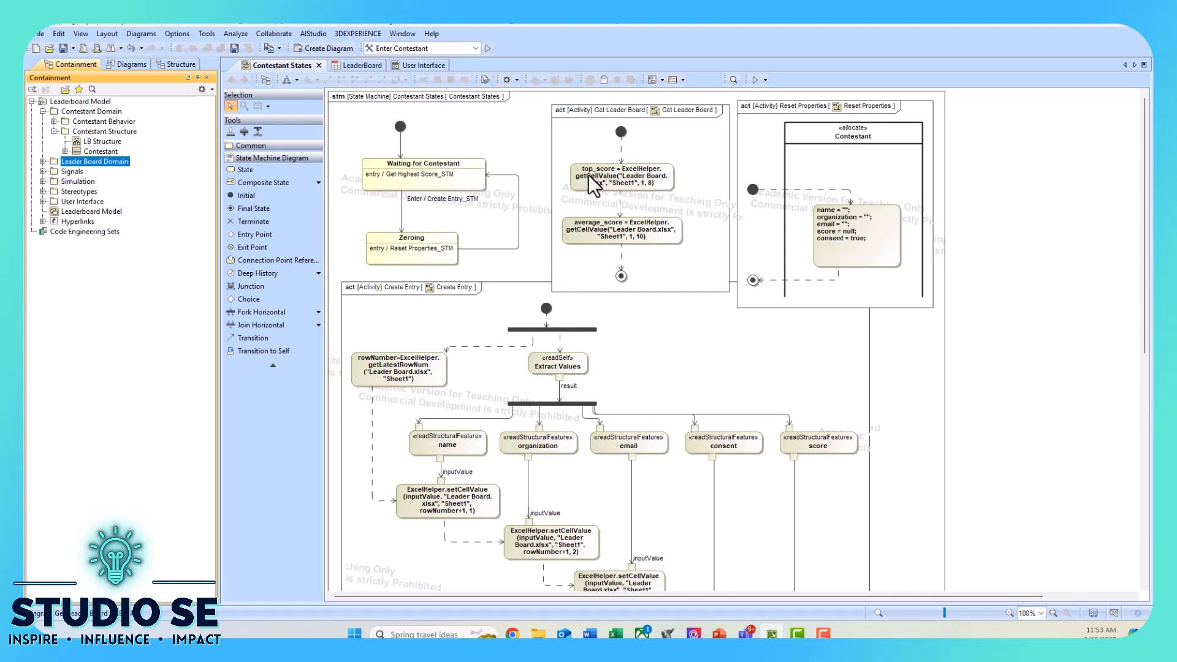
mouse_move(617, 196)
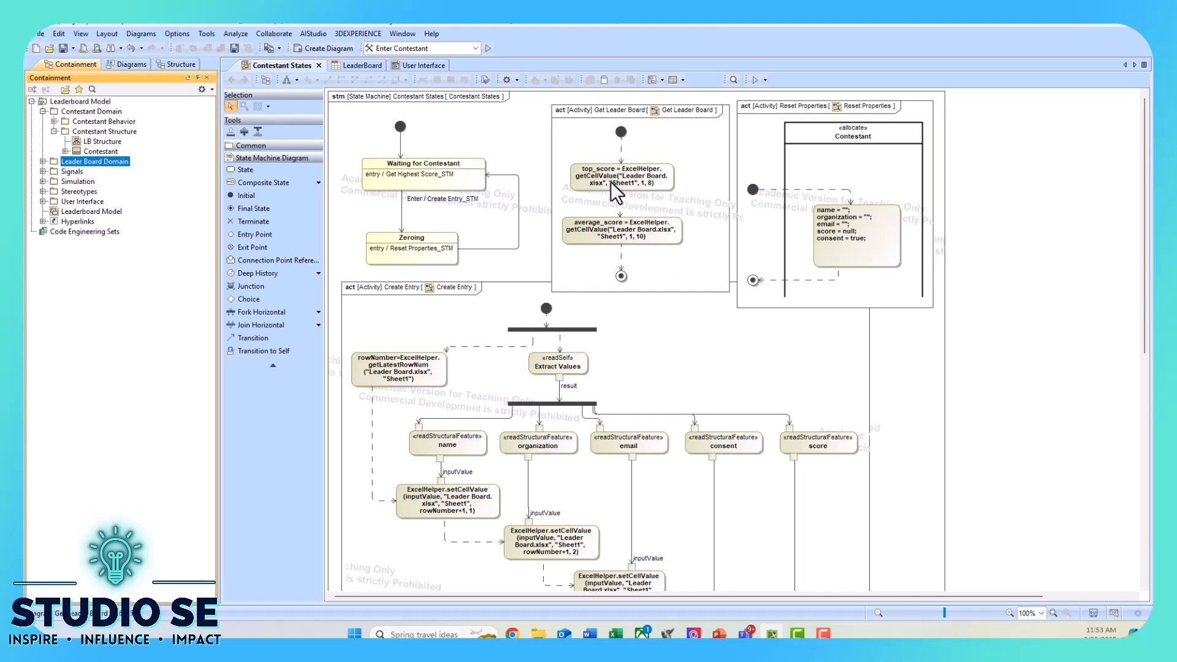
mouse_move(608, 172)
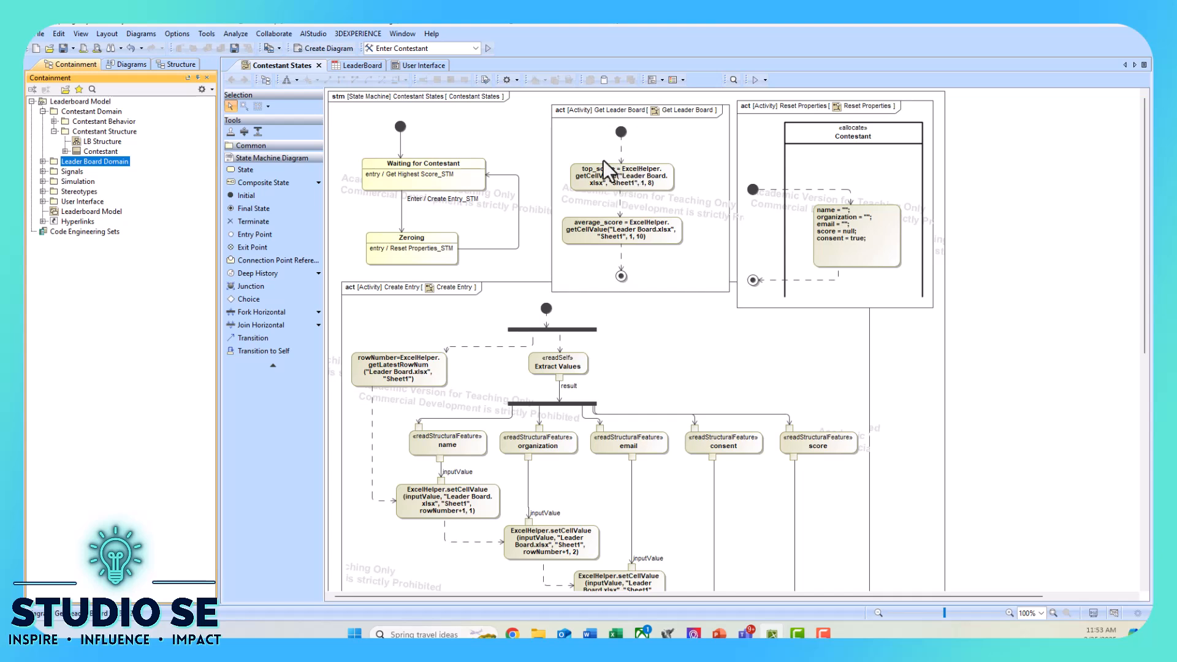
mouse_move(626, 187)
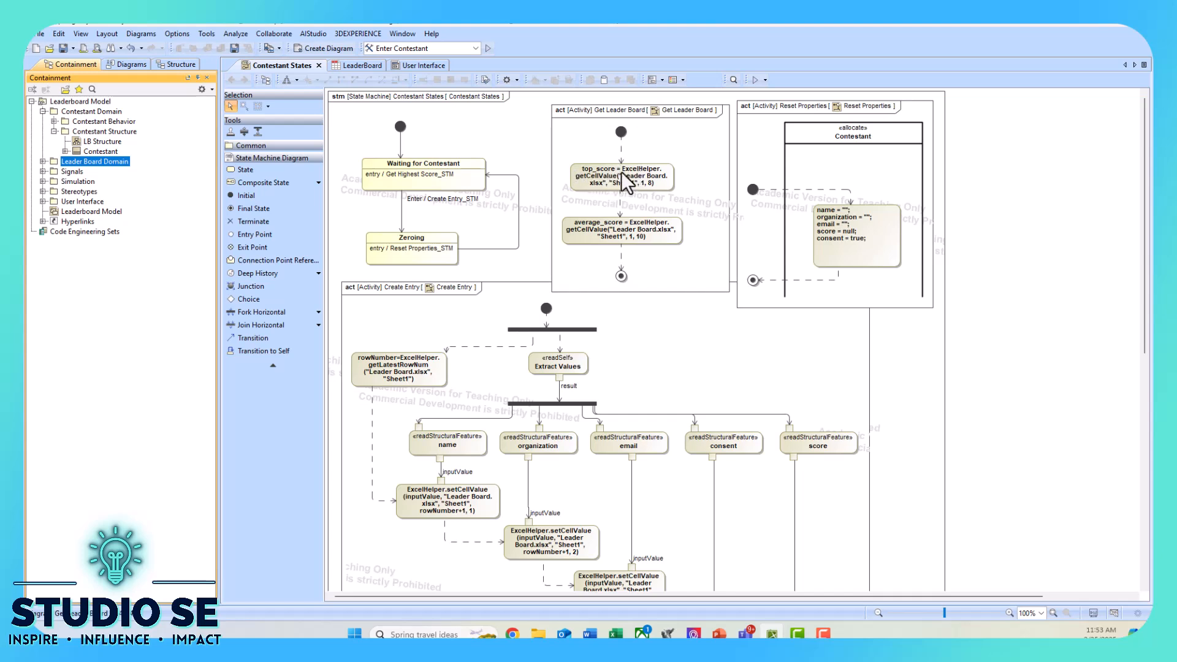
mouse_move(593, 230)
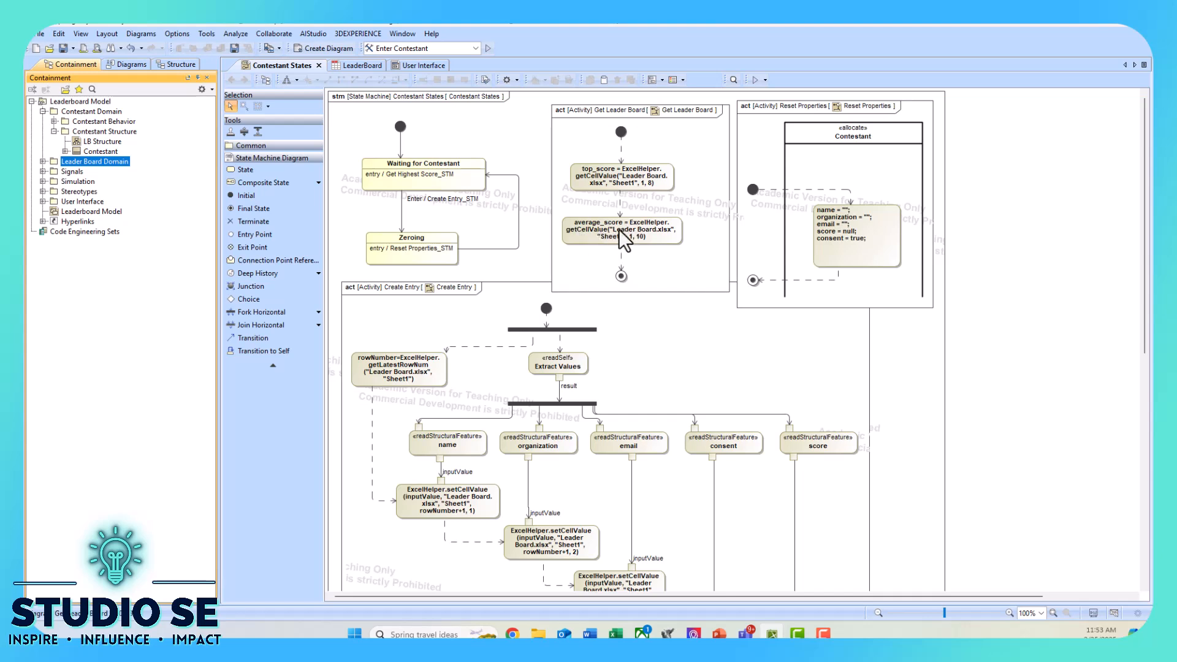
mouse_move(543, 243)
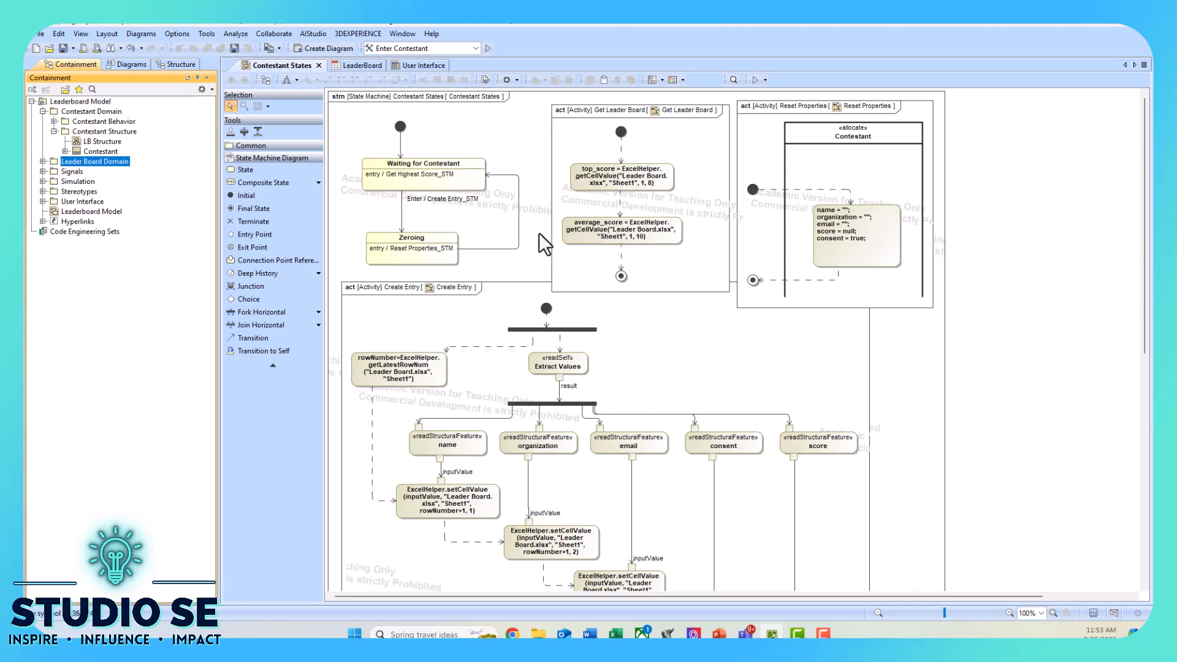
mouse_move(375, 183)
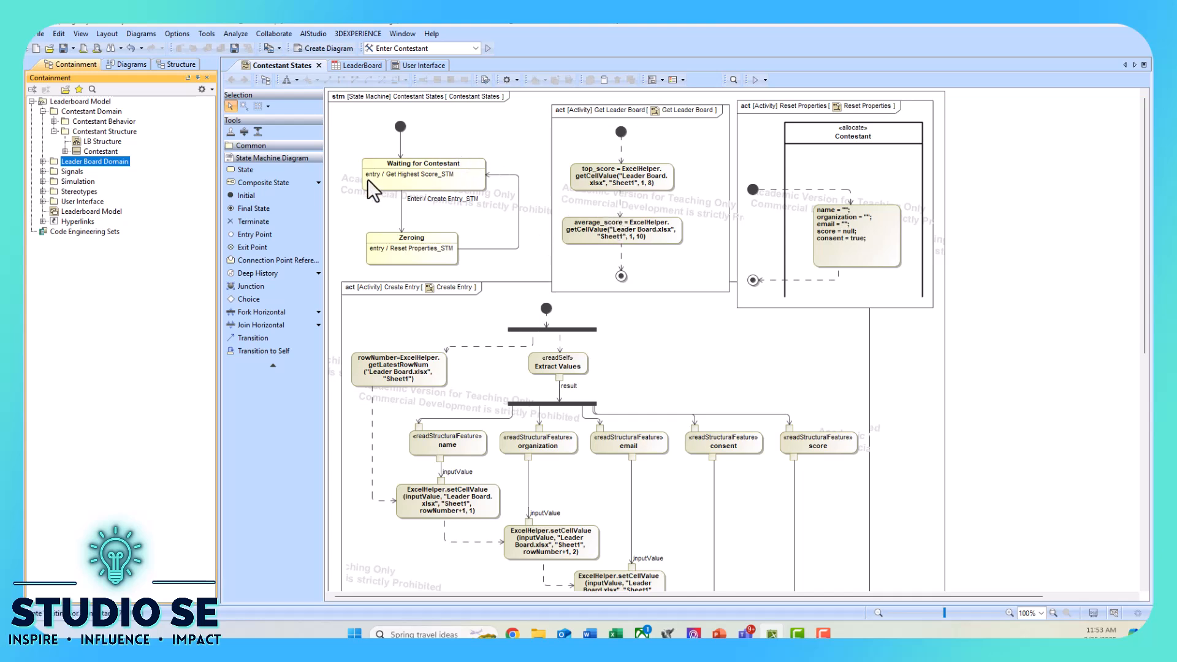
mouse_move(379, 193)
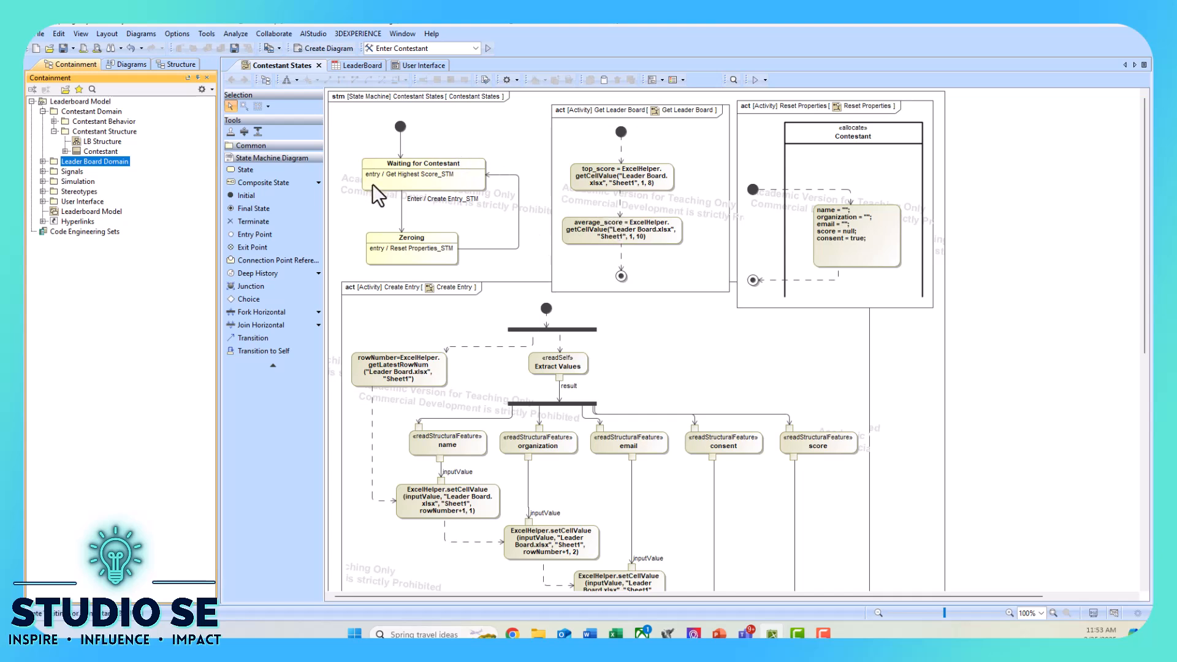
mouse_move(411, 212)
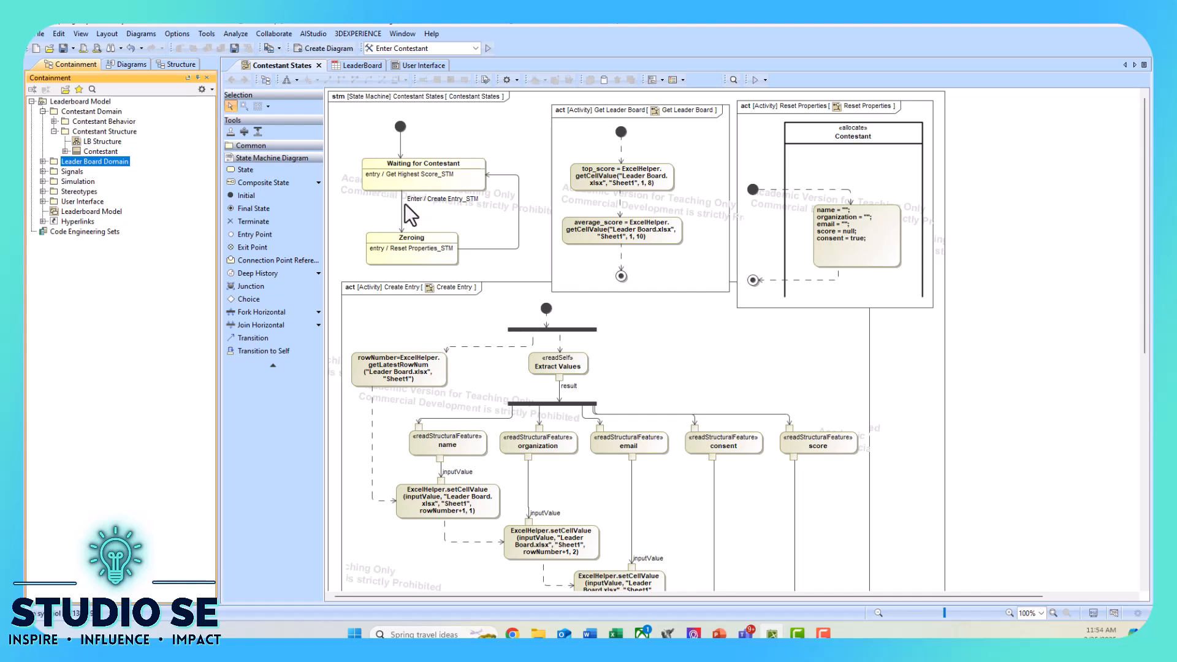
scroll("down", 3)
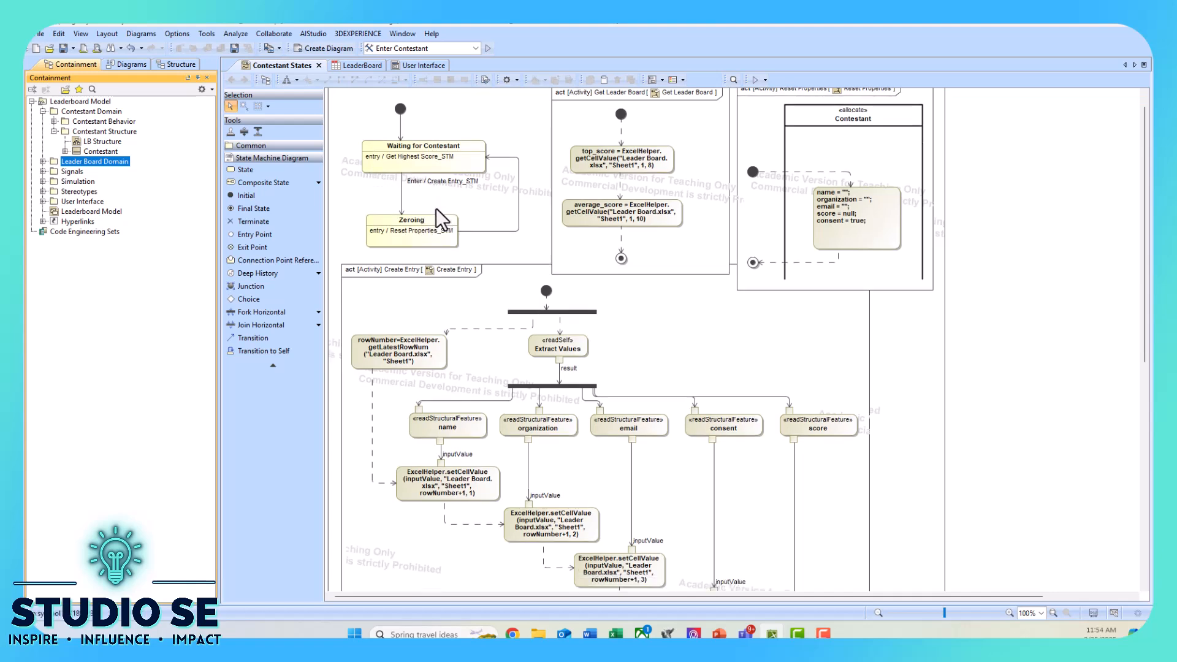
scroll("down", 3)
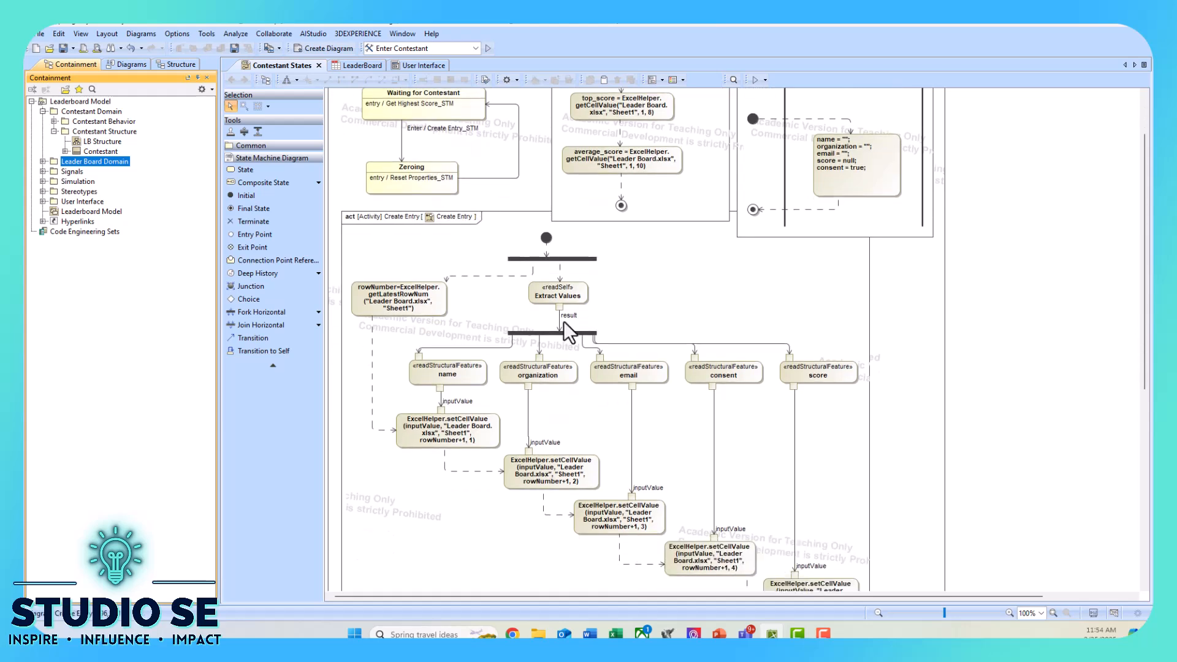
scroll("down", 3)
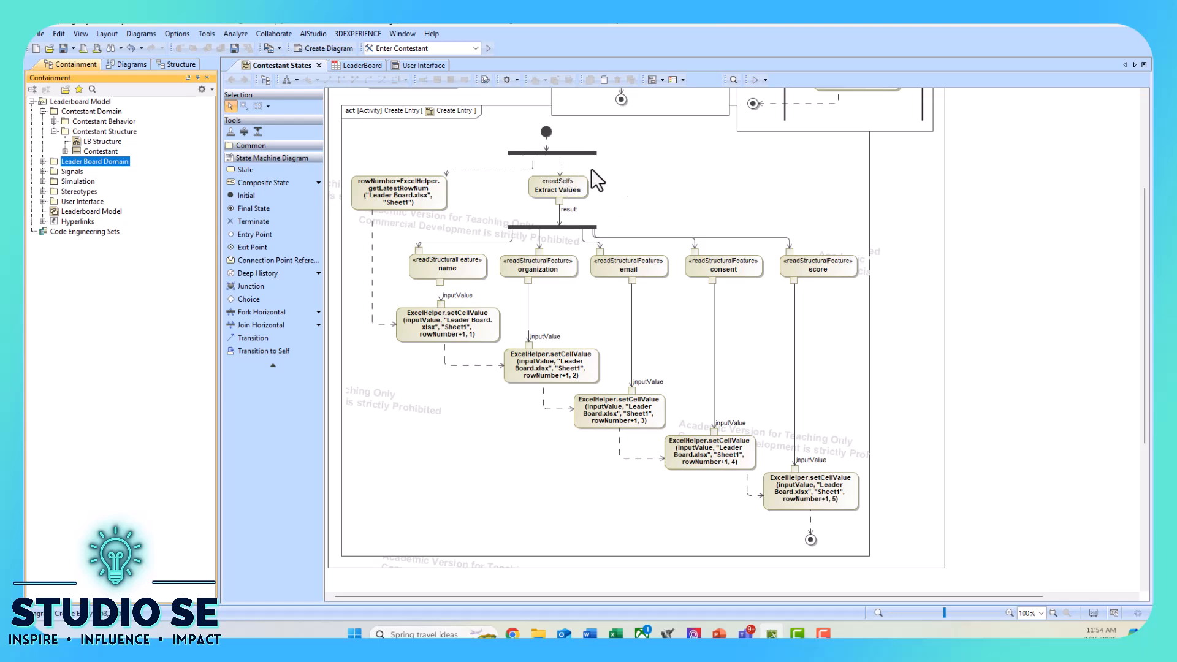
mouse_move(430, 205)
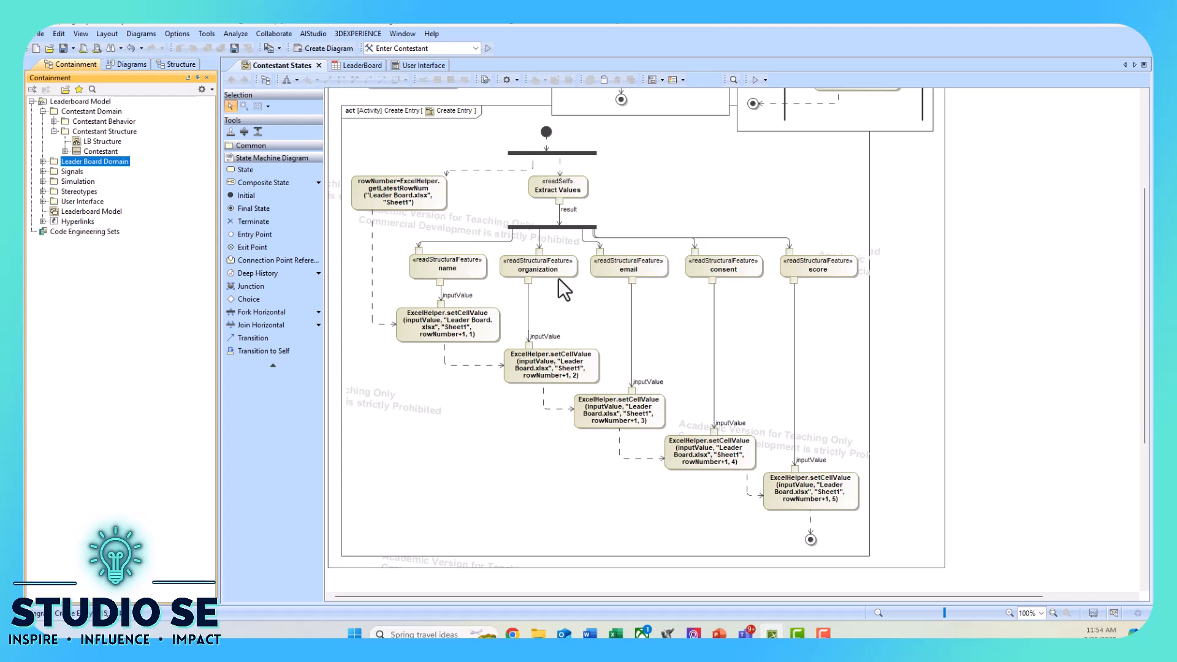
mouse_move(464, 289)
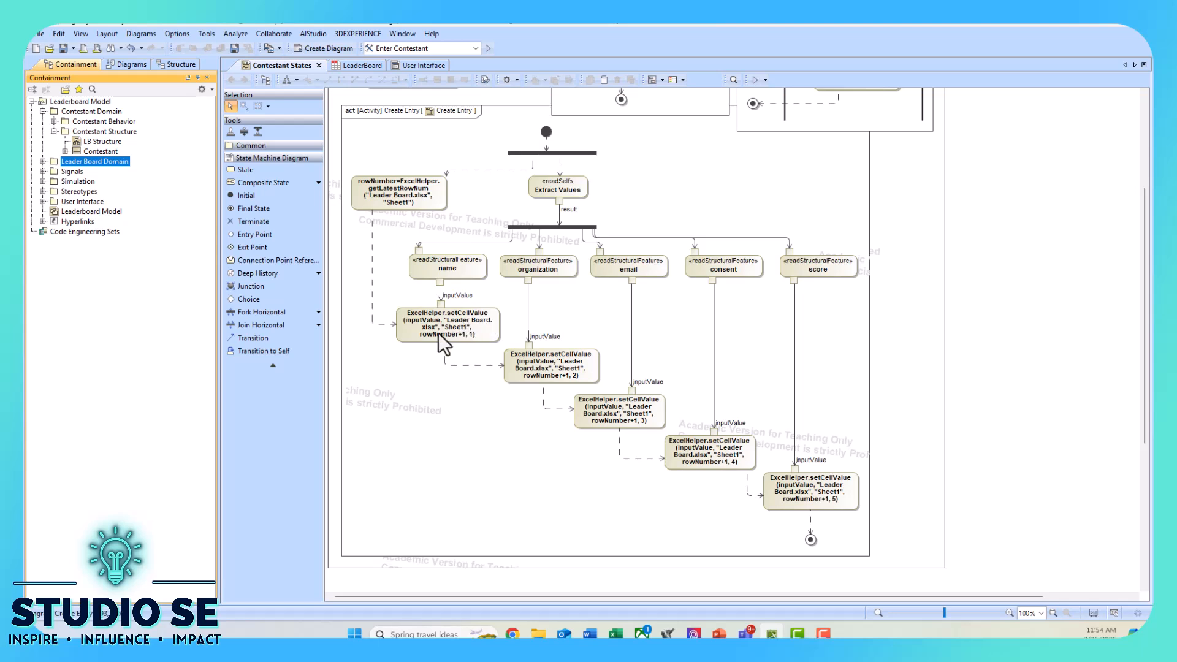
mouse_move(480, 355)
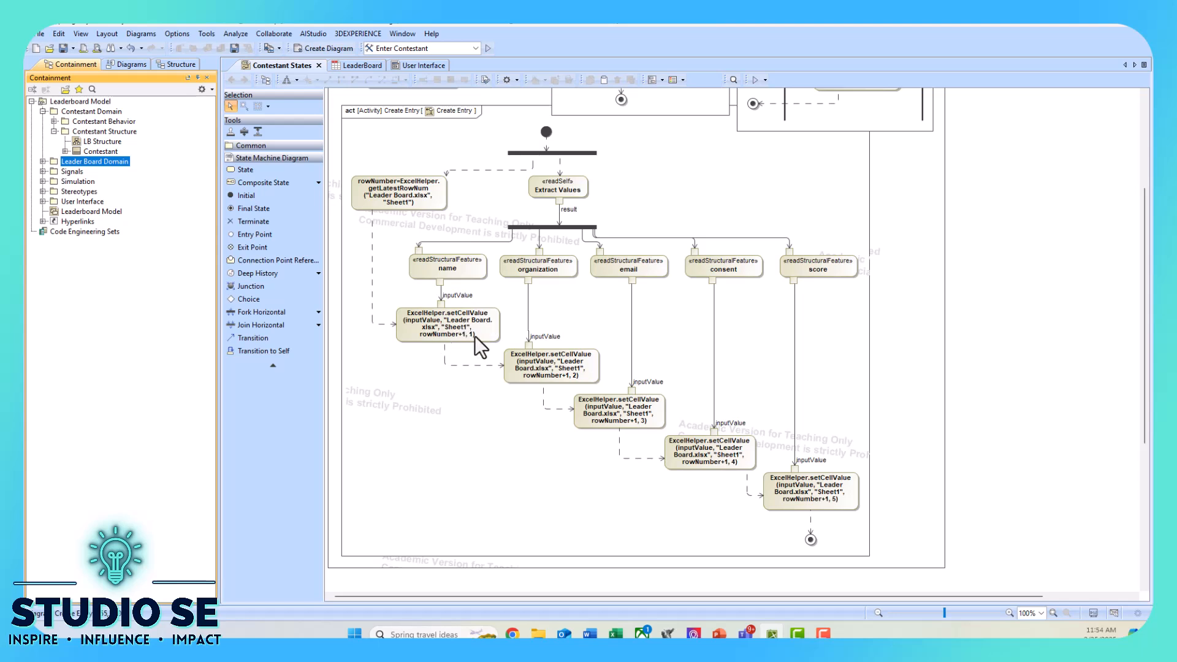
mouse_move(633, 305)
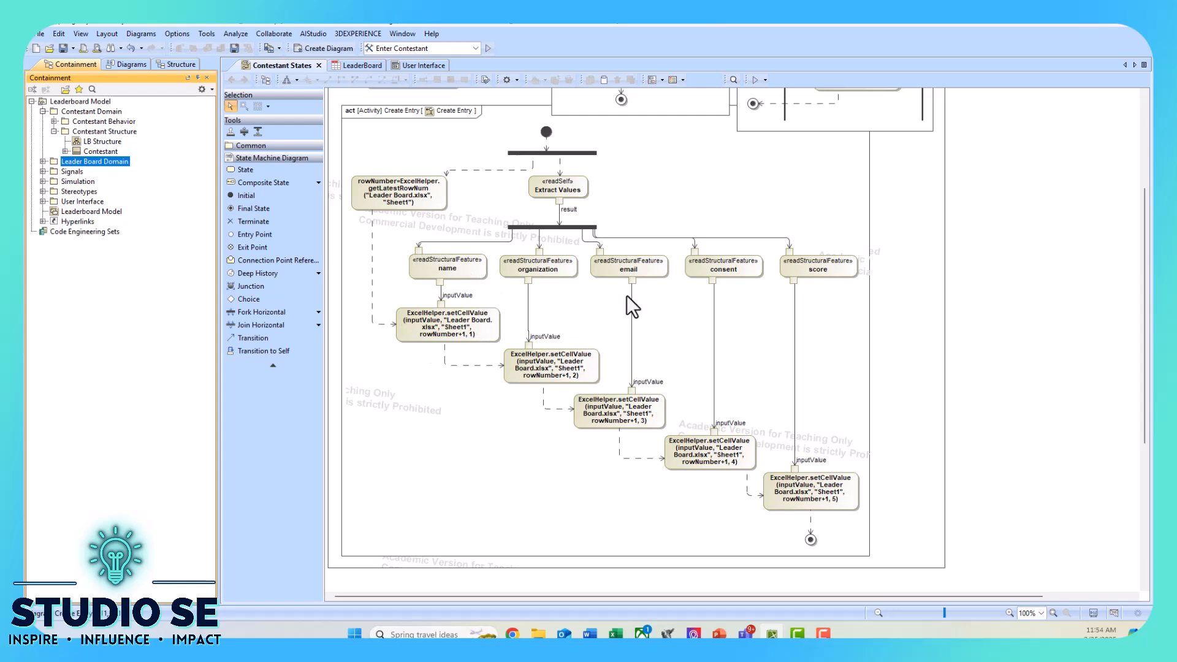
scroll("down", 3)
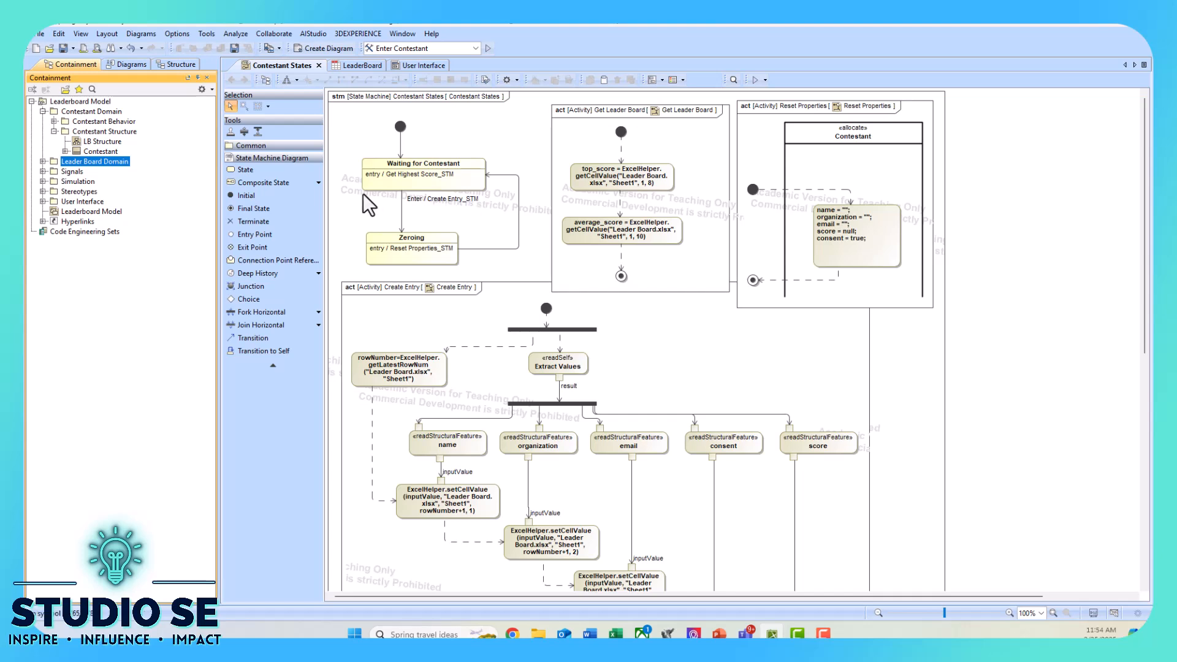
mouse_move(452, 282)
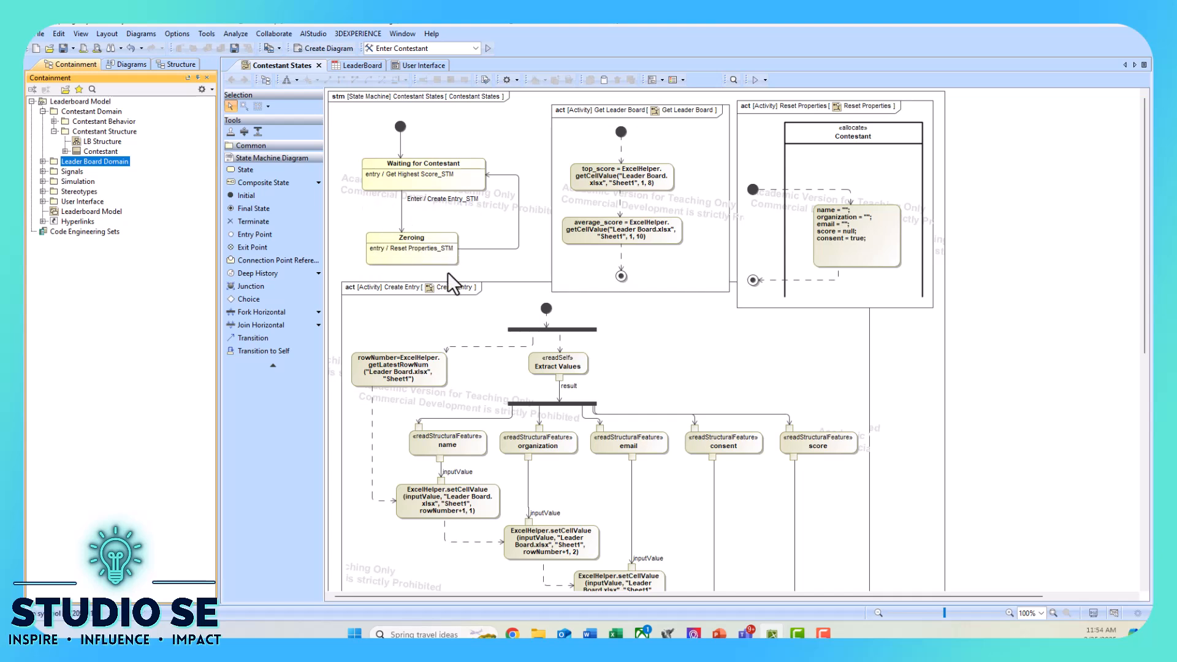
mouse_move(853, 245)
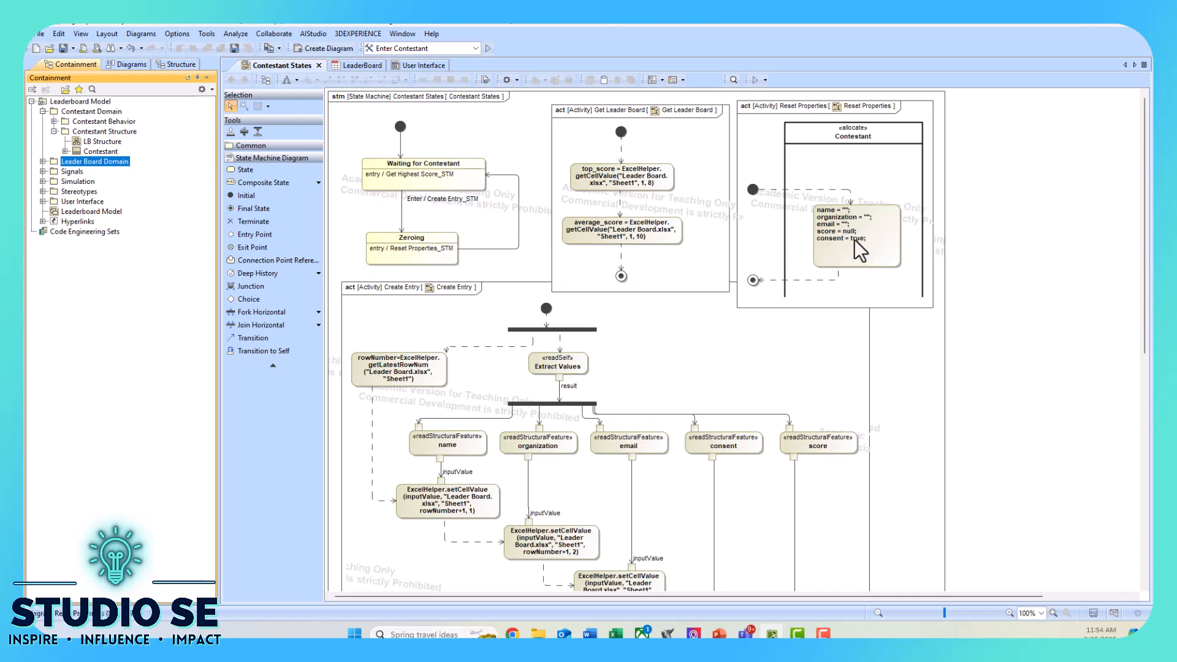
mouse_move(912, 237)
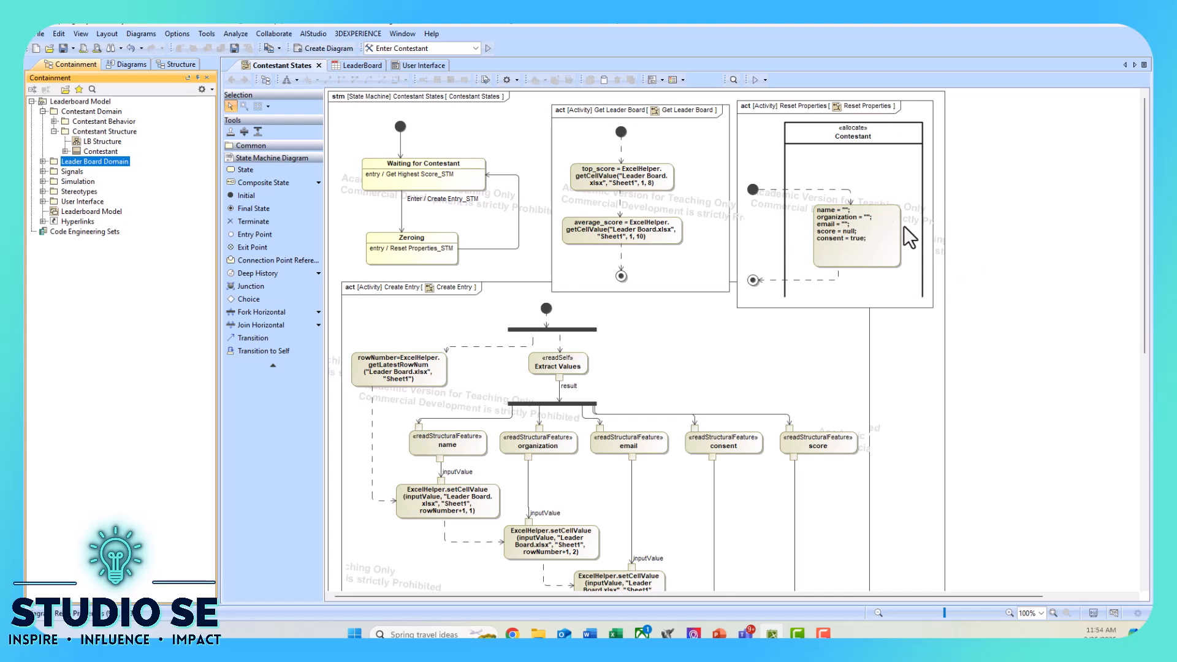
mouse_move(830, 228)
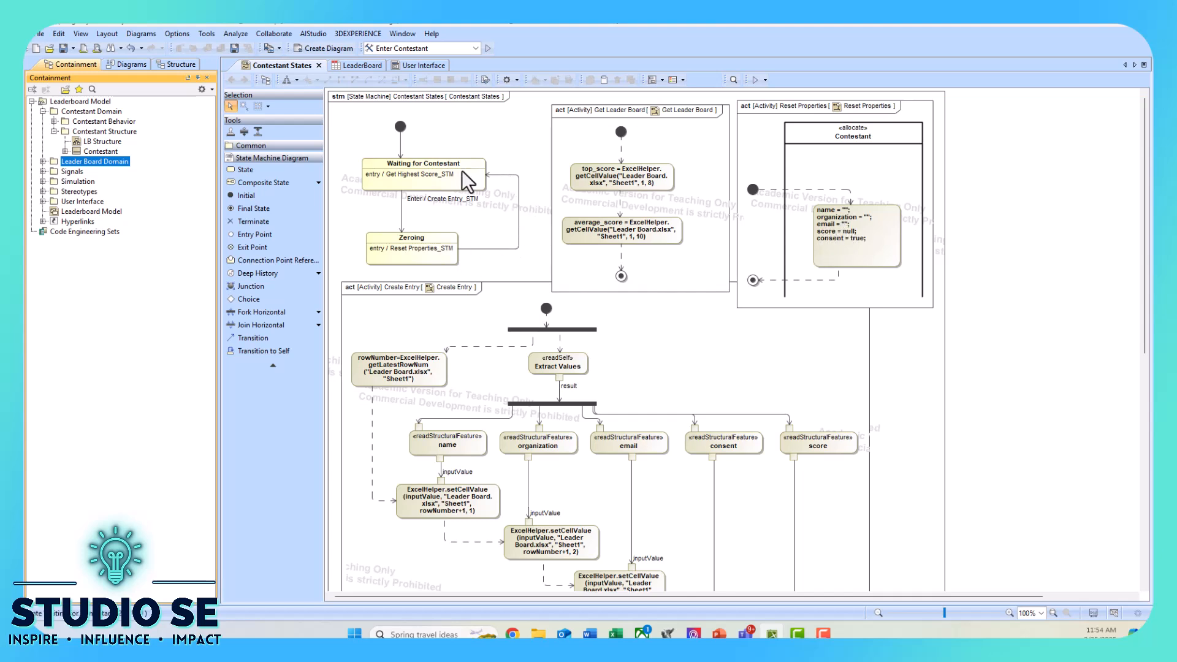
mouse_move(407, 200)
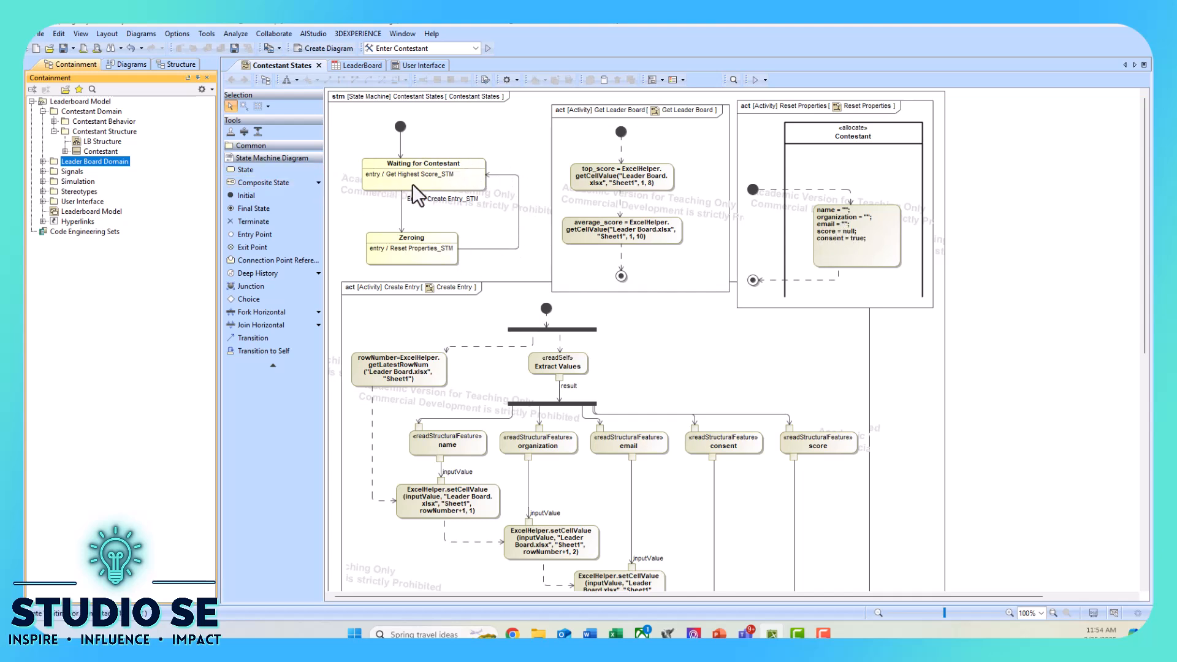
mouse_move(558, 238)
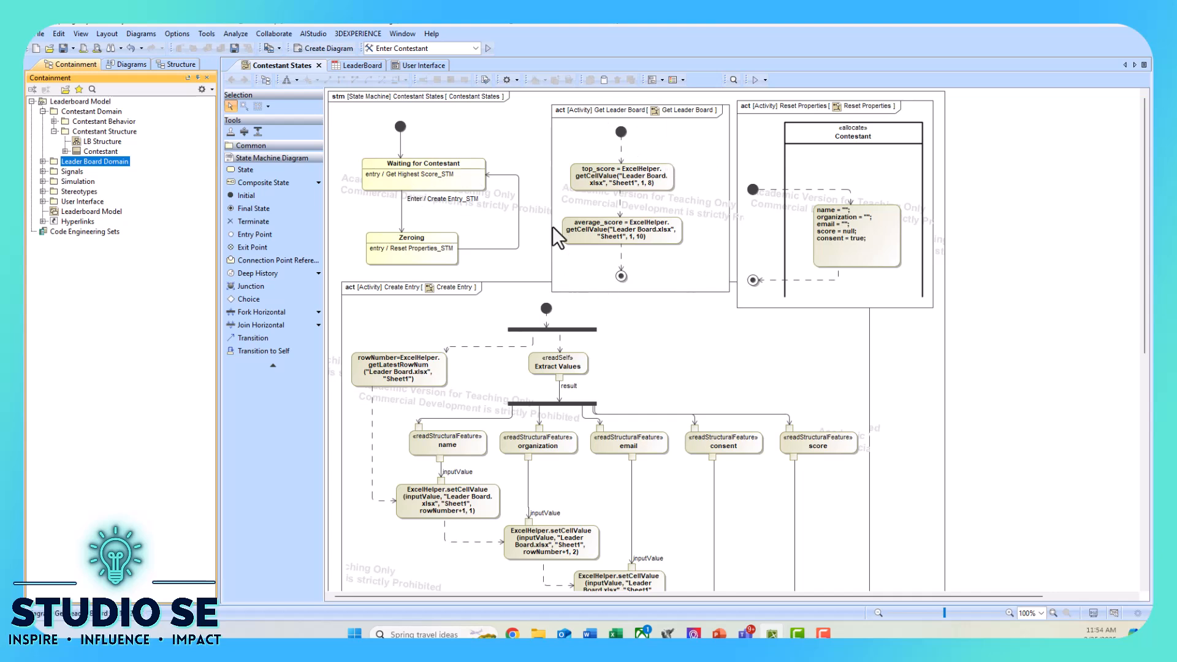
mouse_move(692, 162)
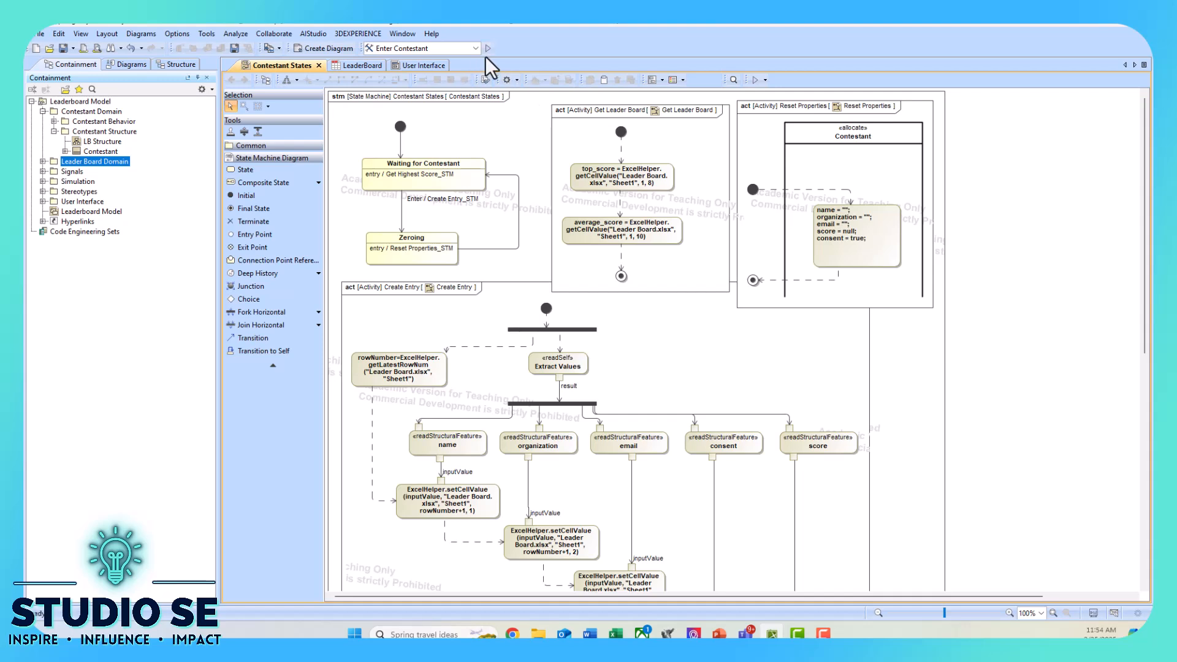
left_click(762, 80)
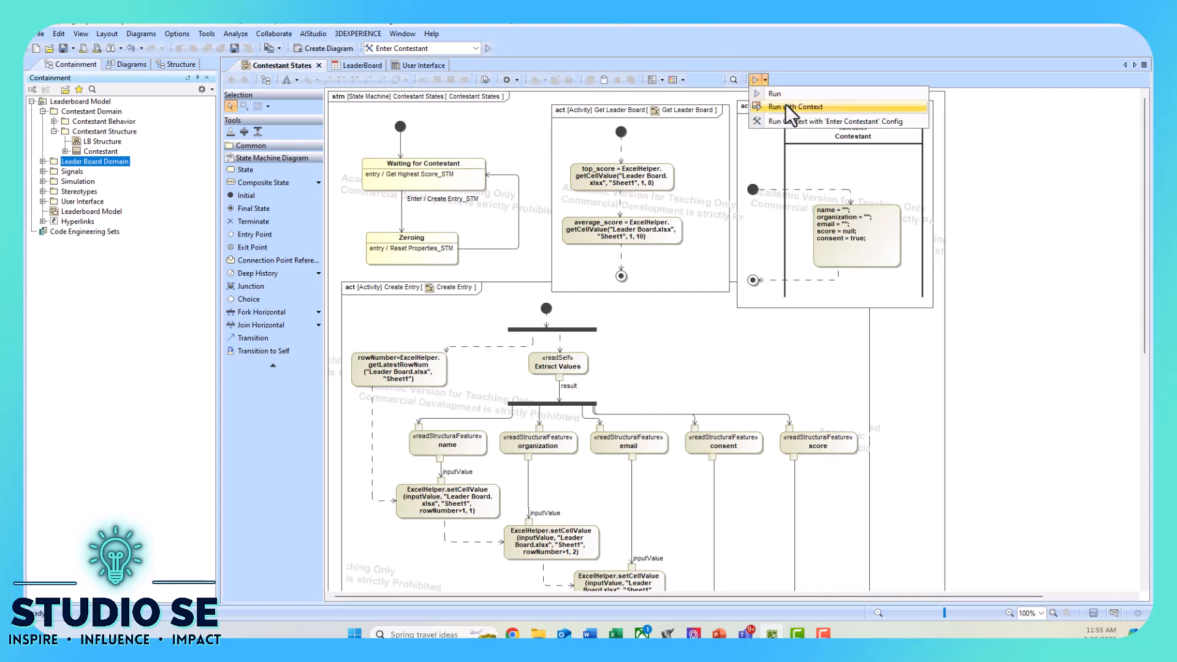
left_click(798, 106)
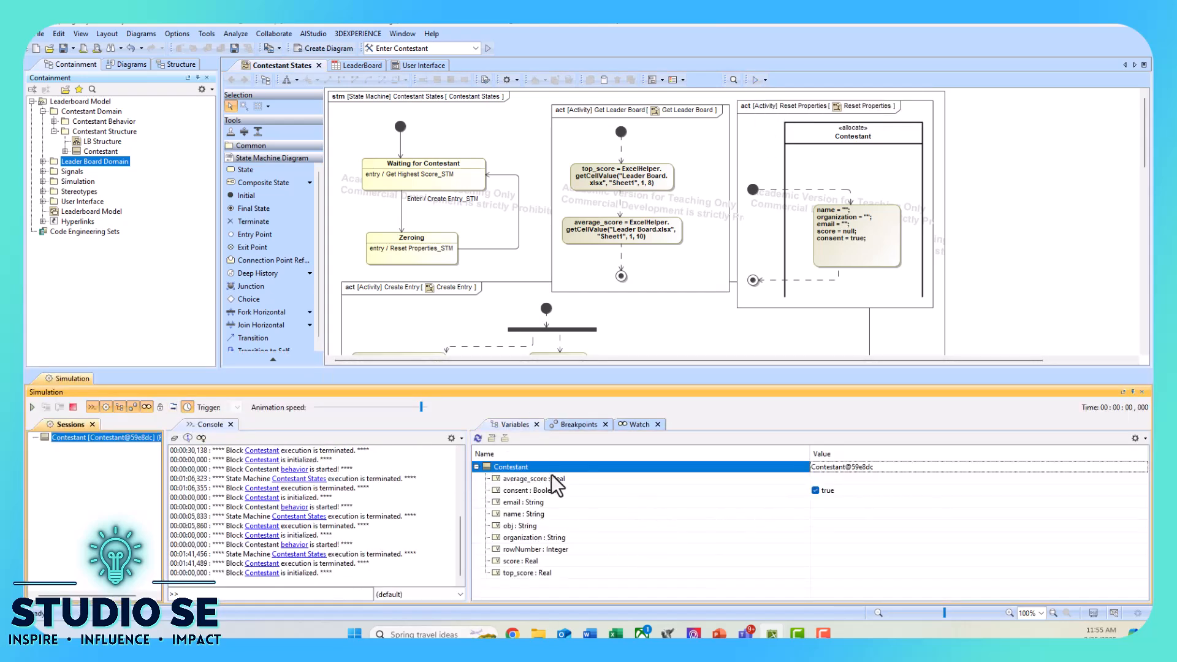
mouse_move(843, 525)
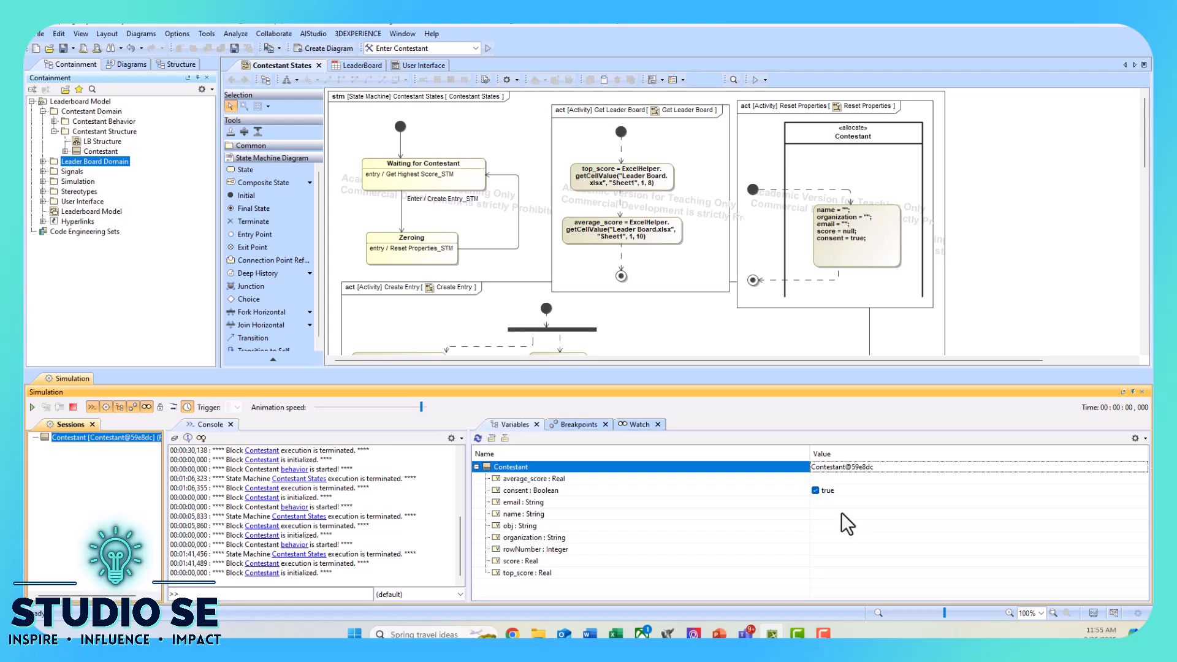
left_click(522, 502)
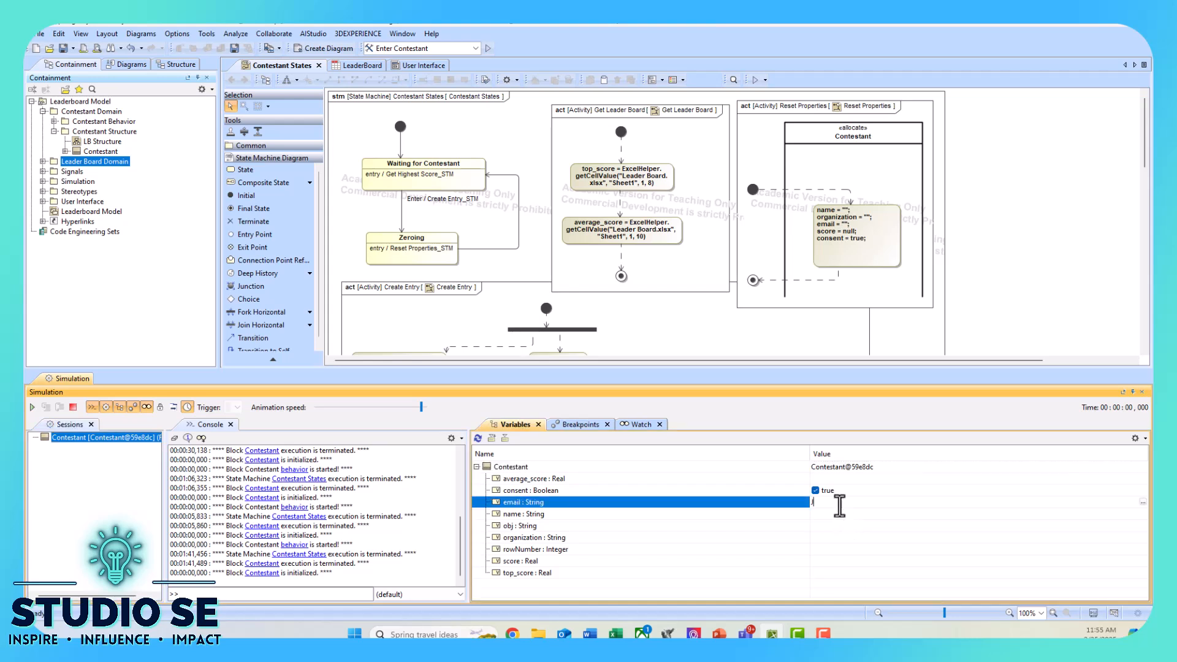
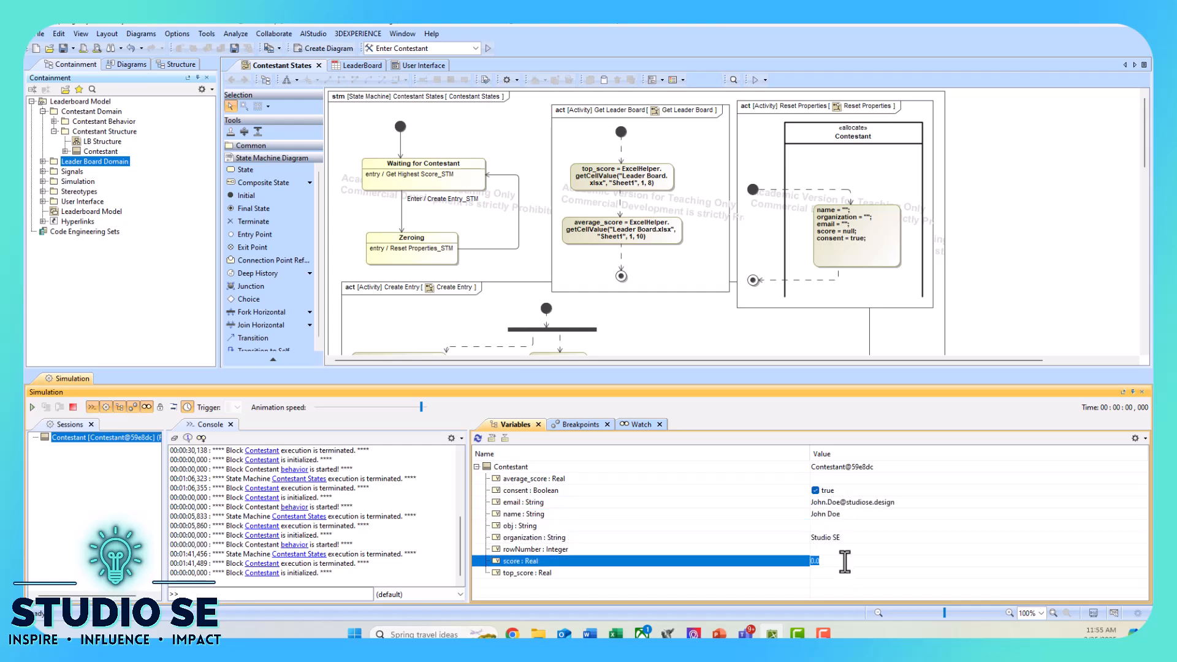
type("10")
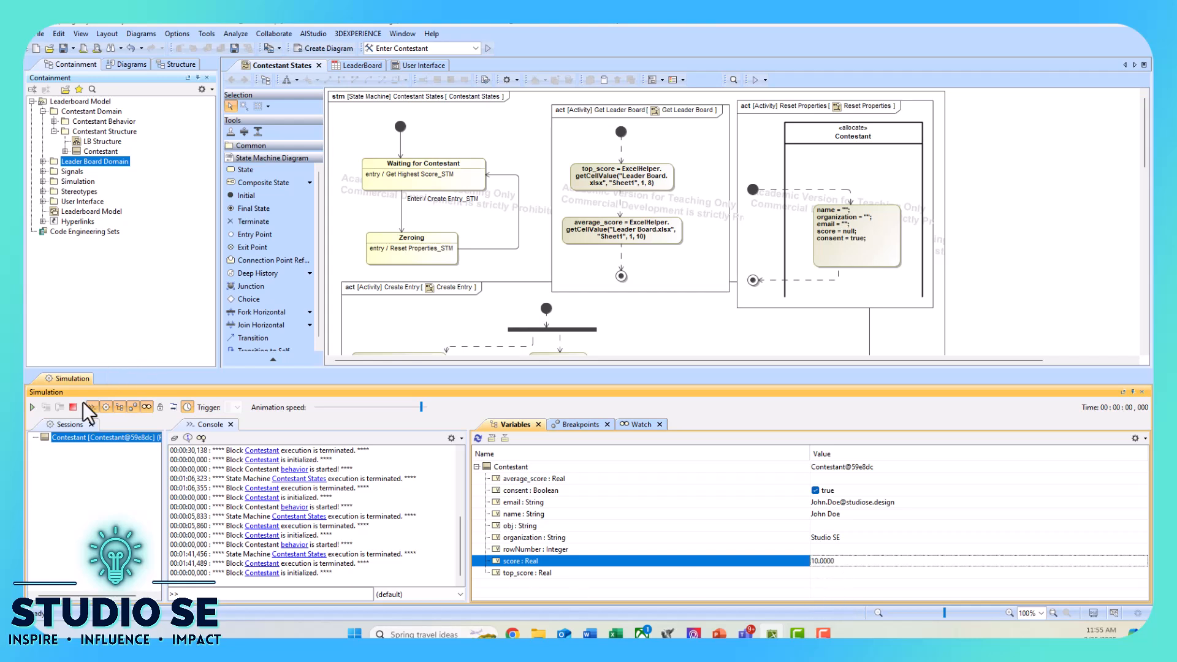
Step: Run the simulation to submit John Doe's entry, then terminate the session
left_click(90, 407)
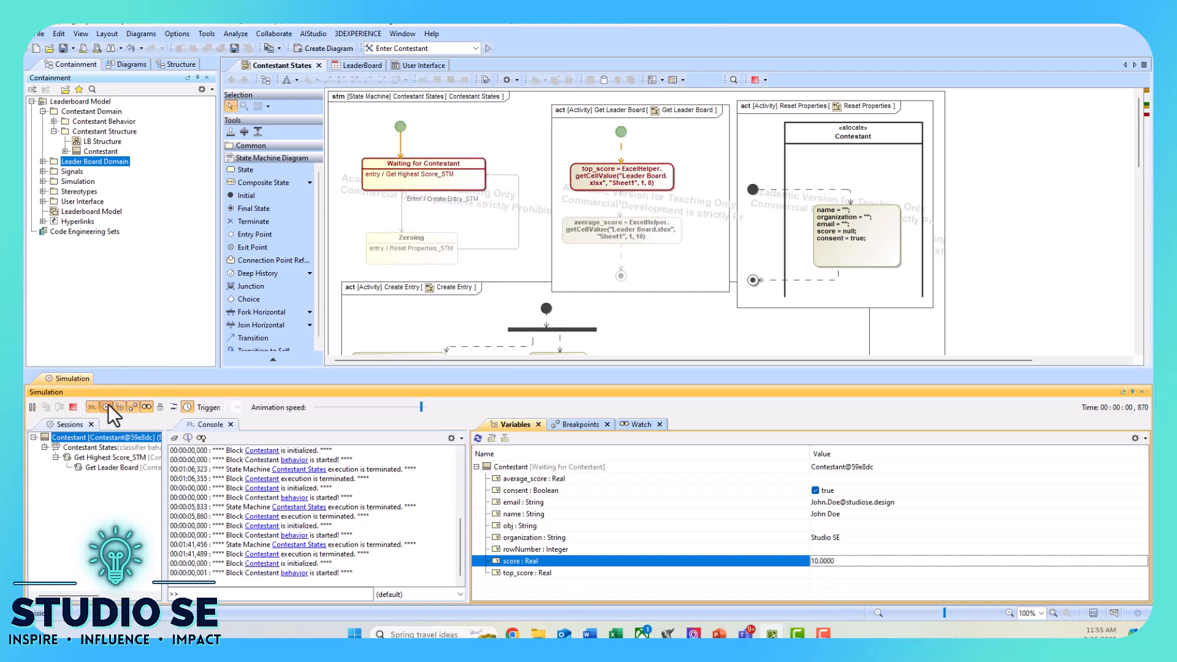
left_click(105, 408)
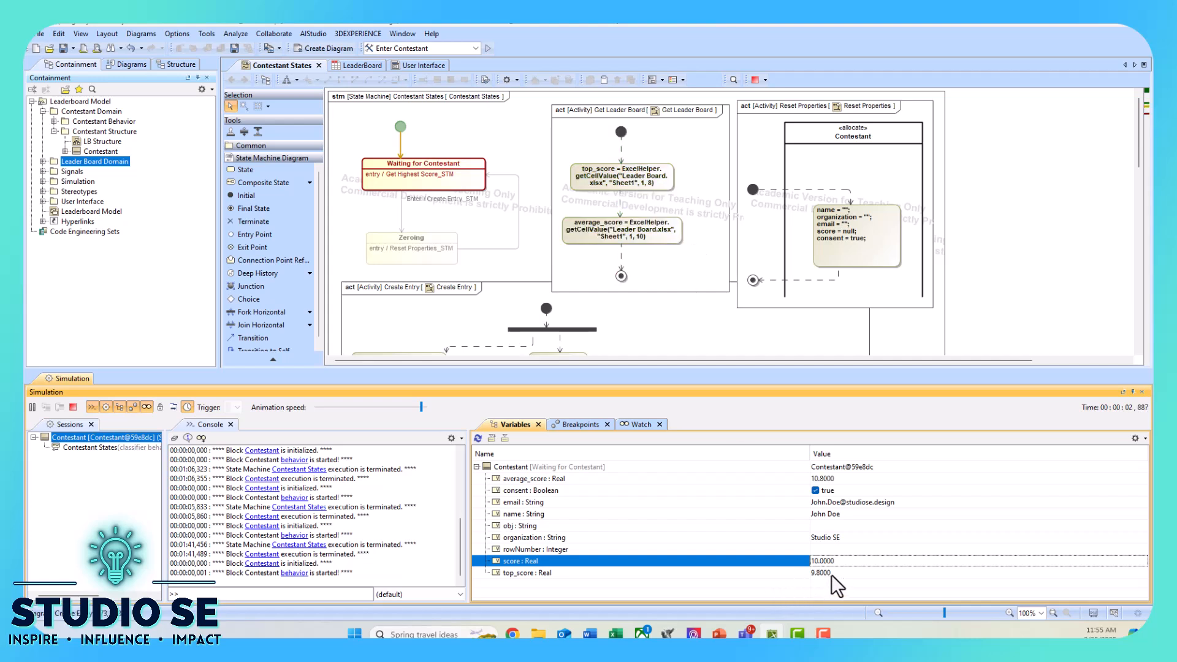
mouse_move(853, 600)
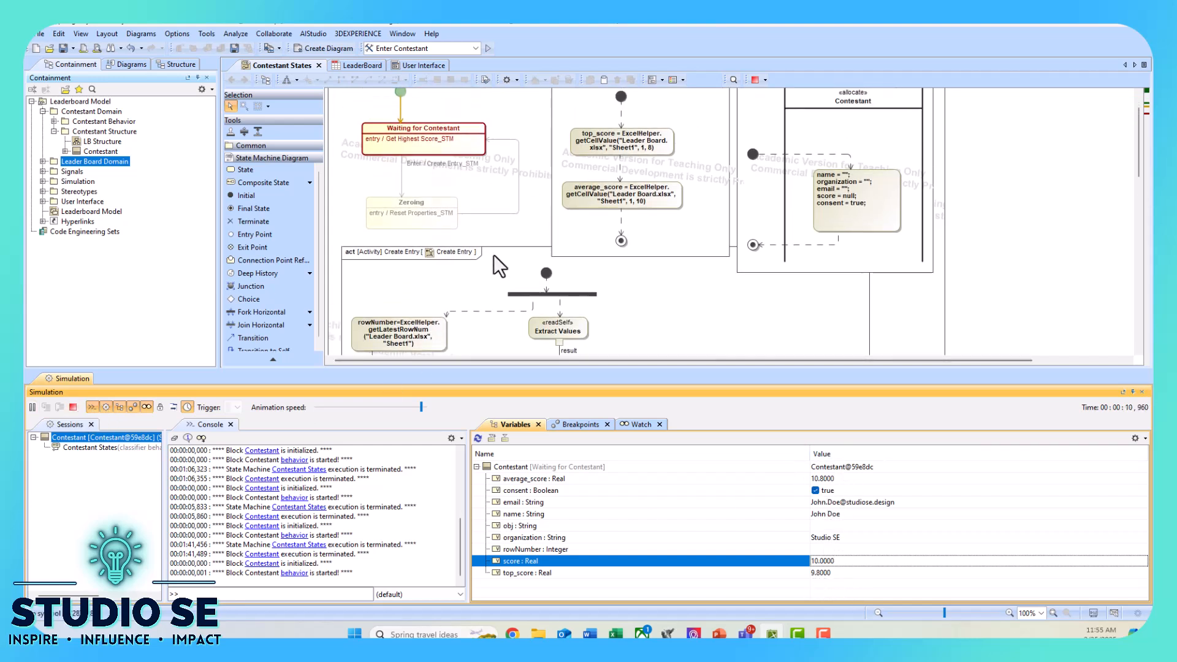
left_click(110, 448)
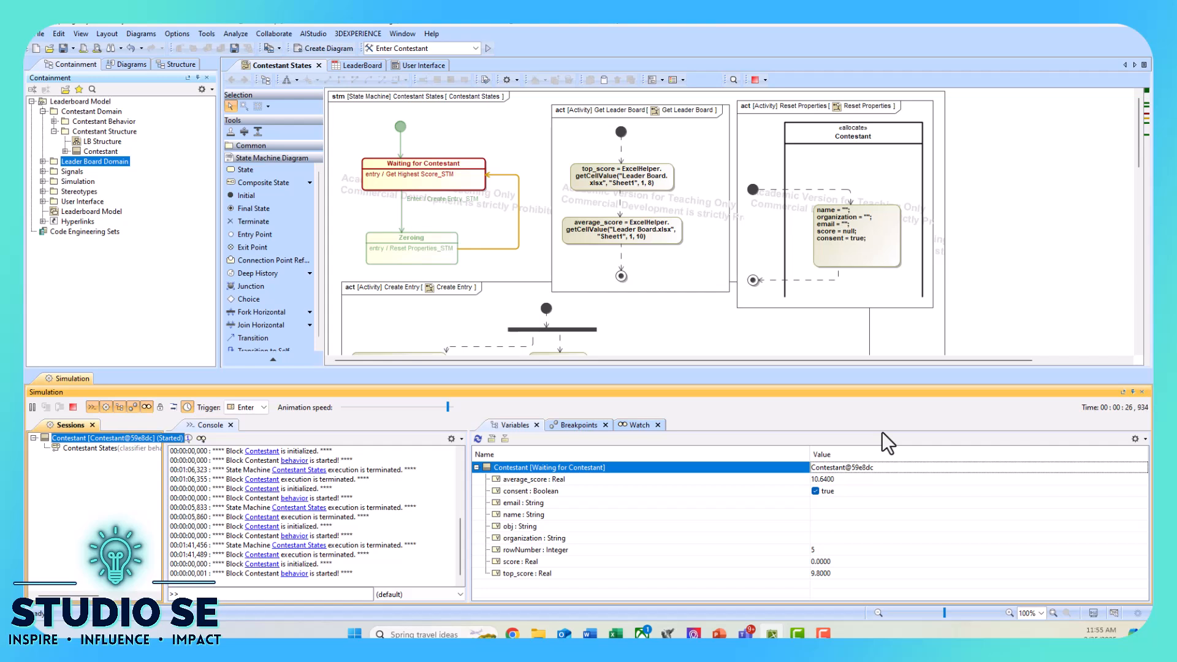
mouse_move(880, 513)
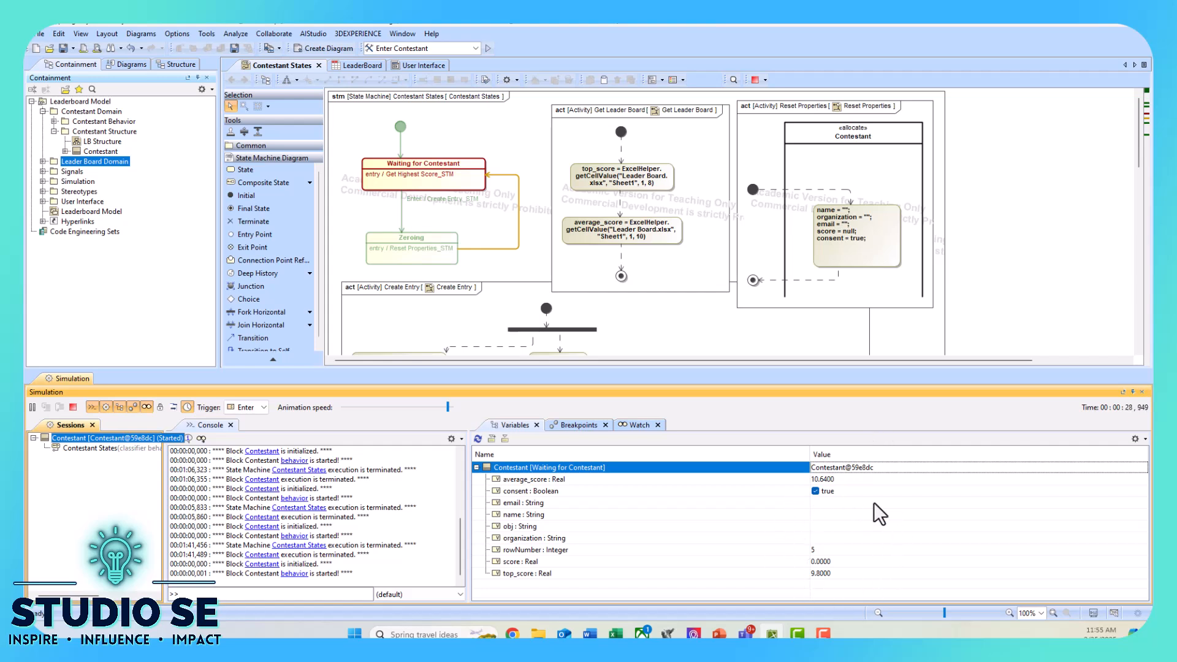
mouse_move(861, 539)
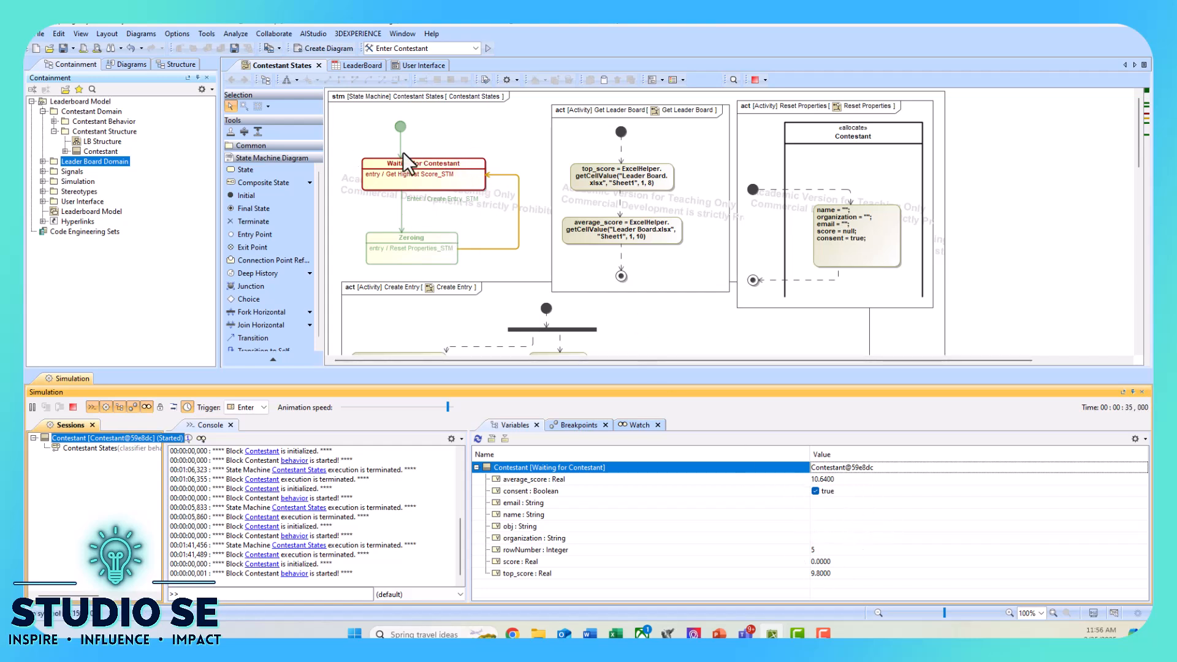
mouse_move(347, 294)
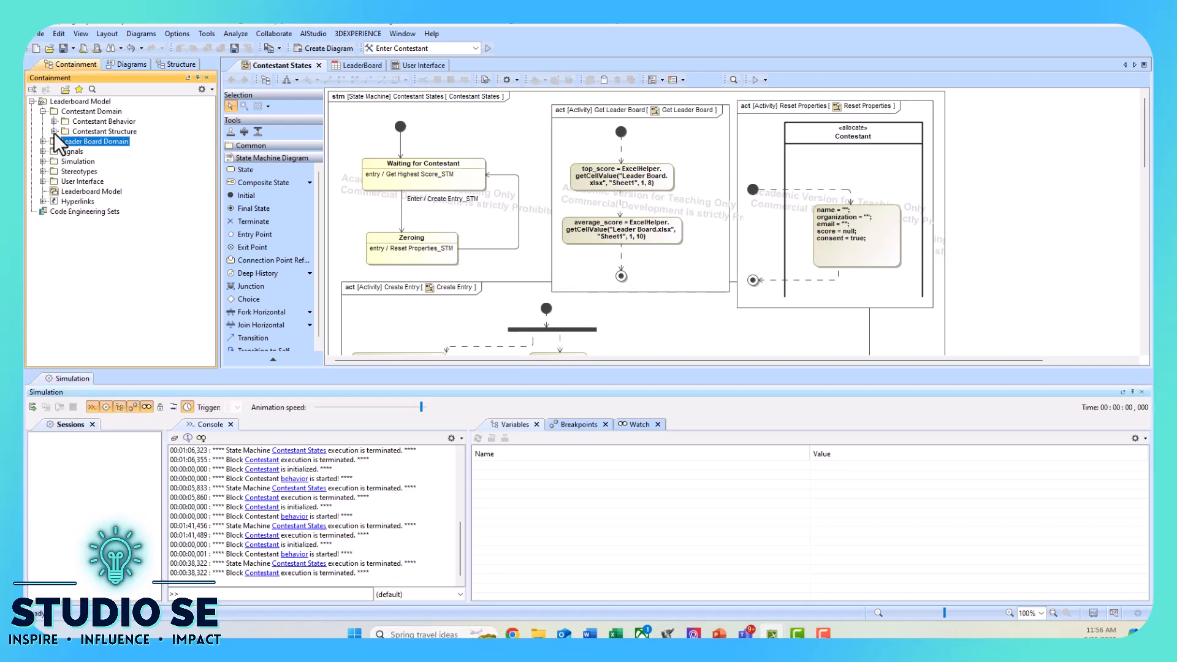
Step: Reload the LeaderBoard table from the Excel file to list five entries
left_click(43, 141)
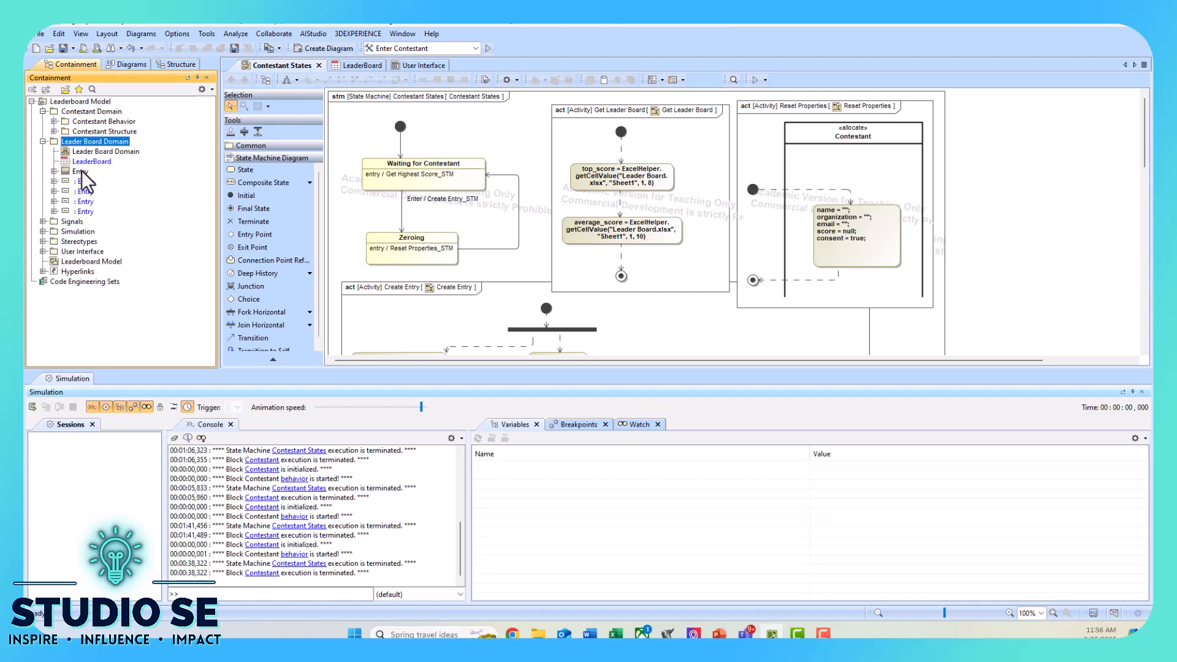
left_click(509, 80)
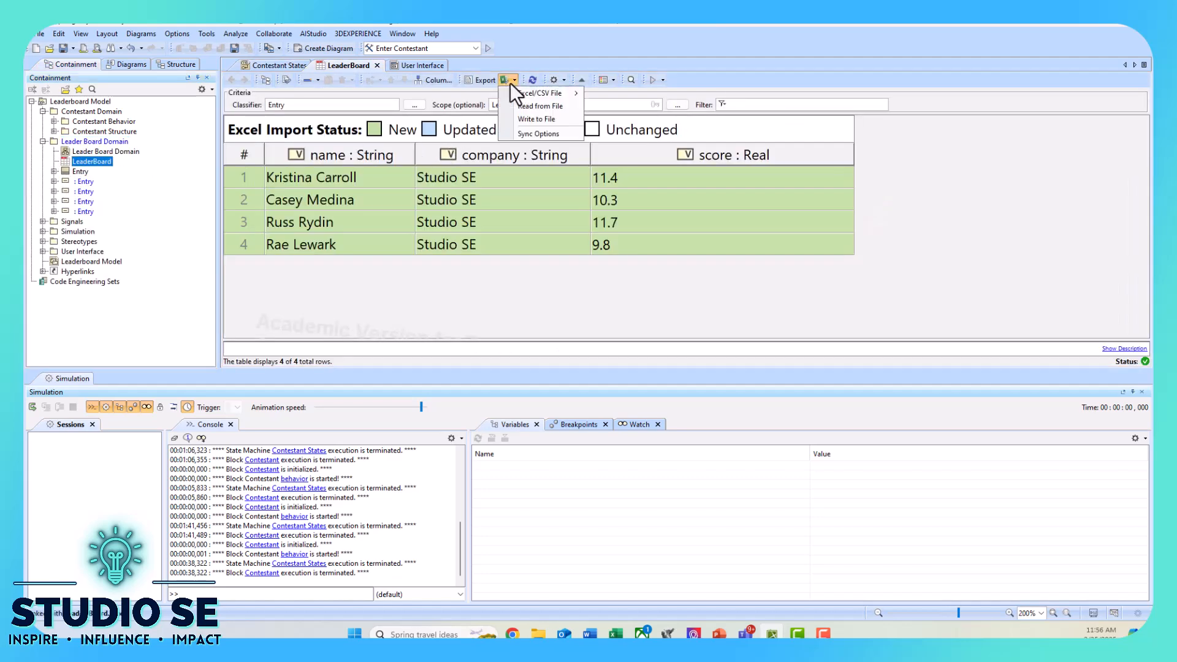
left_click(539, 106)
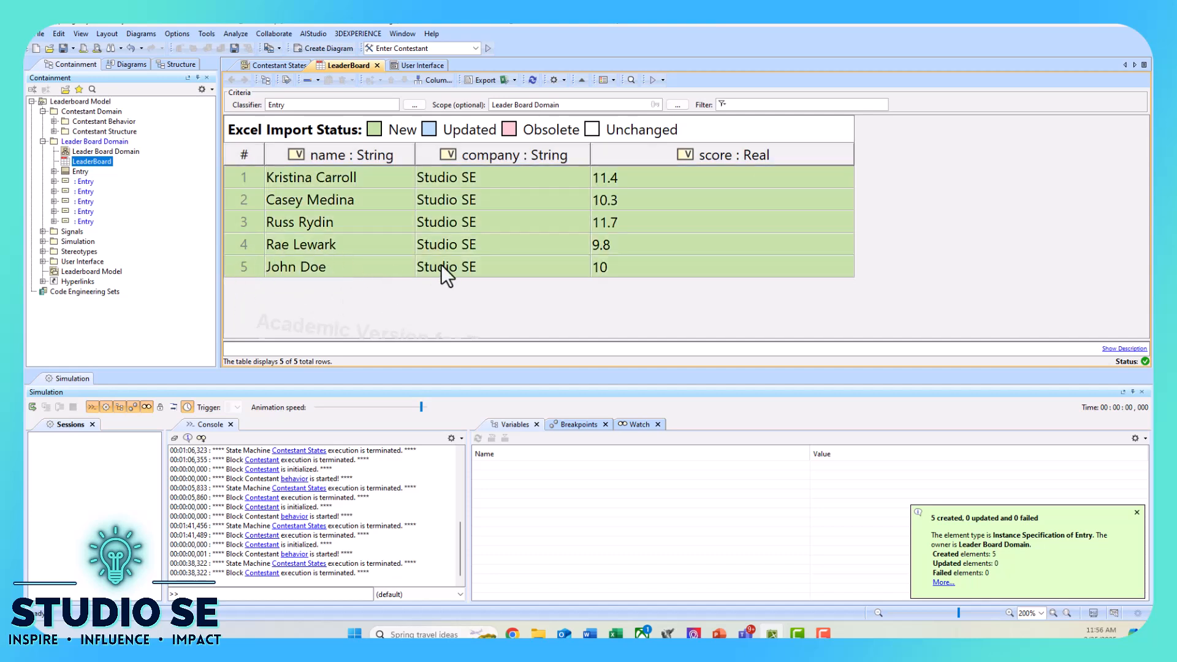
mouse_move(435, 286)
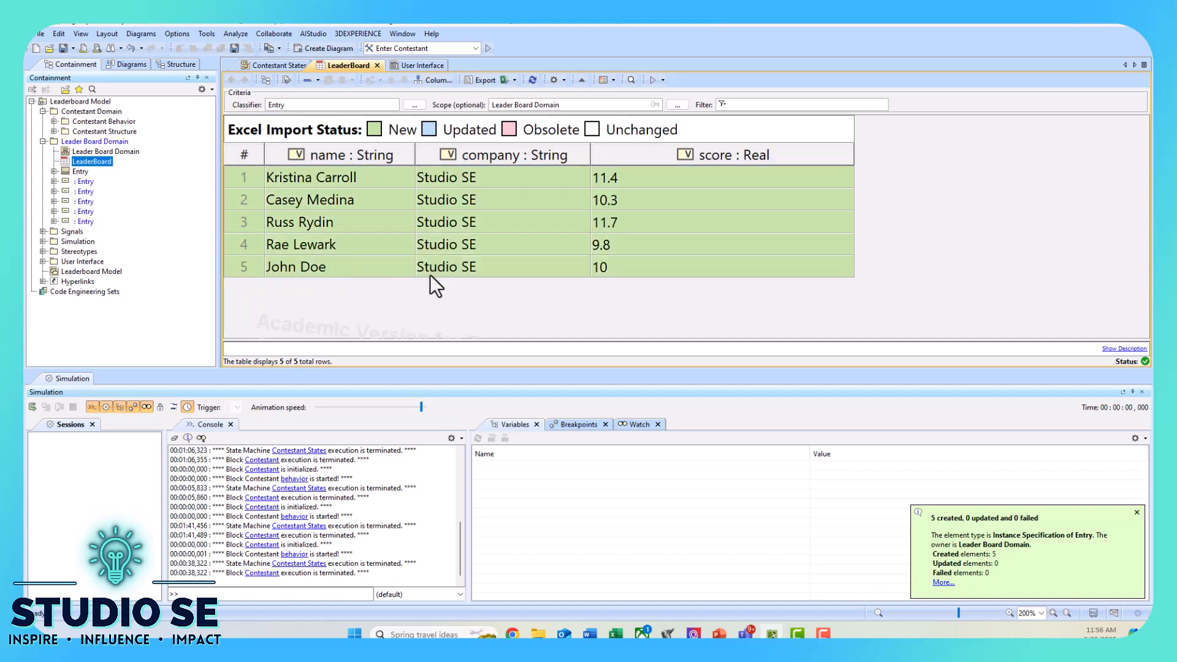
mouse_move(883, 242)
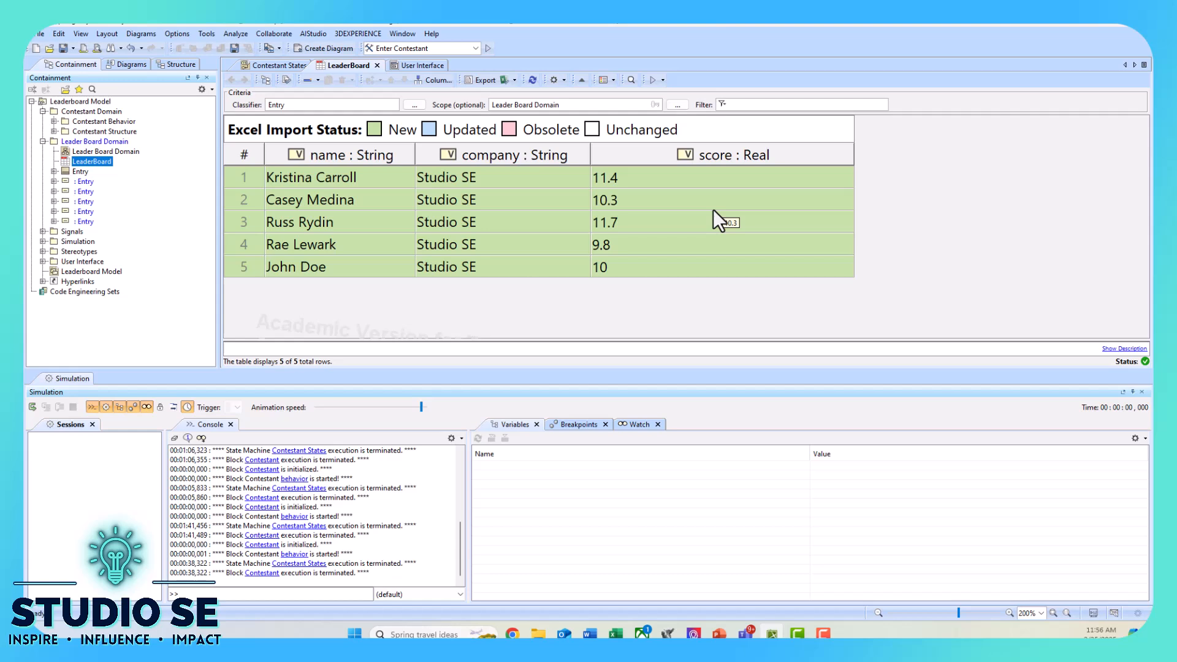
mouse_move(447, 255)
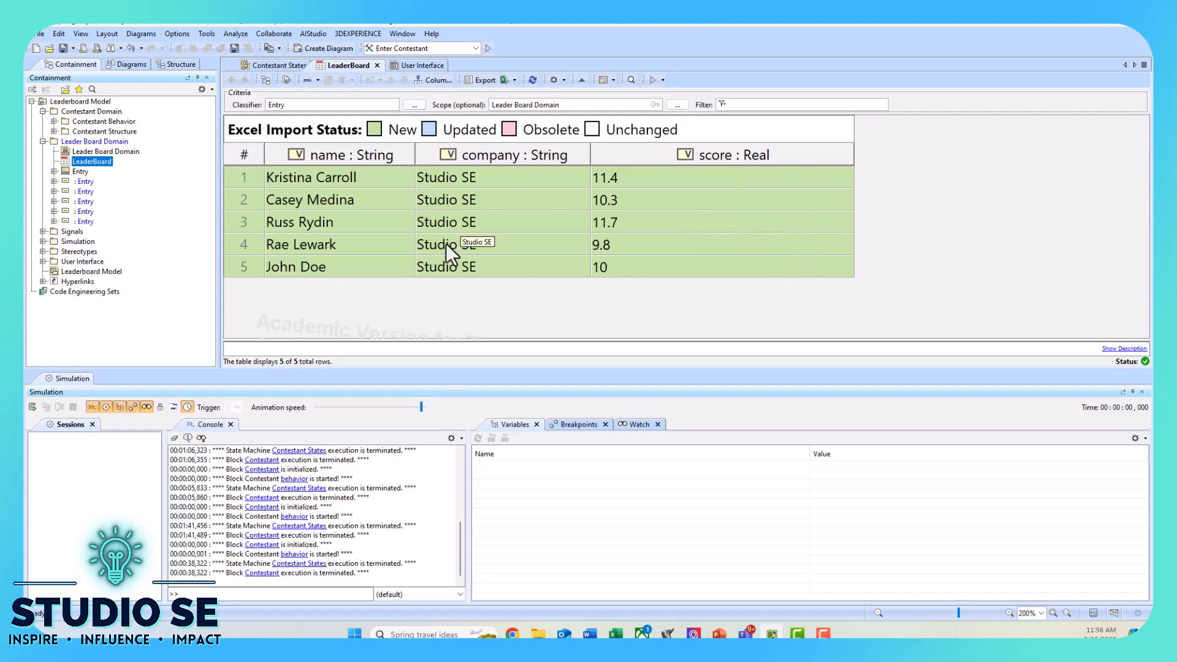
mouse_move(777, 187)
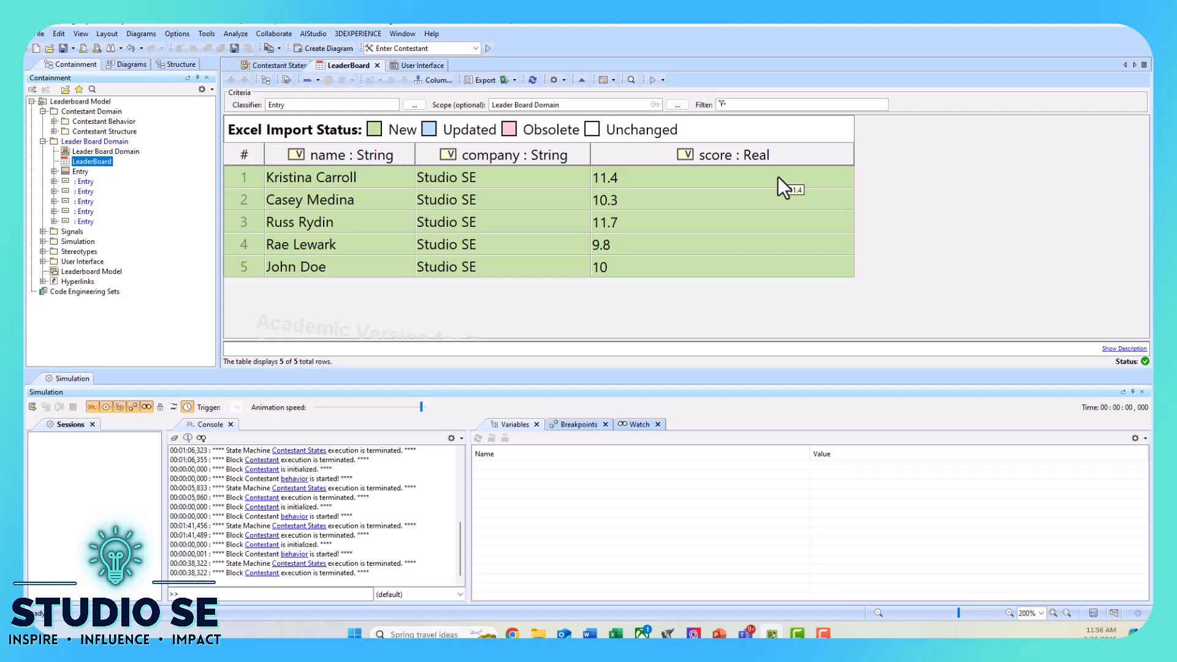
mouse_move(1000, 278)
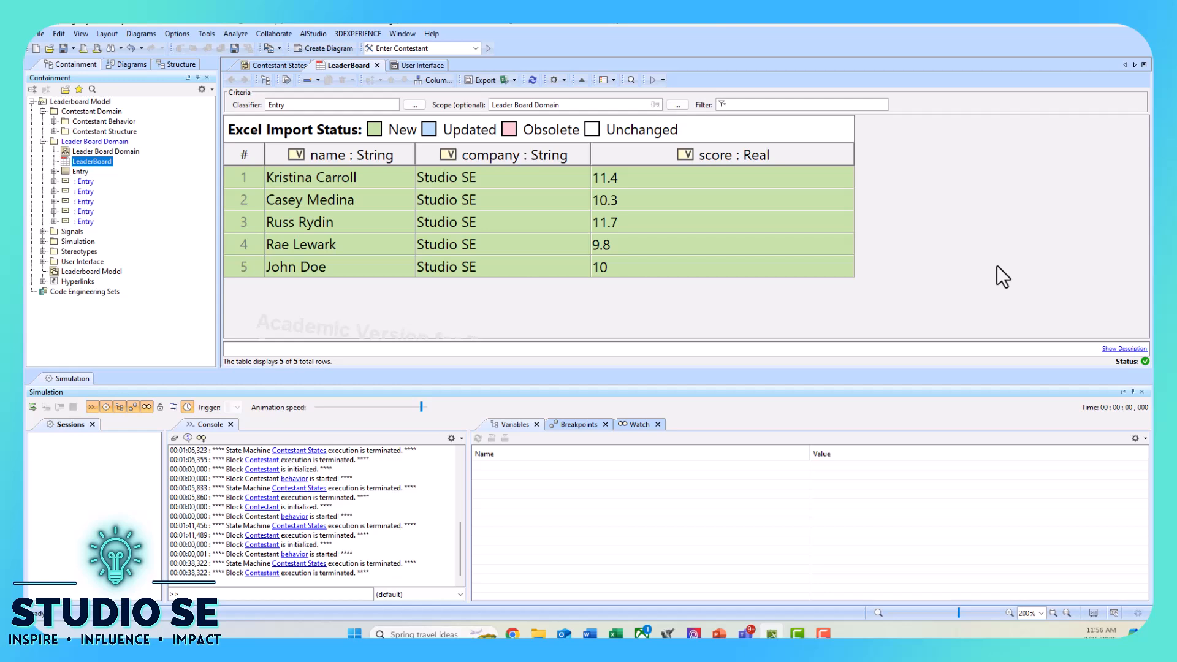
mouse_move(929, 285)
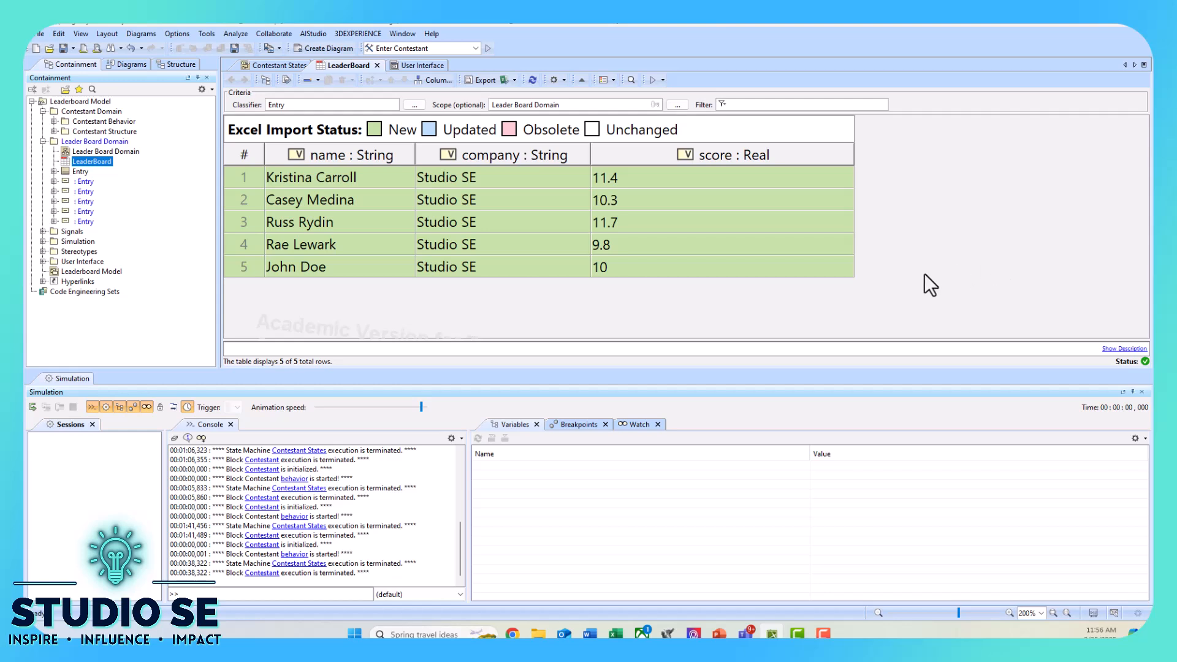
mouse_move(926, 281)
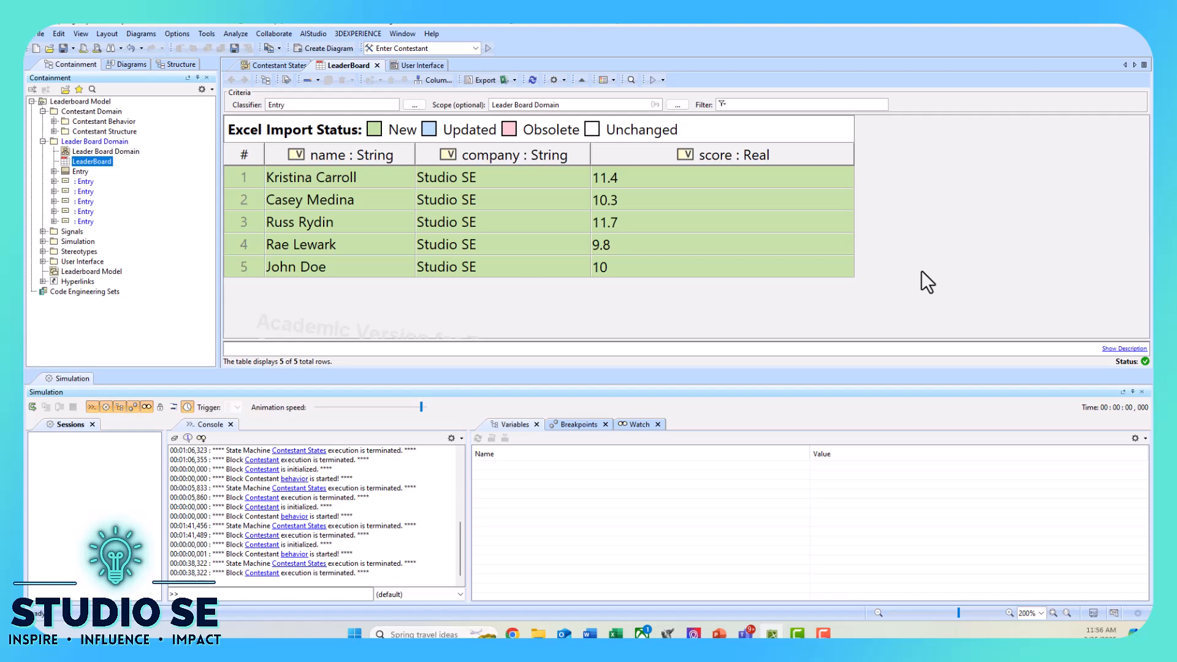
mouse_move(225, 158)
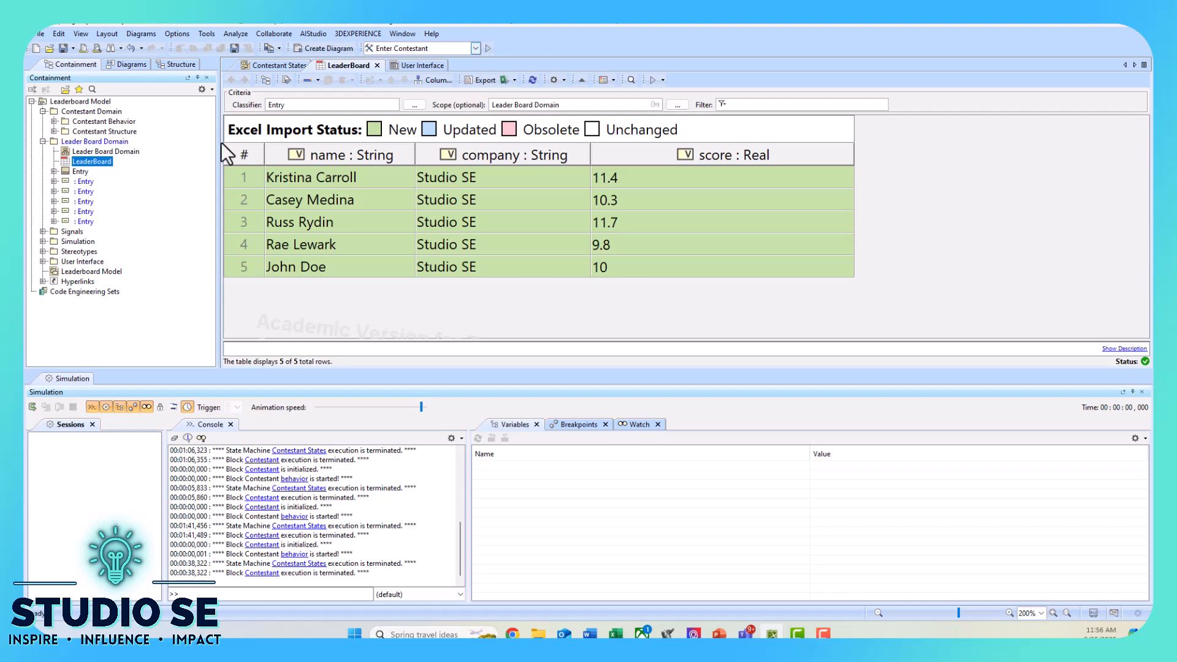